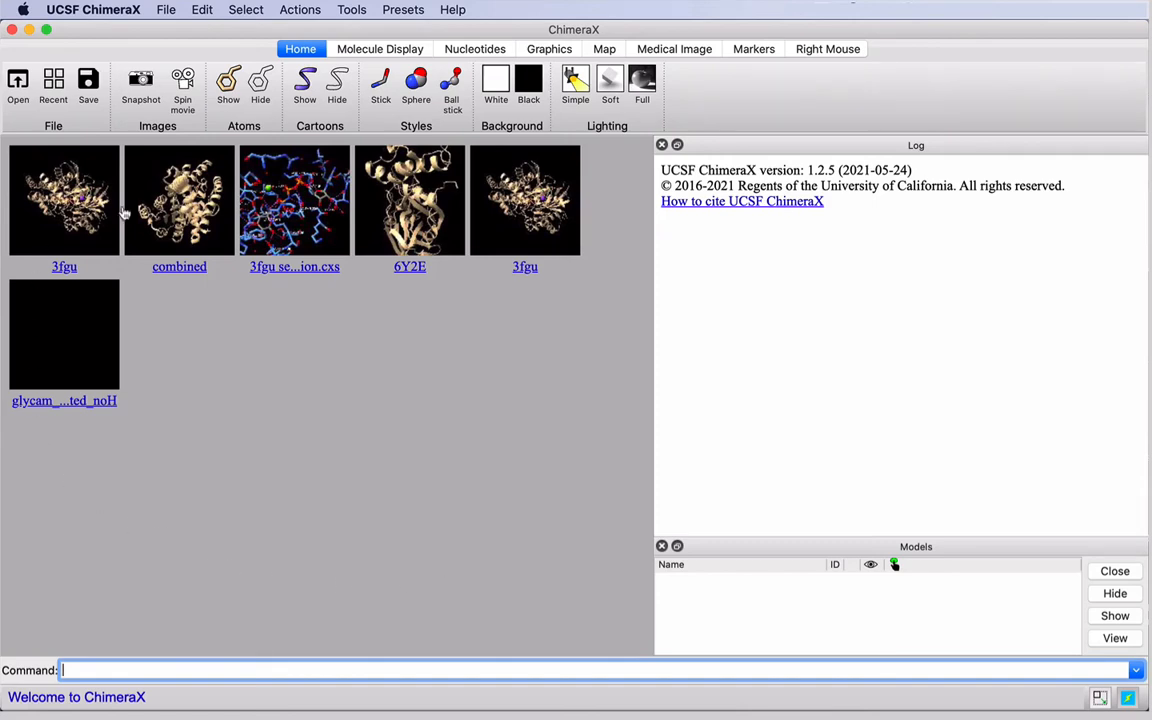
{"action": "mouse_move", "coordinate": [278, 190]}
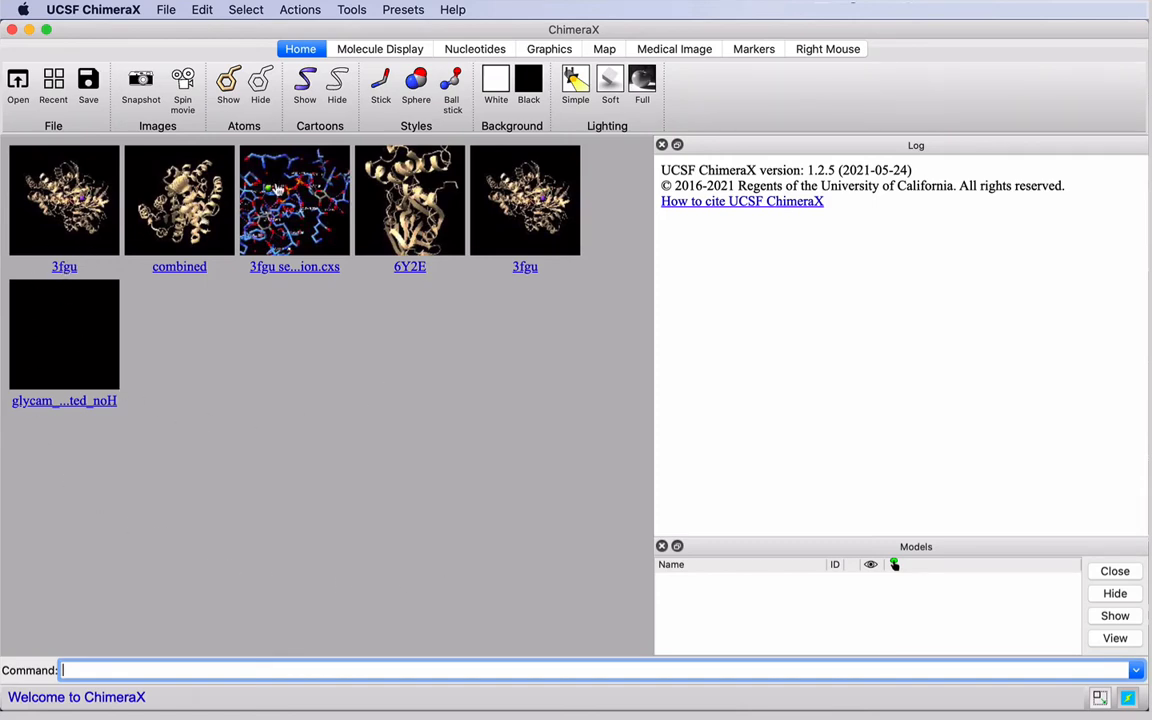
{"action": "mouse_move", "coordinate": [270, 532]}
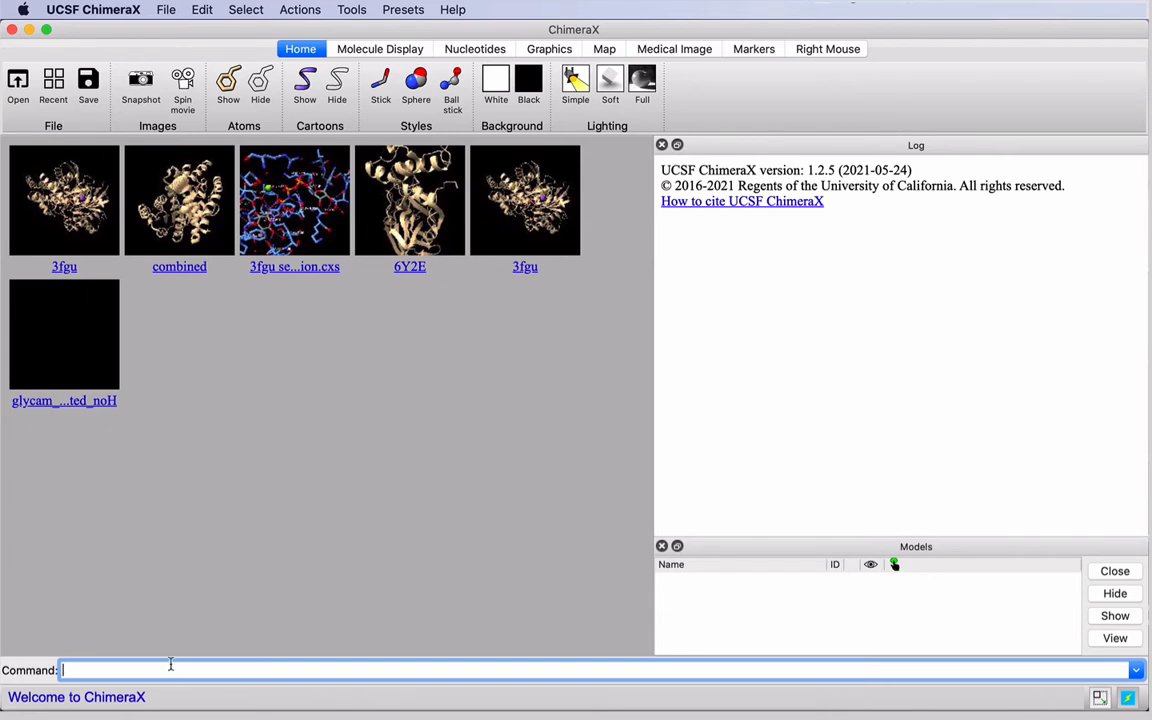
{"action": "mouse_move", "coordinate": [388, 586]}
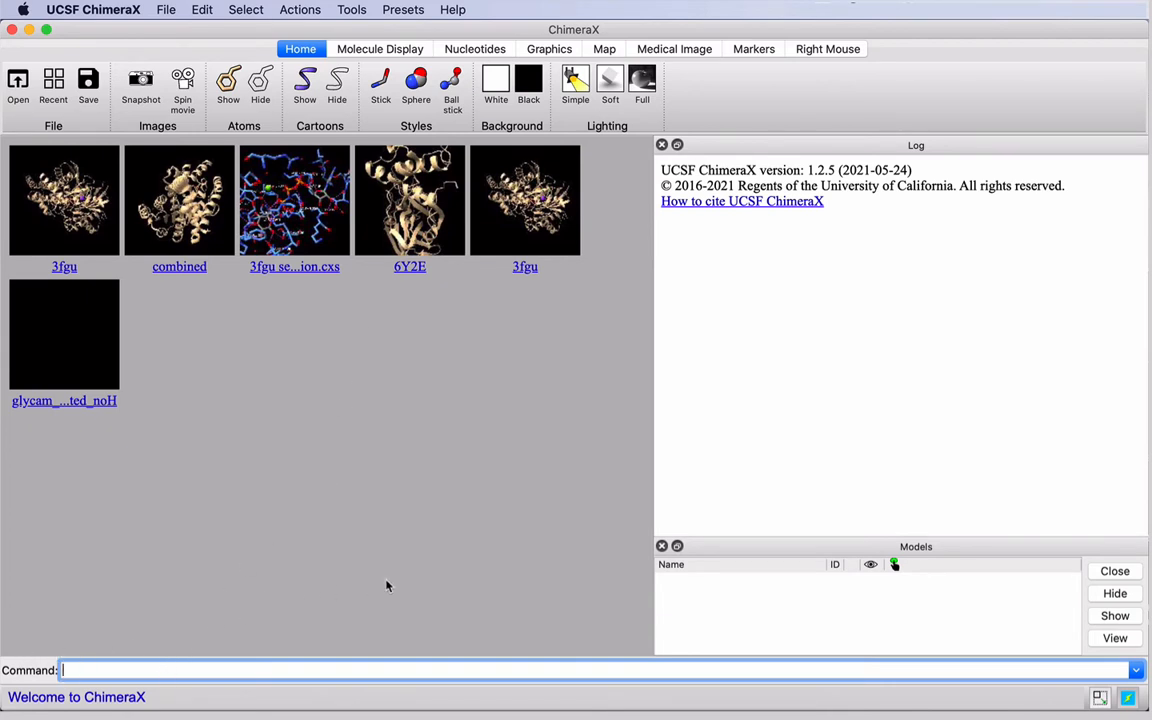
Step: Fetch PDB structure 3fgu, the human glucokinase catalytic complex, as a ribbon model
{"action": "type", "text": "open"}
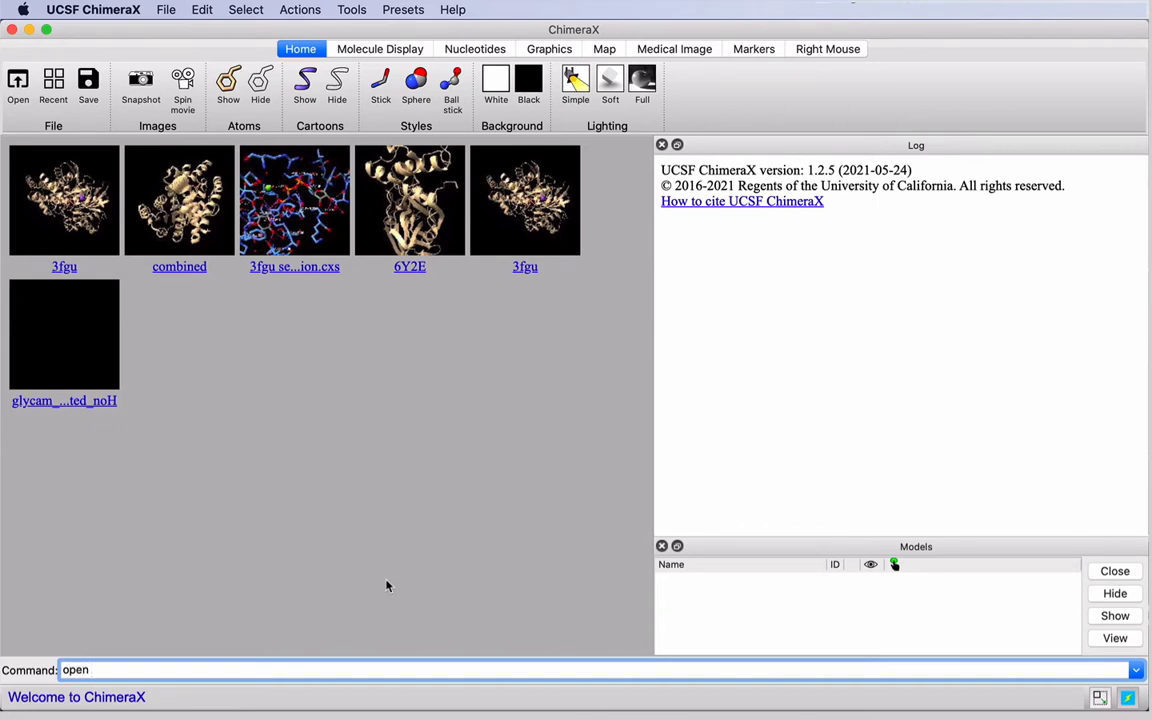
{"action": "type", "text": "3fgu"}
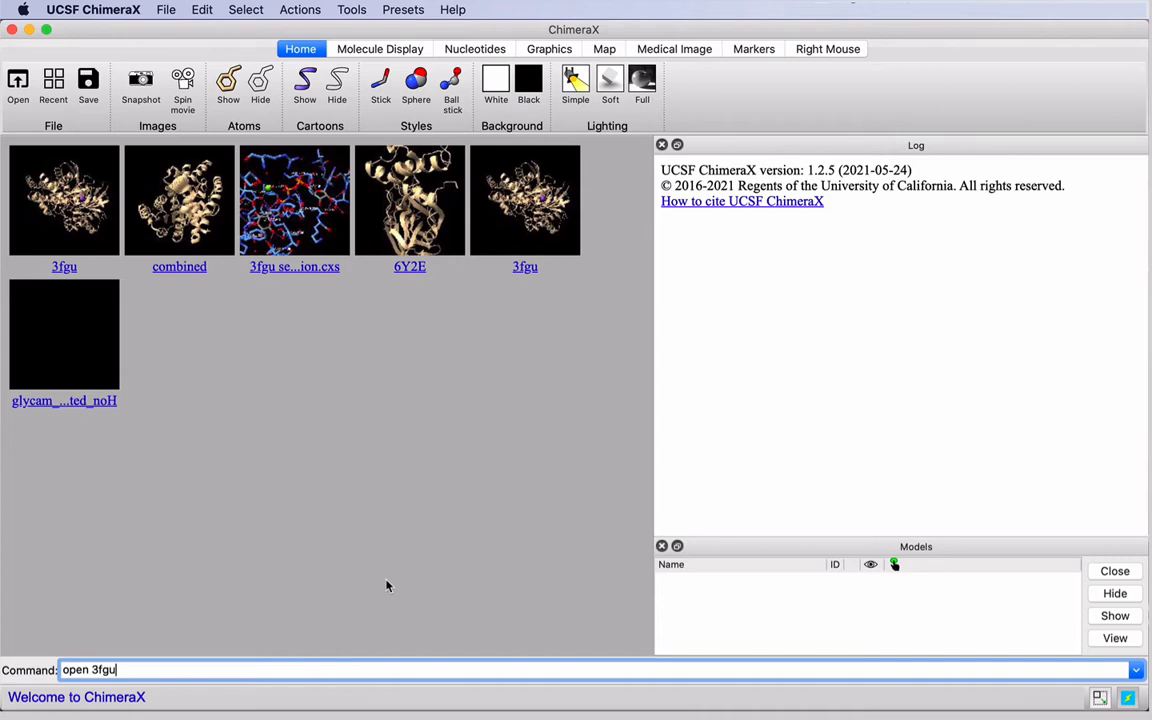
{"action": "key", "text": "Return"}
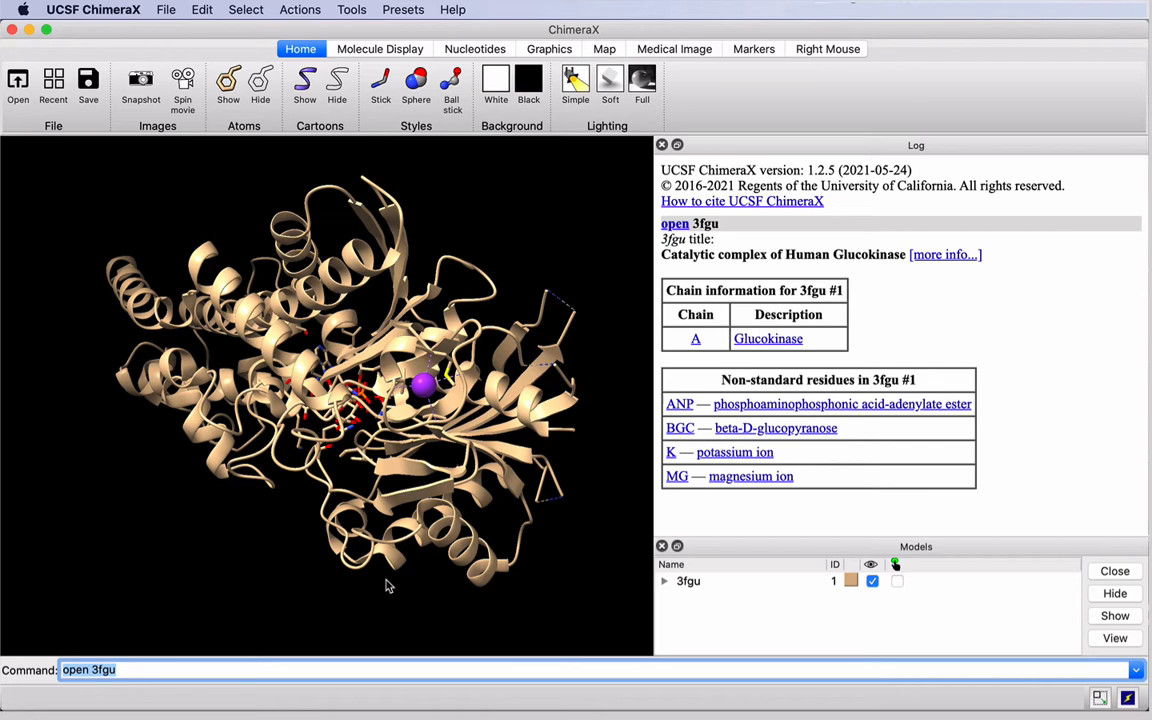
{"action": "mouse_move", "coordinate": [696, 356]}
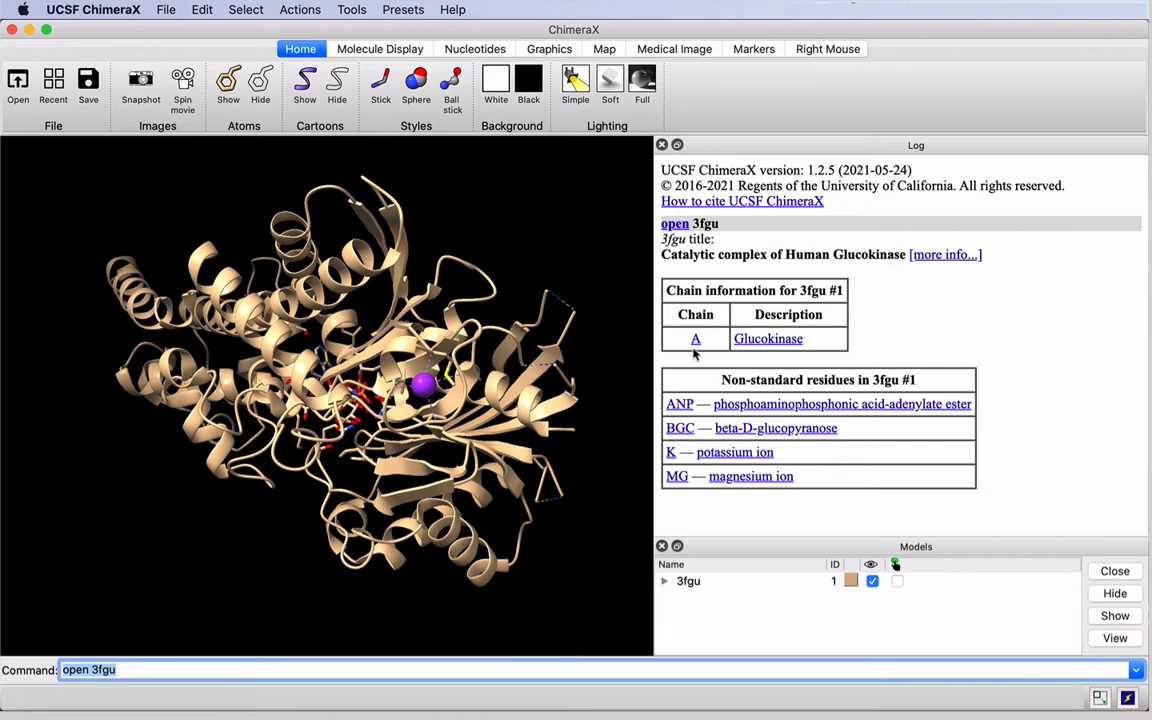
{"action": "mouse_move", "coordinate": [836, 404]}
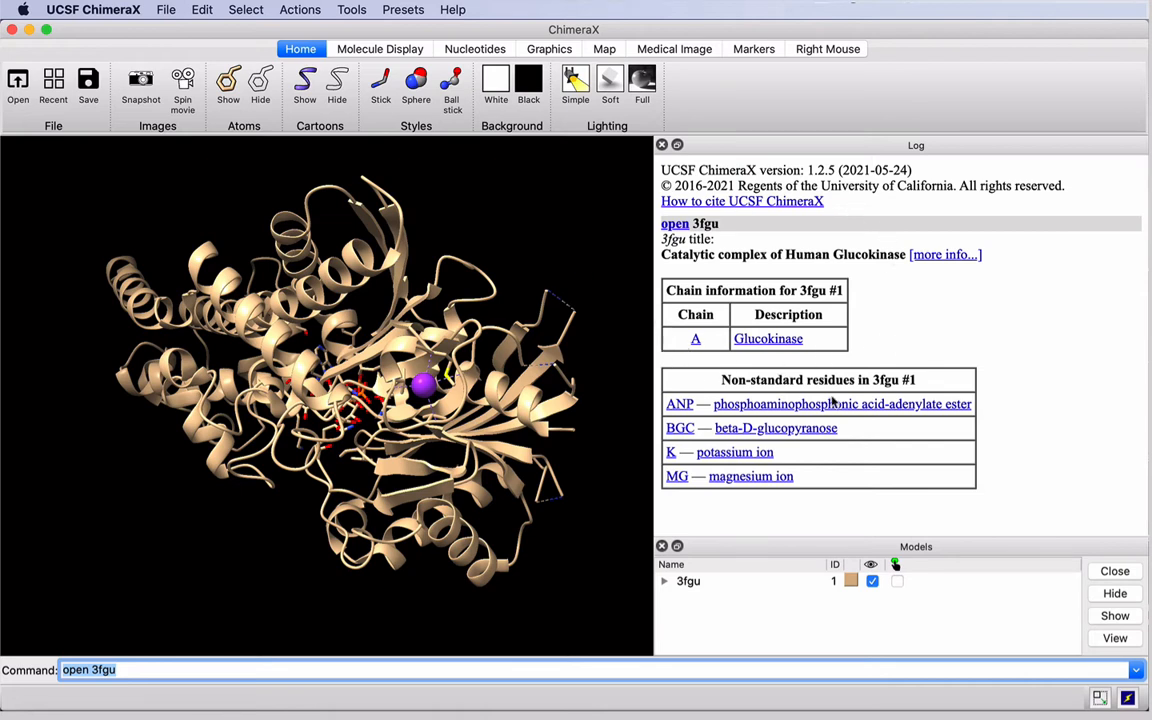
{"action": "mouse_move", "coordinate": [676, 462]}
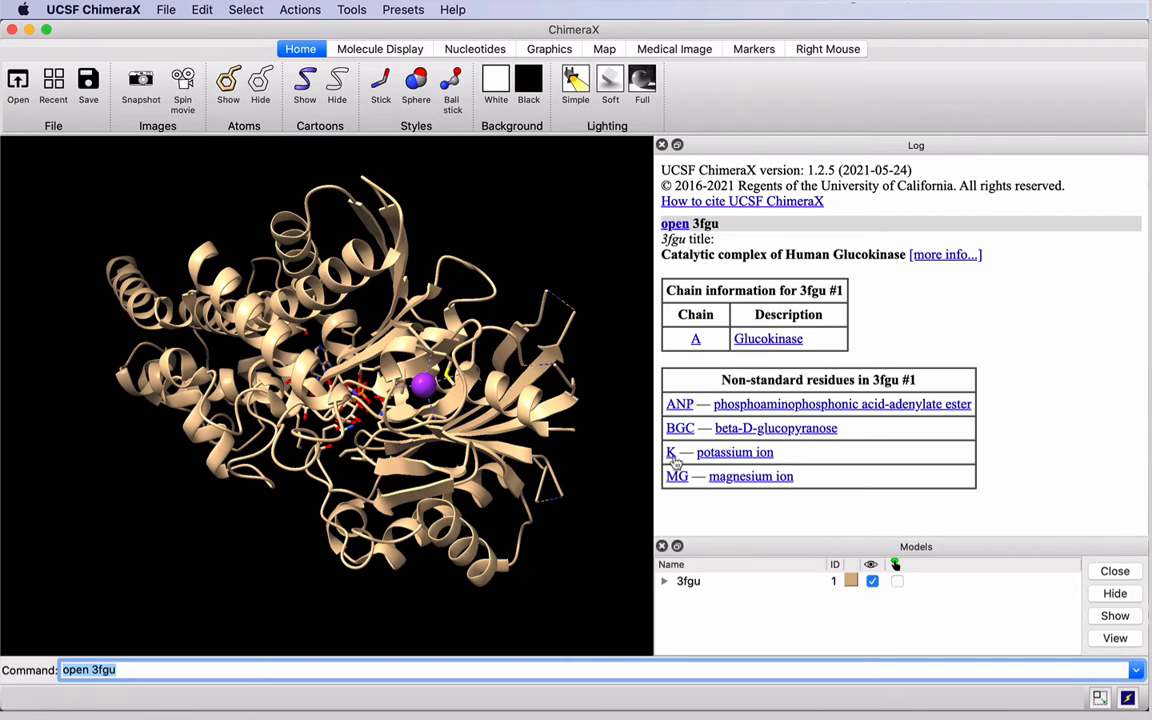
{"action": "mouse_move", "coordinate": [704, 428]}
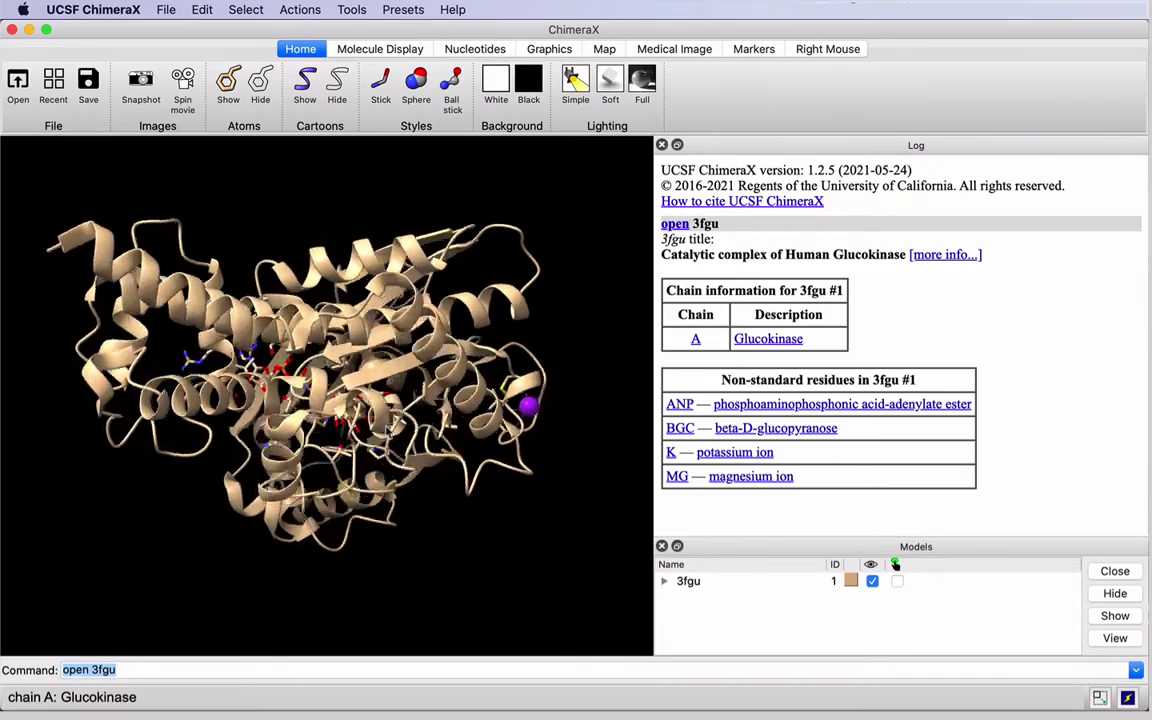
Step: Rotate the protein toward the ligand binding site
{"action": "left_click_drag", "start_coordinate": [350, 400], "coordinate": [300, 350]}
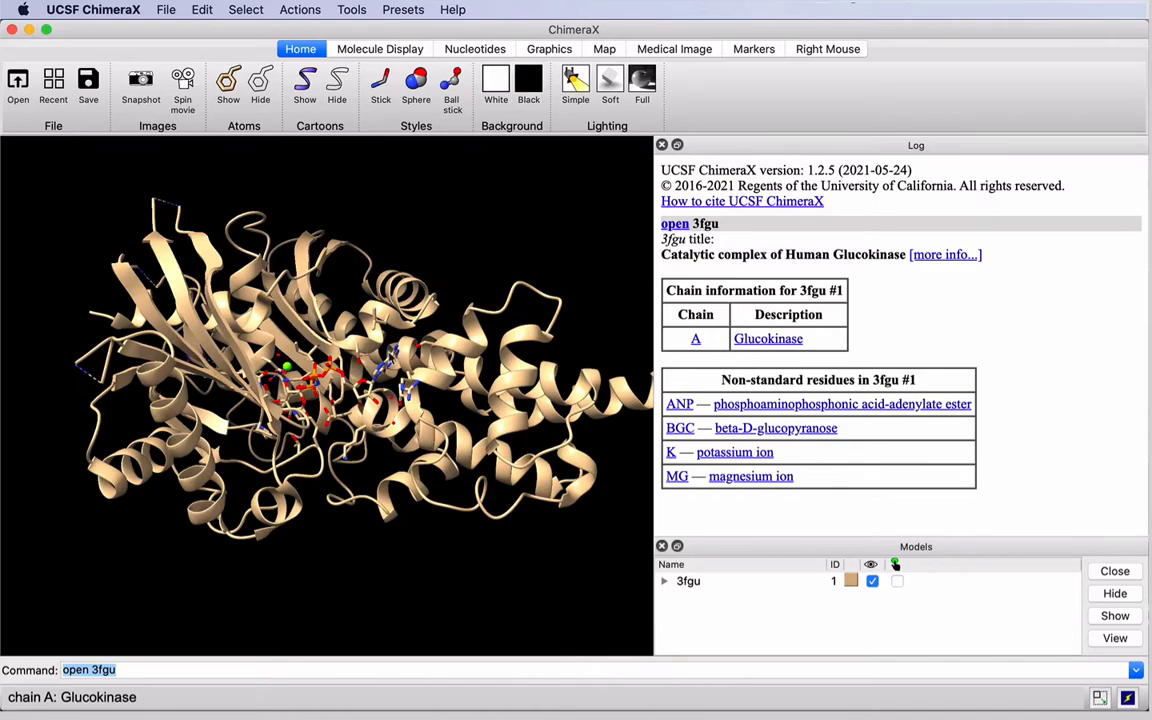
{"action": "left_click_drag", "start_coordinate": [350, 380], "coordinate": [300, 360]}
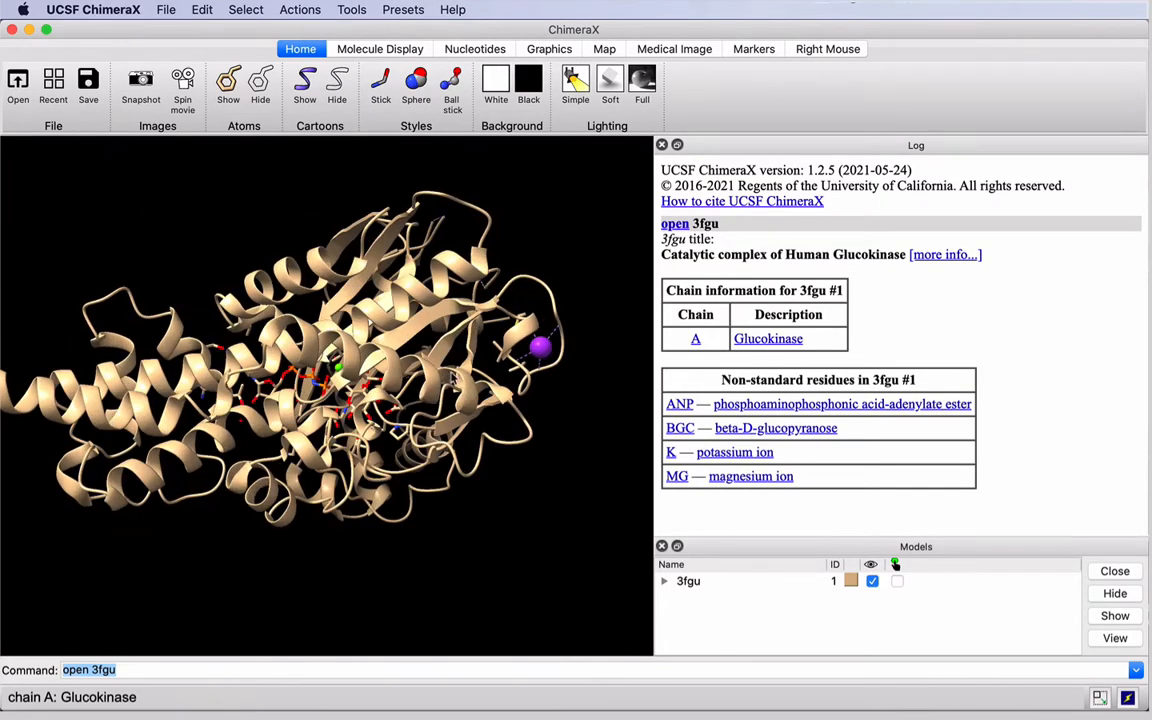
{"action": "mouse_move", "coordinate": [540, 350]}
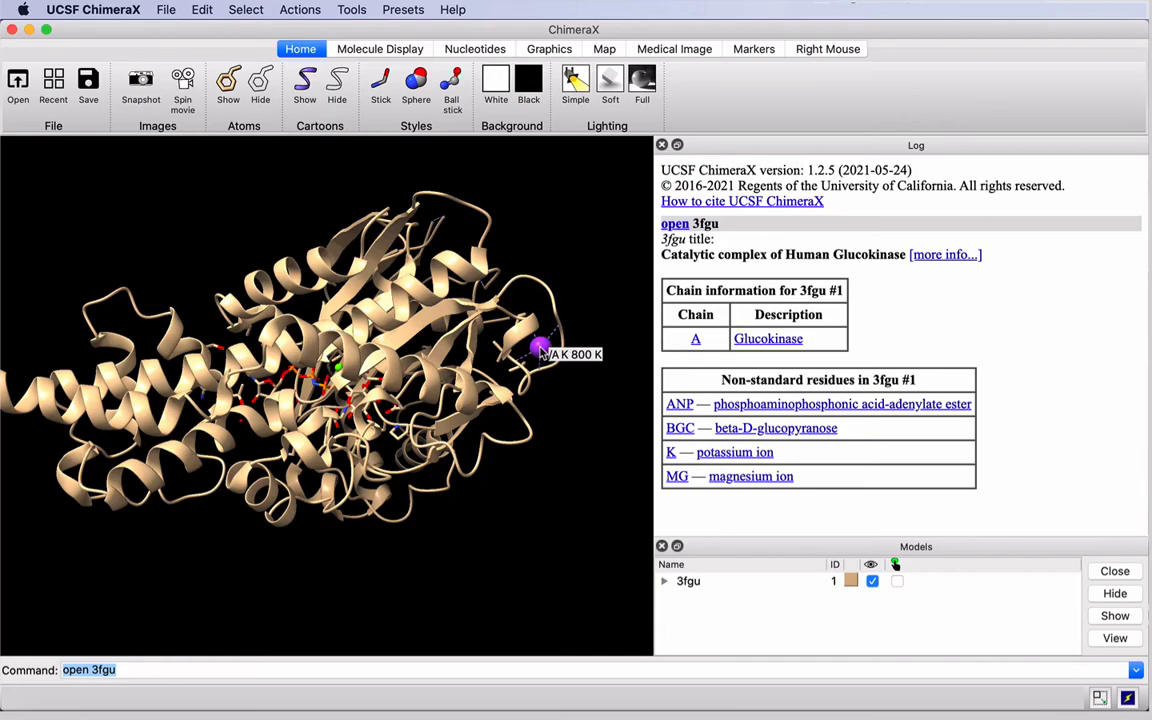
{"action": "mouse_move", "coordinate": [472, 500]}
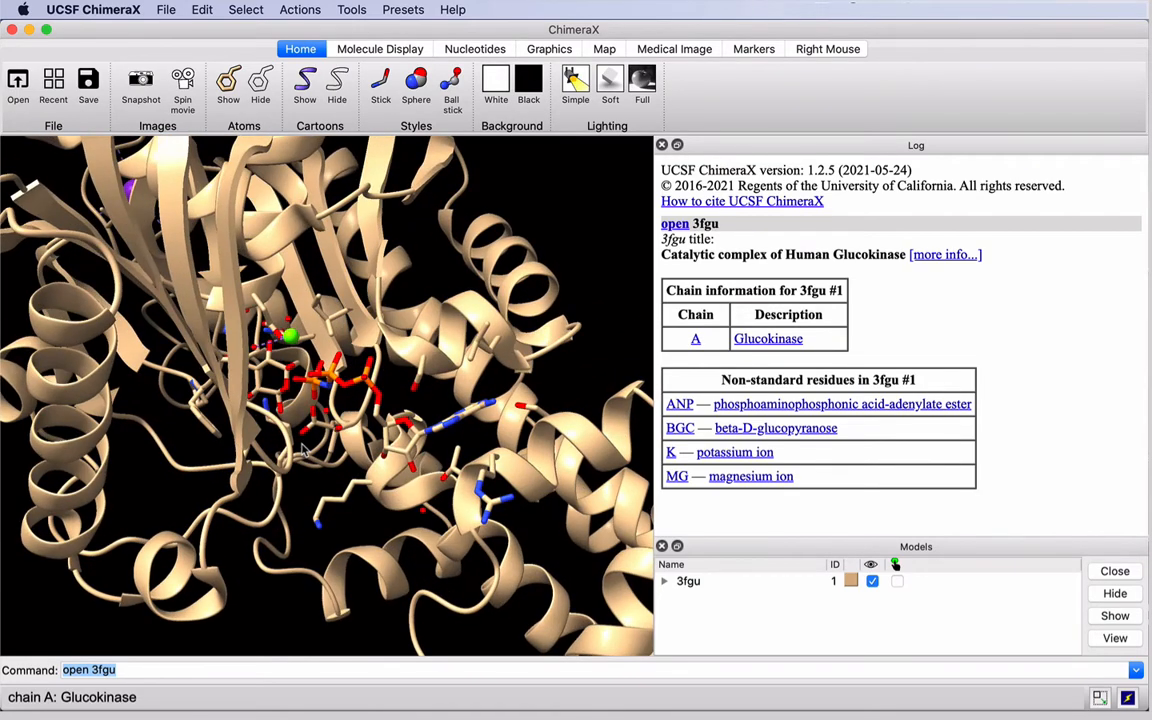
{"action": "mouse_move", "coordinate": [288, 338]}
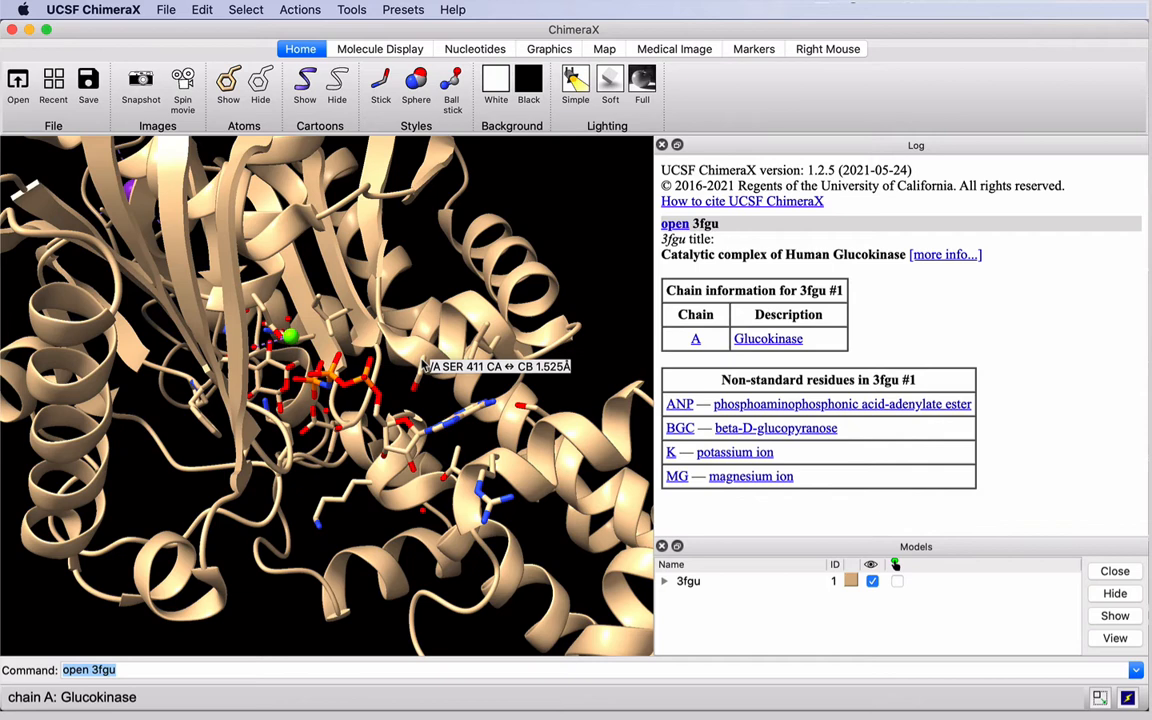
{"action": "mouse_move", "coordinate": [416, 452]}
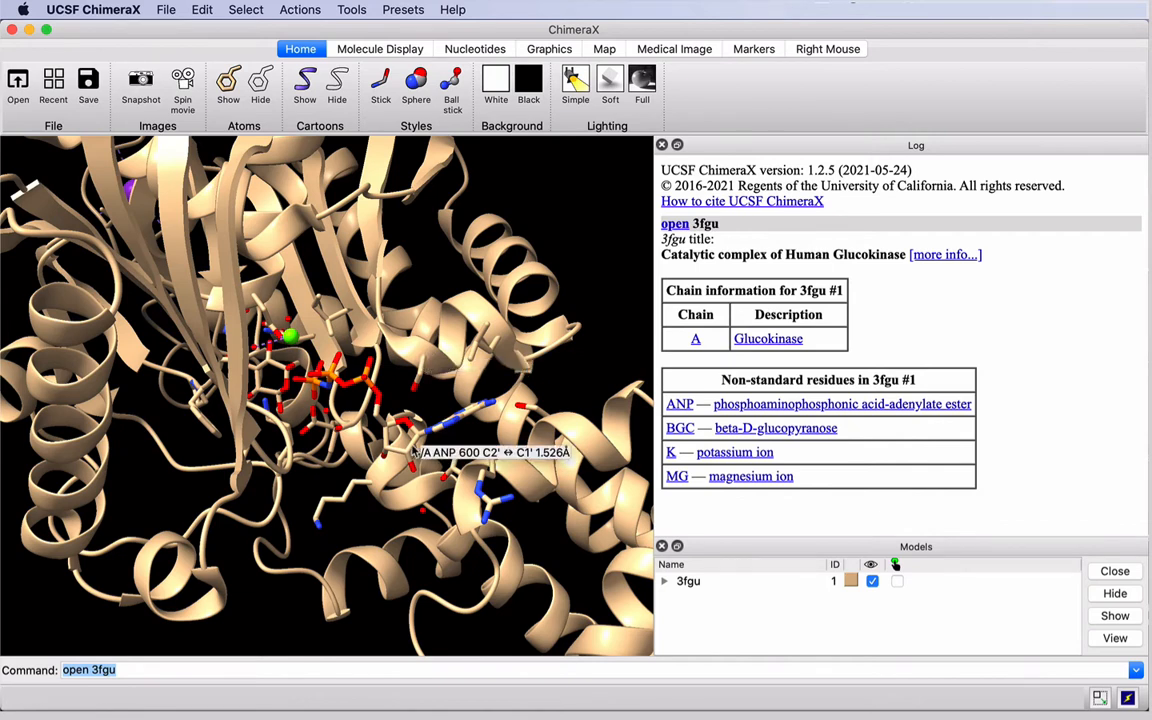
{"action": "mouse_move", "coordinate": [418, 382]}
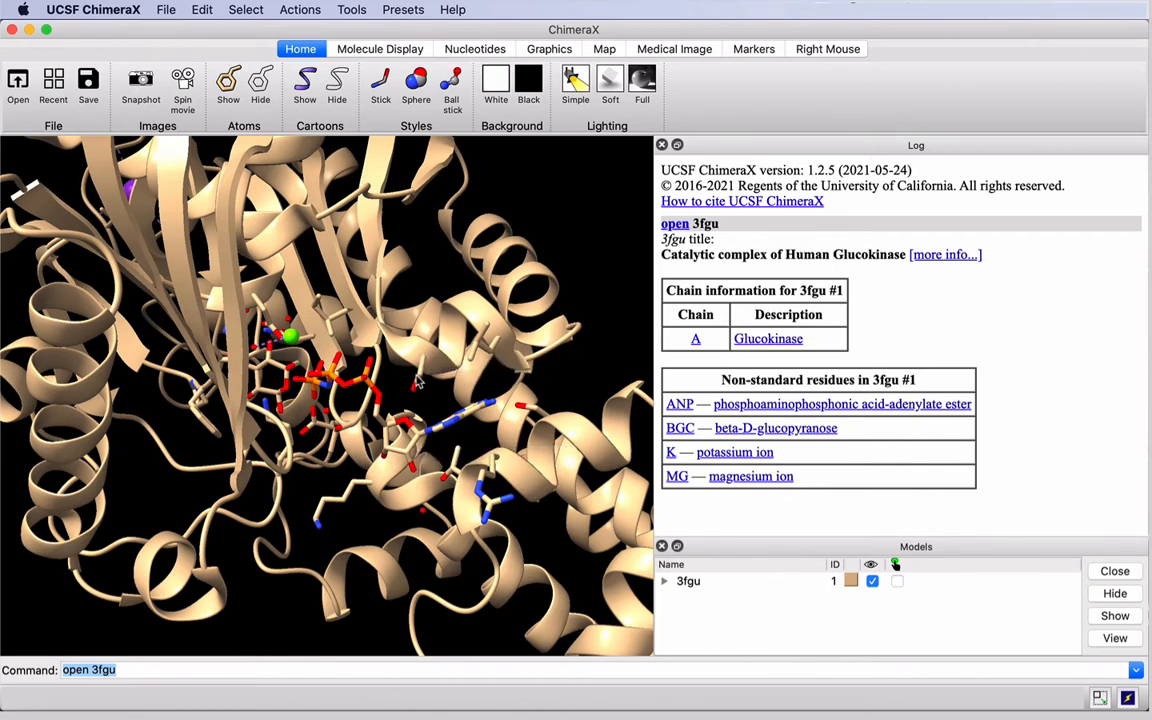
{"action": "mouse_move", "coordinate": [418, 380]}
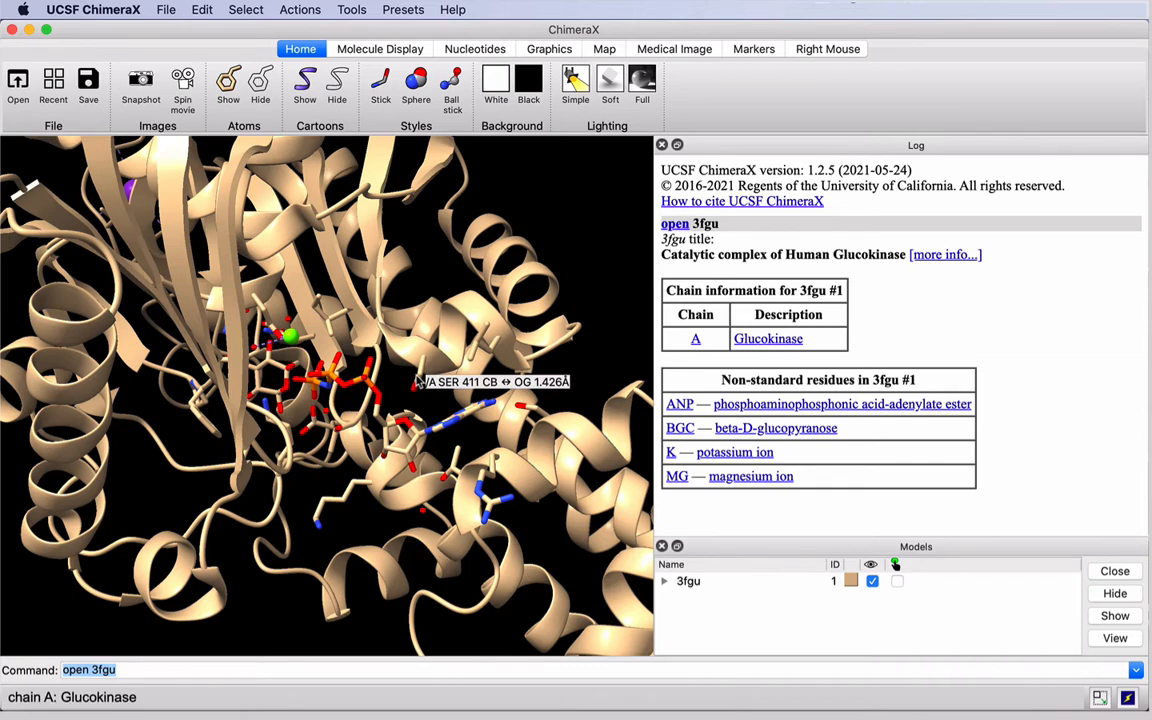
Step: Colour the entire 3fgu structure cornflower blue via Actions > Color
{"action": "left_click", "coordinate": [300, 8]}
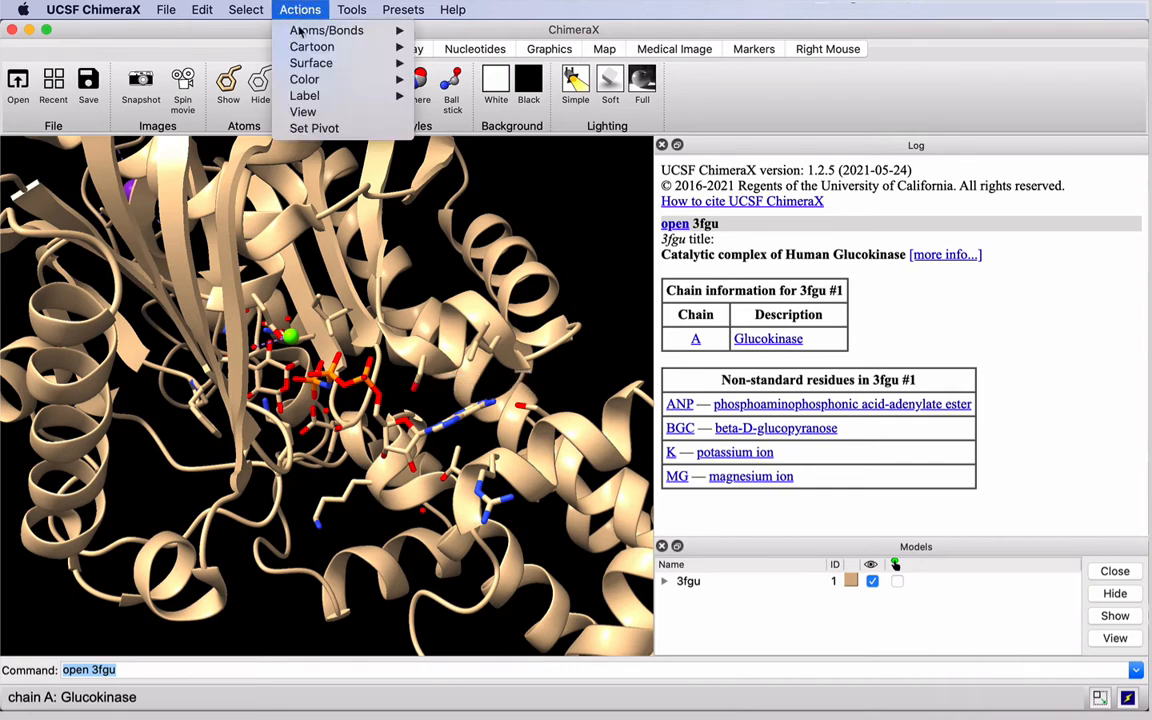
{"action": "left_click", "coordinate": [304, 80]}
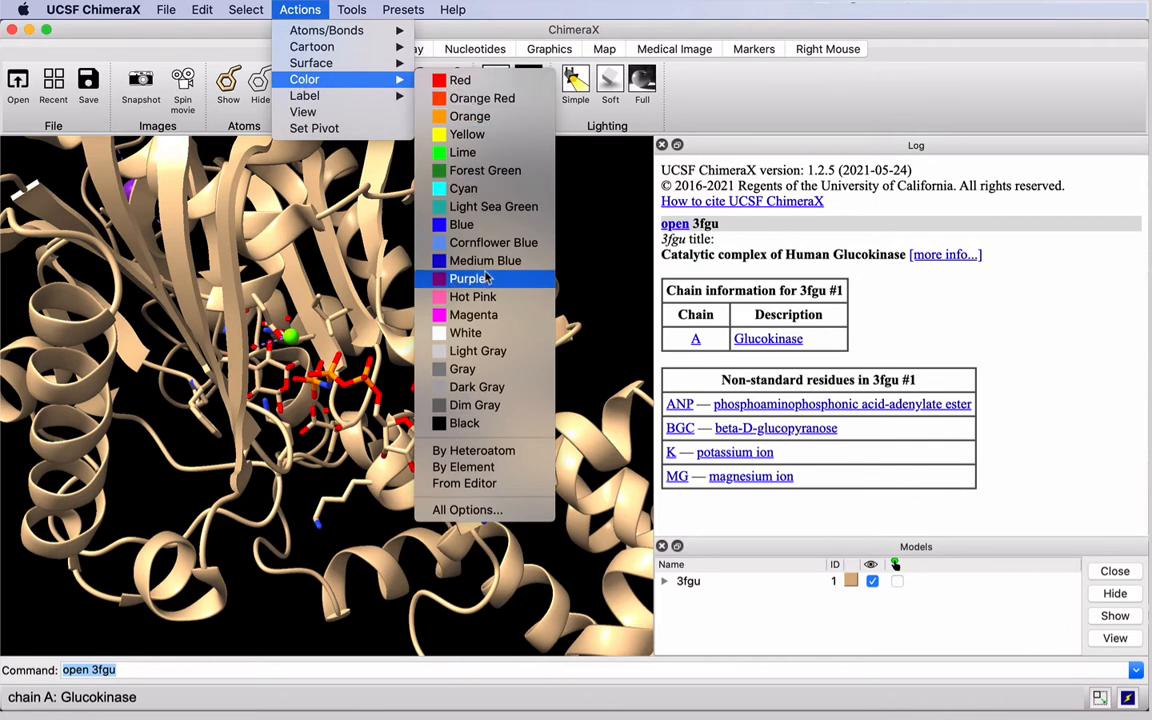
{"action": "left_click", "coordinate": [492, 242]}
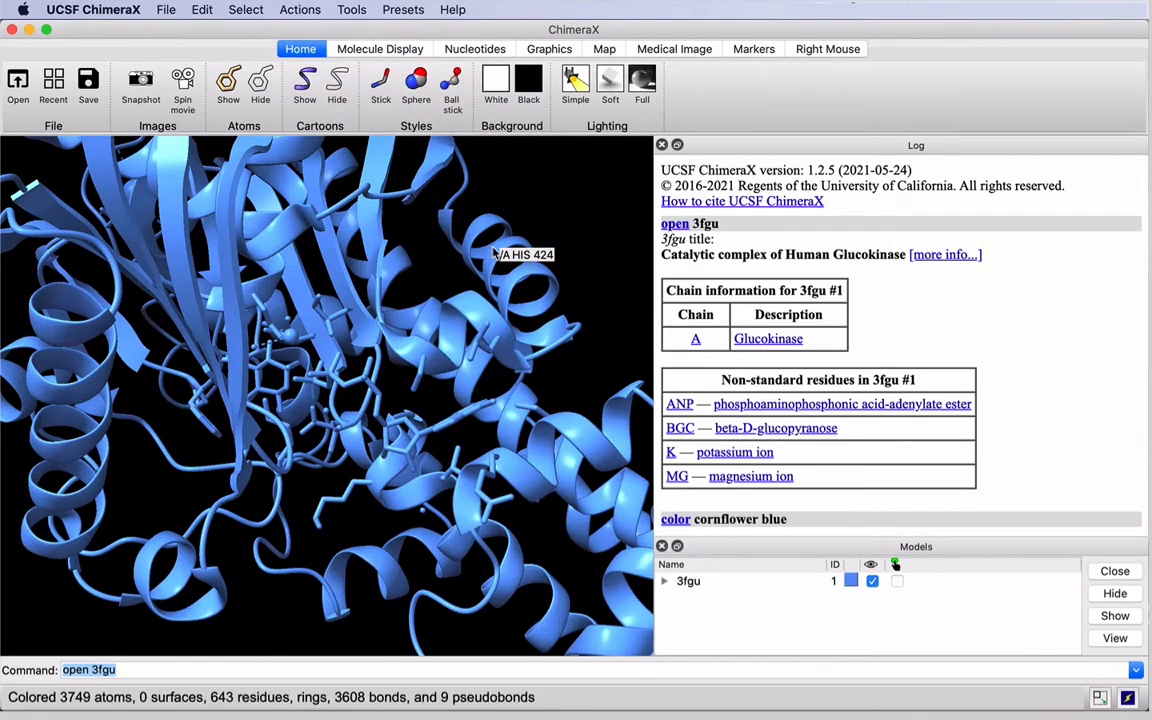
{"action": "left_click", "coordinate": [246, 8]}
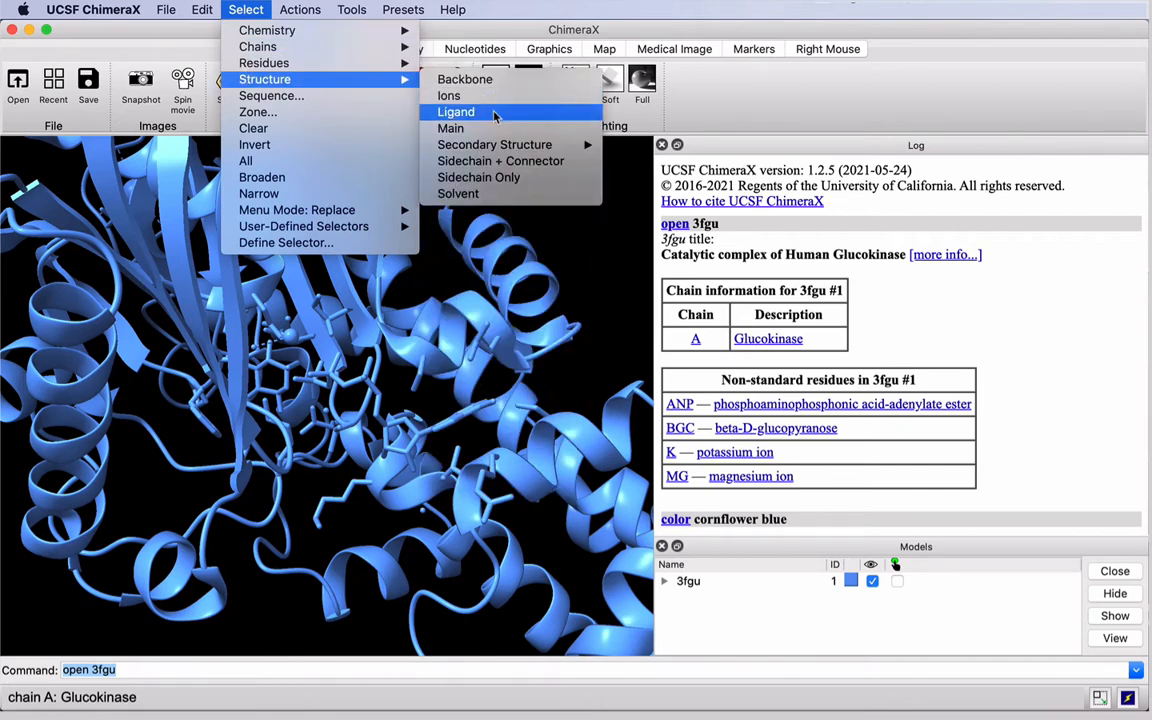
Step: Colour the bound ligands gray, then colour all atoms by heteroatom element
{"action": "left_click", "coordinate": [456, 112]}
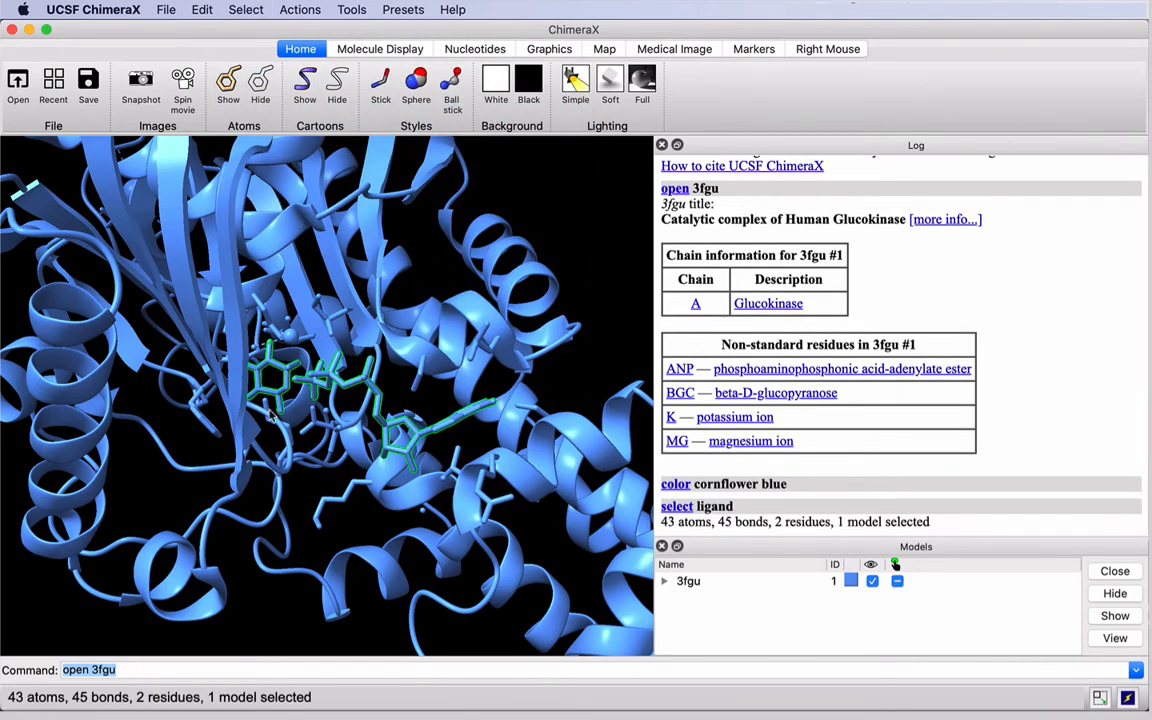
{"action": "mouse_move", "coordinate": [460, 468]}
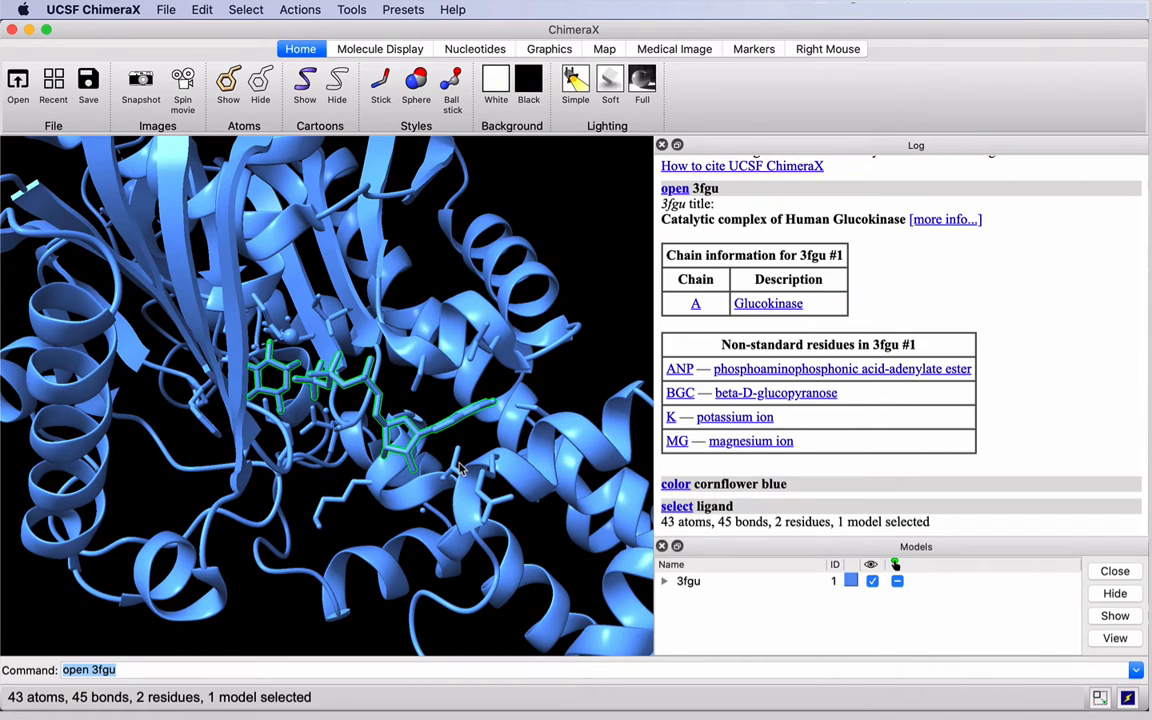
{"action": "left_click", "coordinate": [300, 8]}
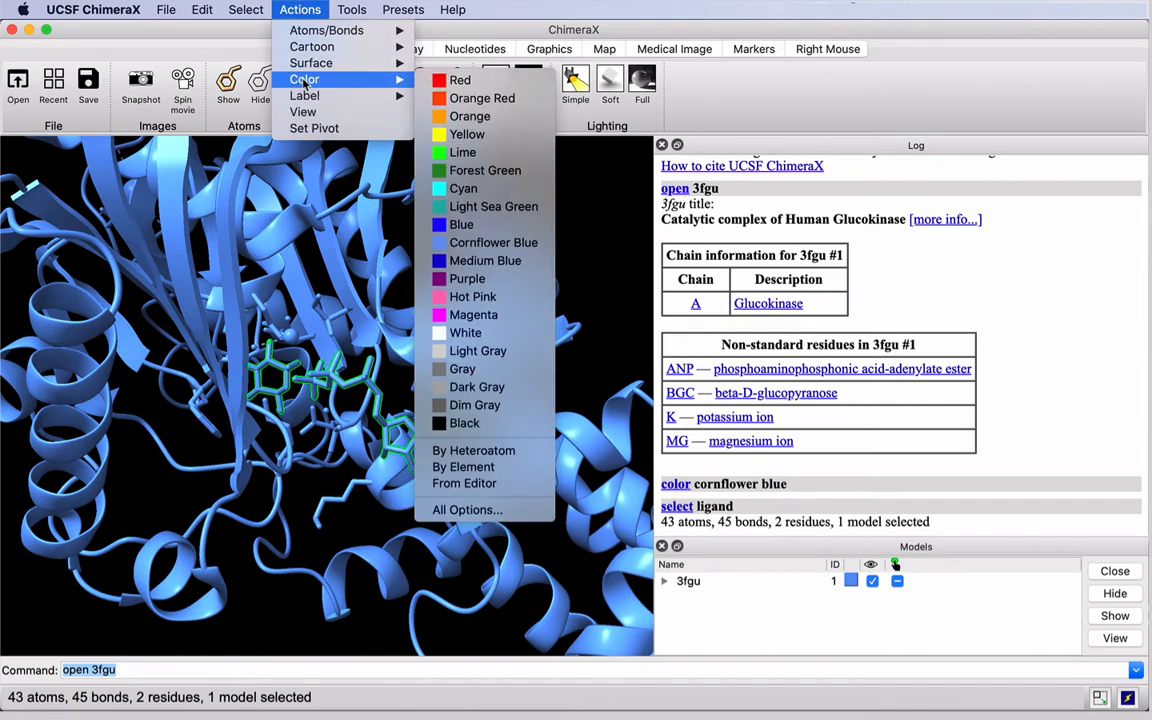
{"action": "mouse_move", "coordinate": [462, 368]}
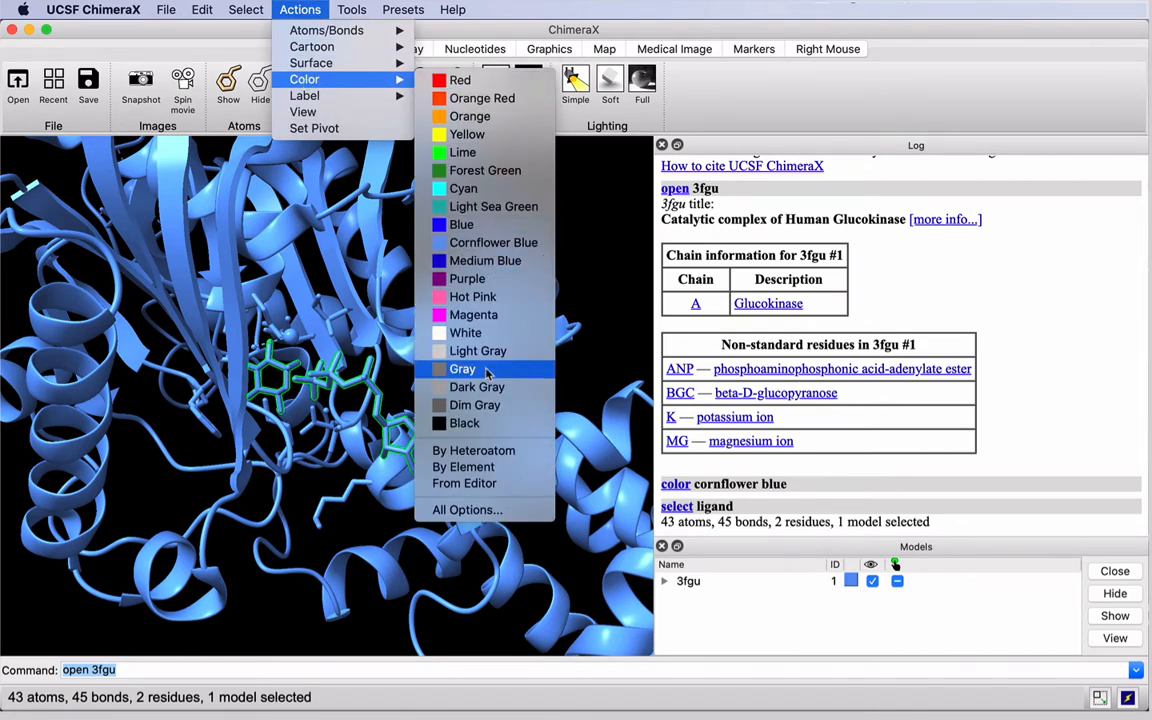
{"action": "left_click", "coordinate": [462, 368]}
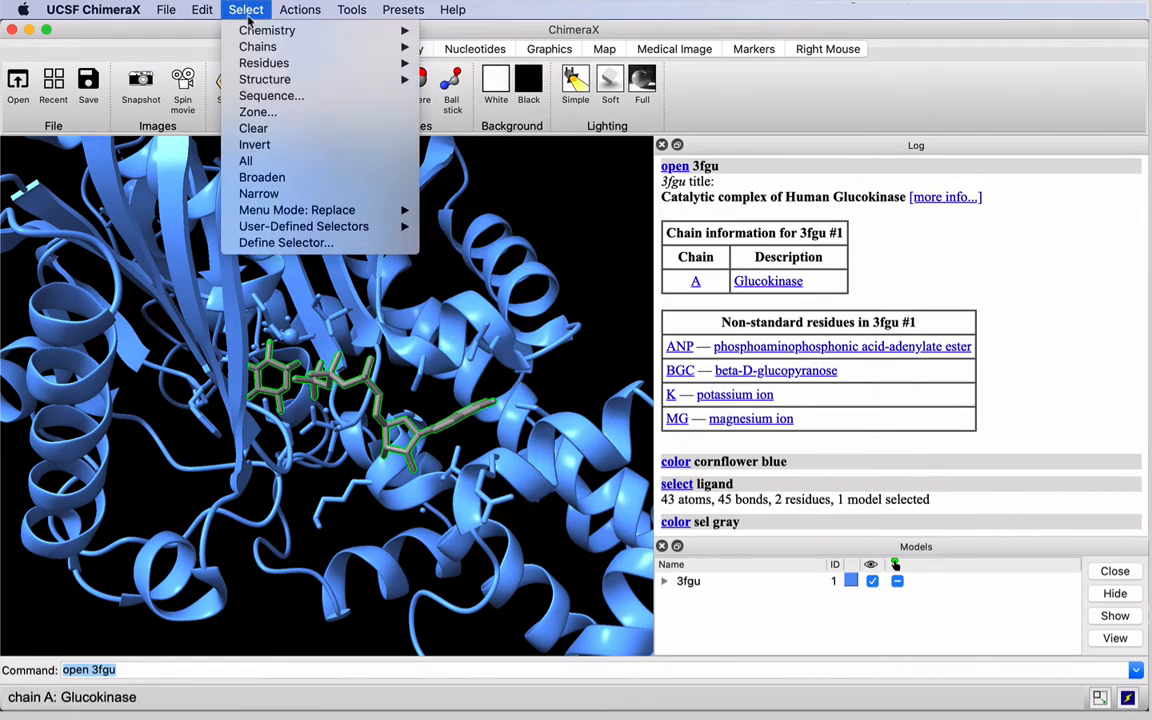
{"action": "left_click", "coordinate": [244, 160]}
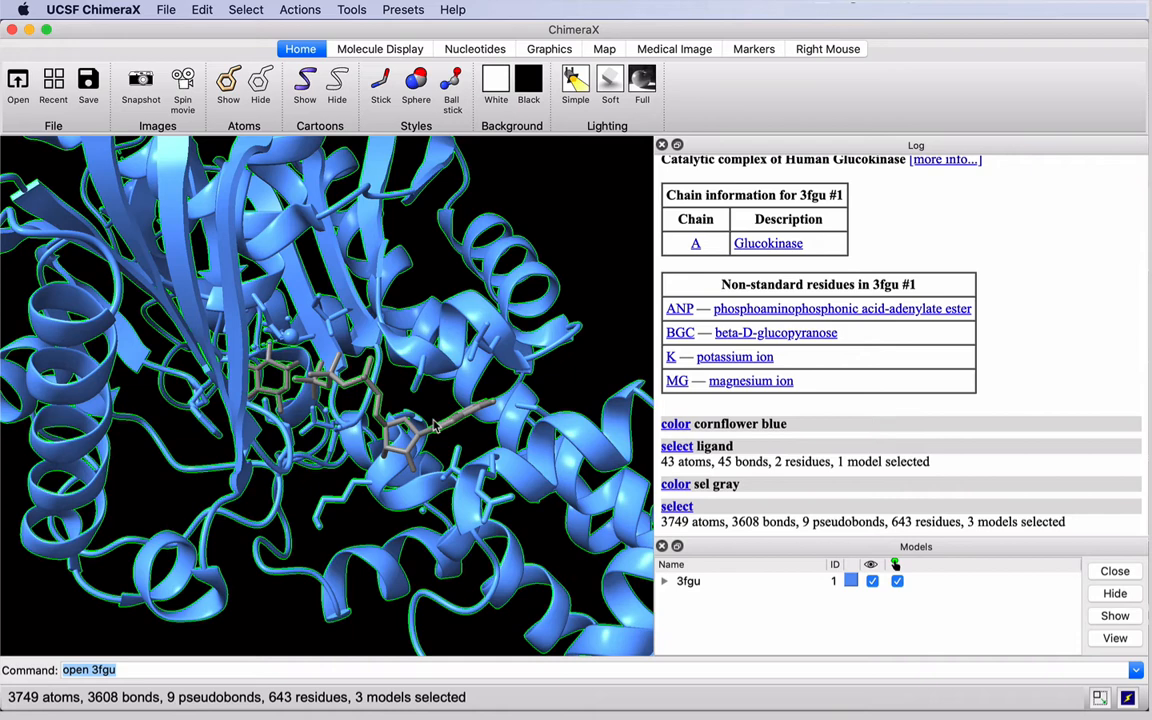
{"action": "mouse_move", "coordinate": [344, 340]}
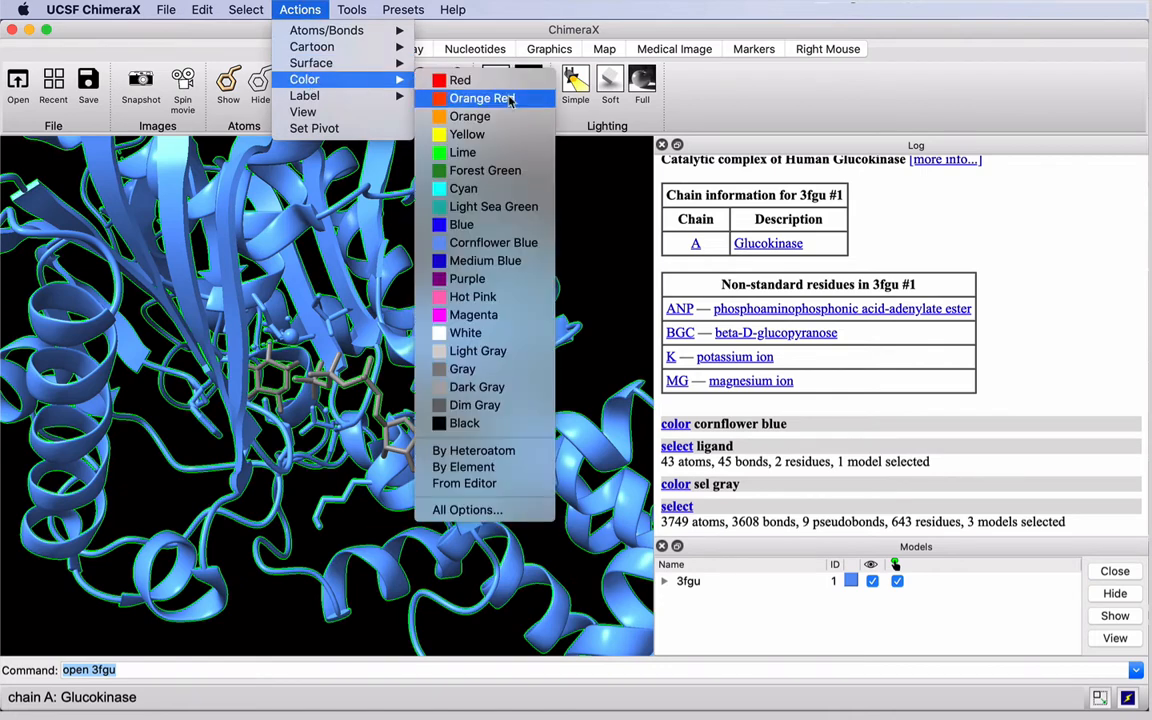
{"action": "left_click", "coordinate": [484, 98]}
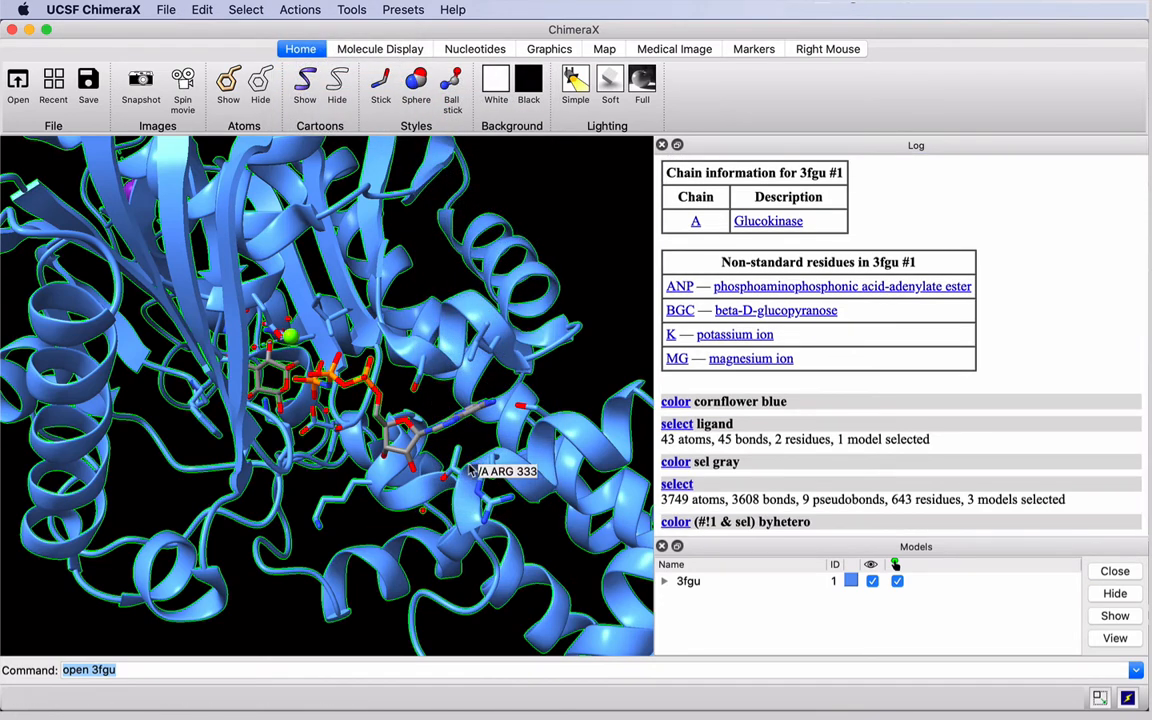
{"action": "mouse_move", "coordinate": [190, 476]}
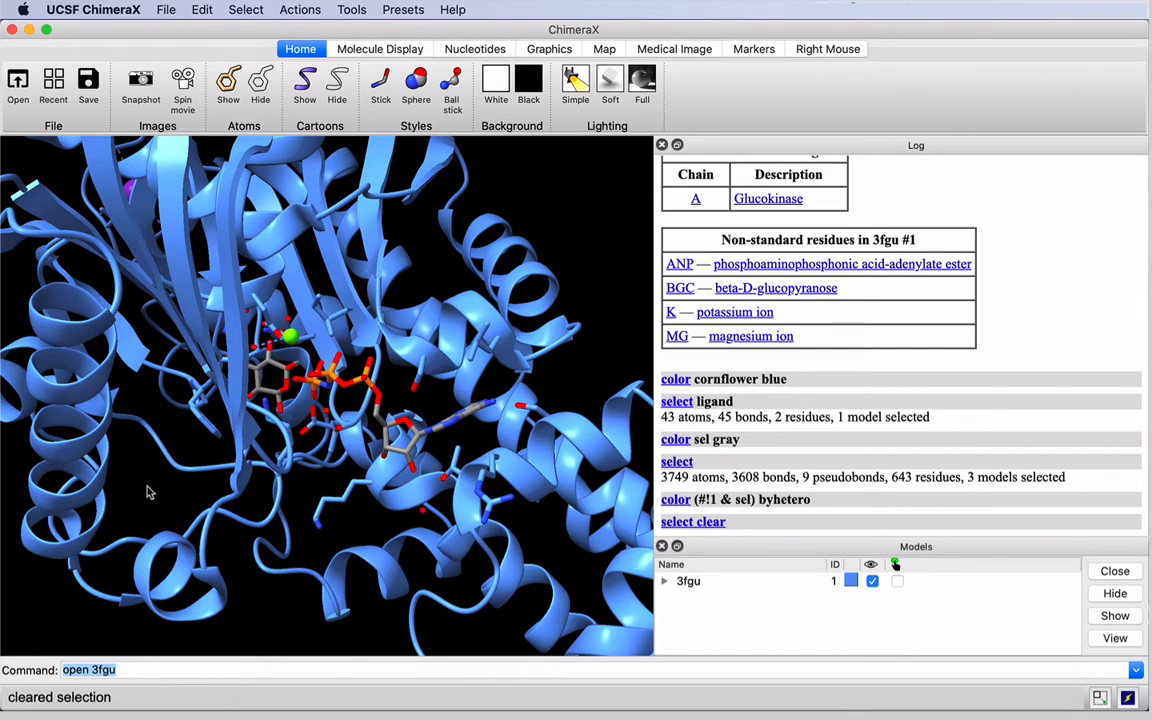
{"action": "mouse_move", "coordinate": [510, 396]}
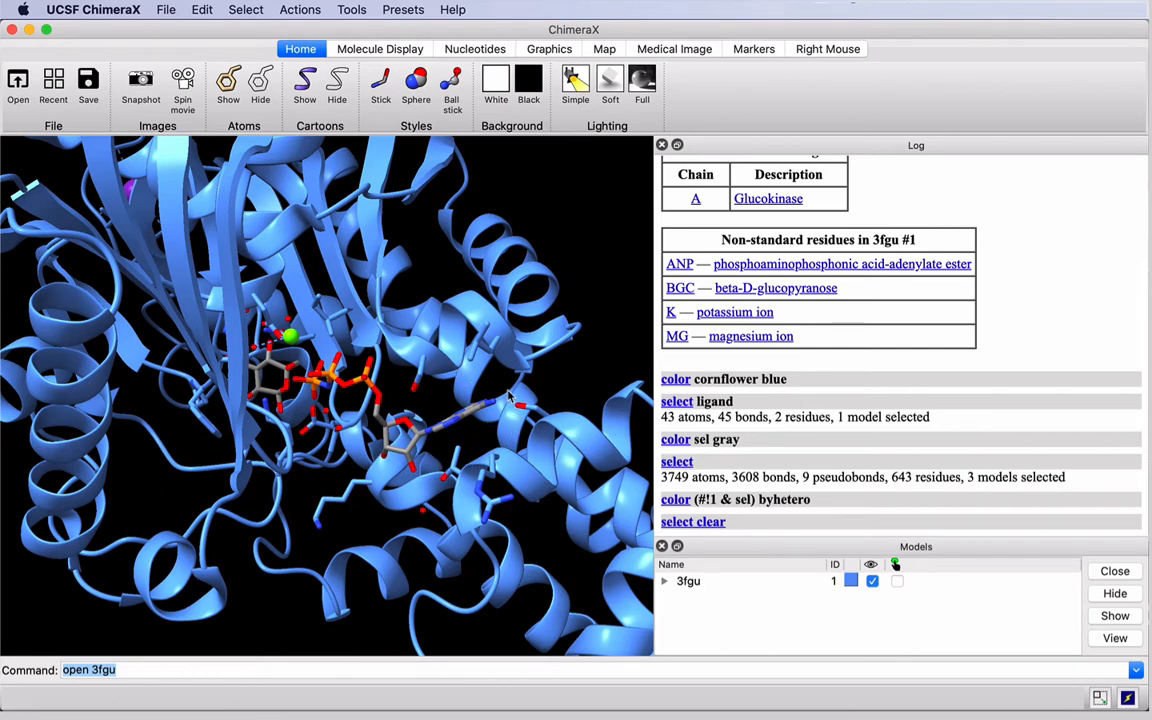
{"action": "mouse_move", "coordinate": [420, 376]}
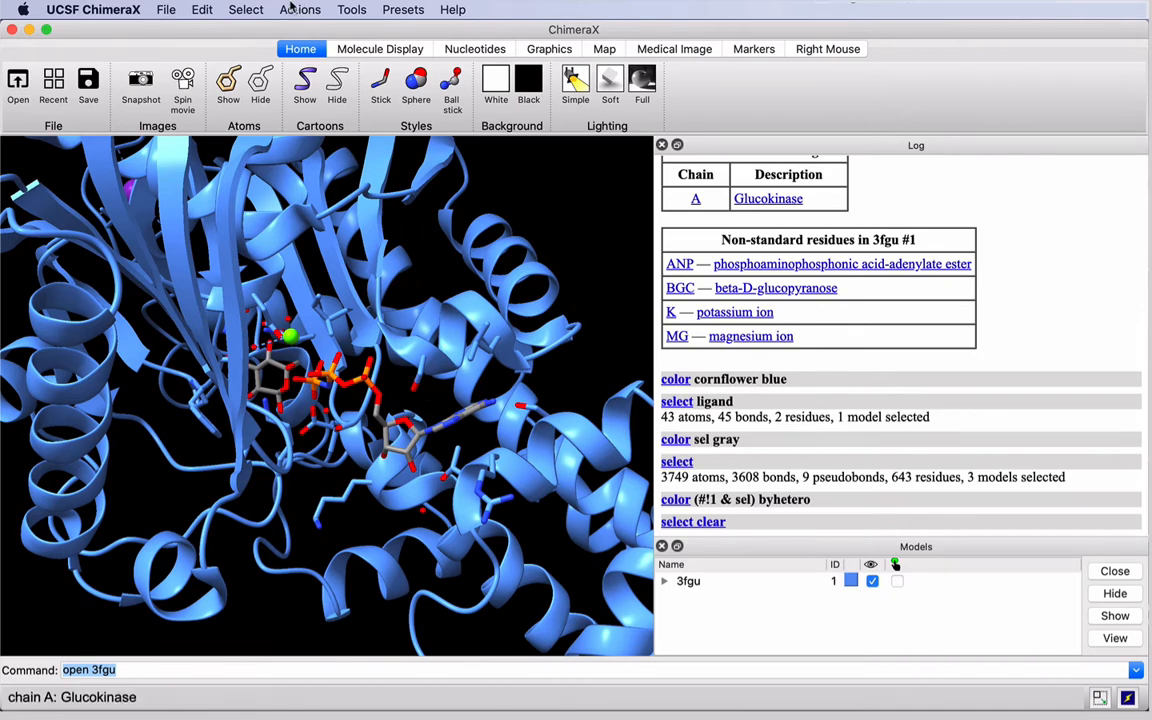
Step: Hide all atoms, then select the ligand residues and show their atoms as sticks
{"action": "left_click", "coordinate": [300, 8]}
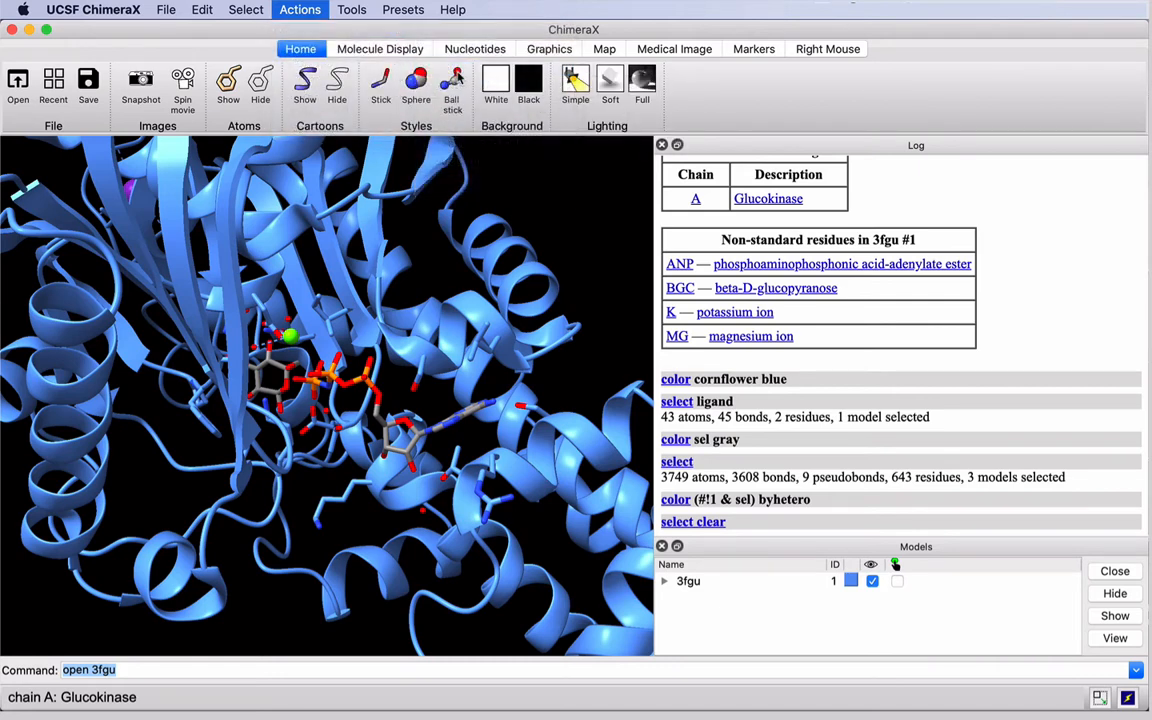
{"action": "left_click", "coordinate": [260, 84]}
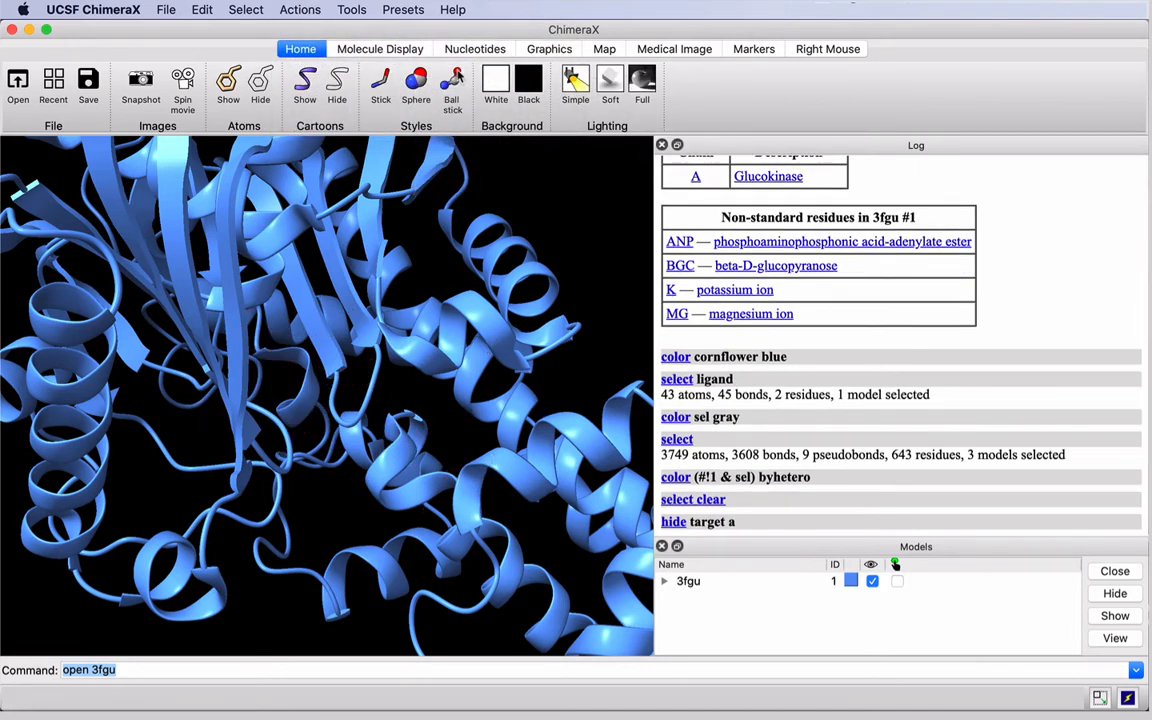
{"action": "left_click", "coordinate": [246, 8]}
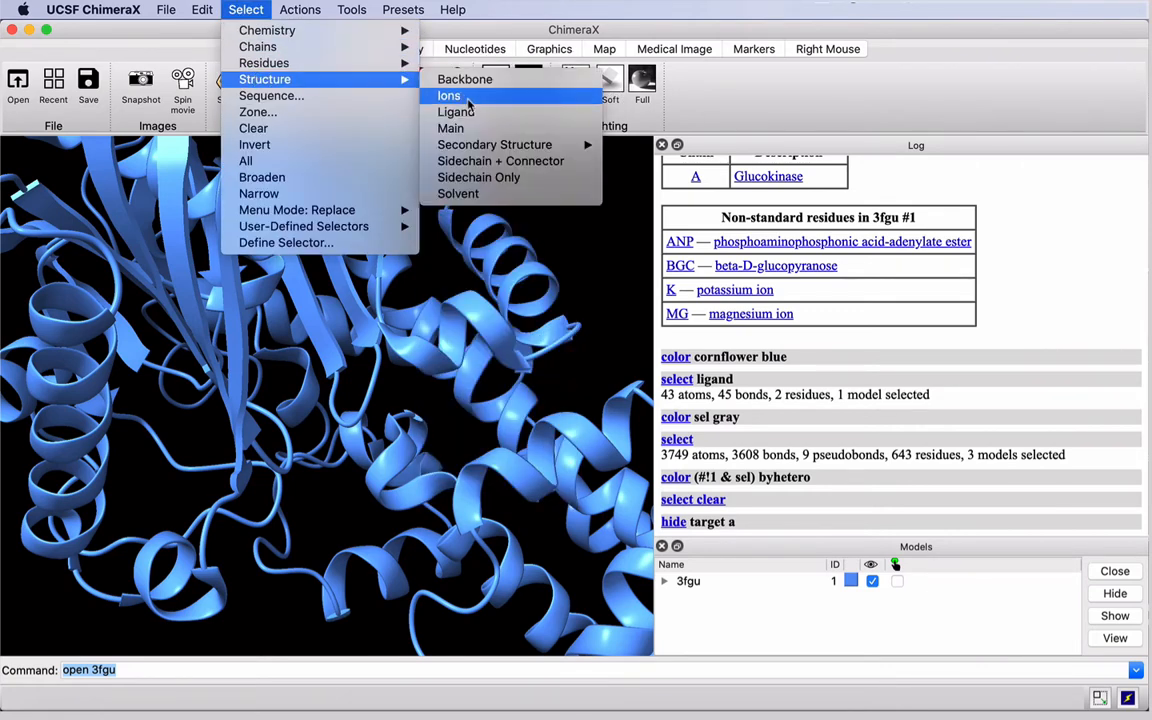
{"action": "left_click", "coordinate": [456, 112]}
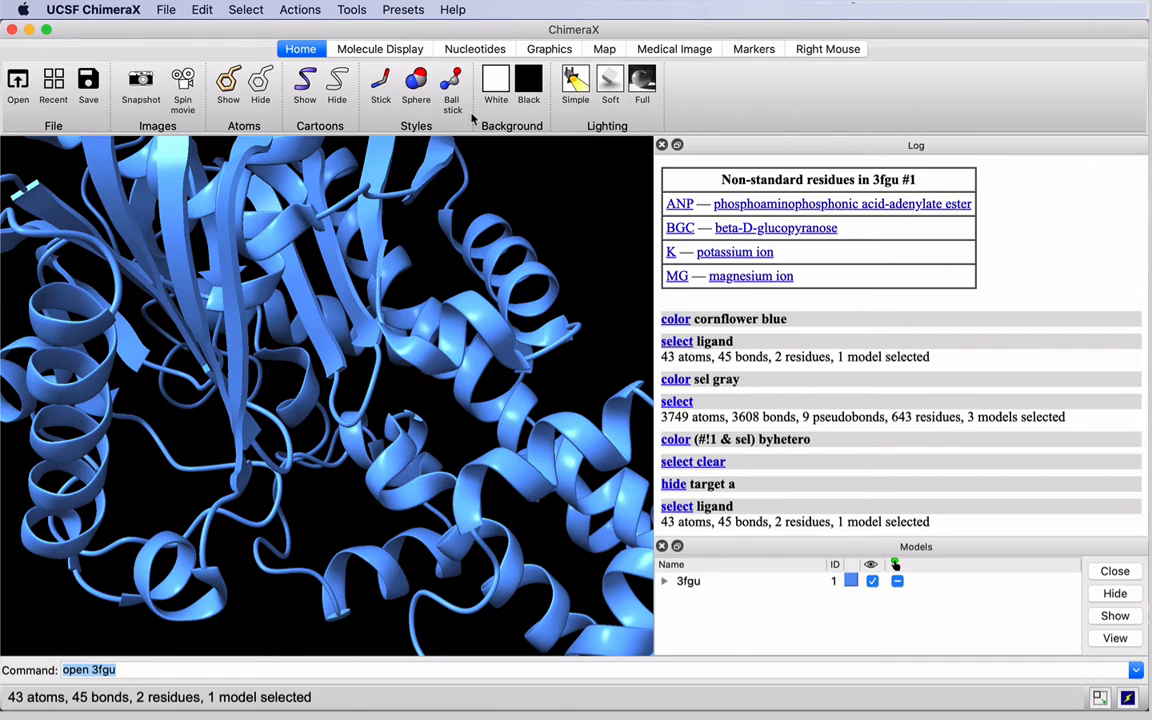
{"action": "mouse_move", "coordinate": [388, 120]}
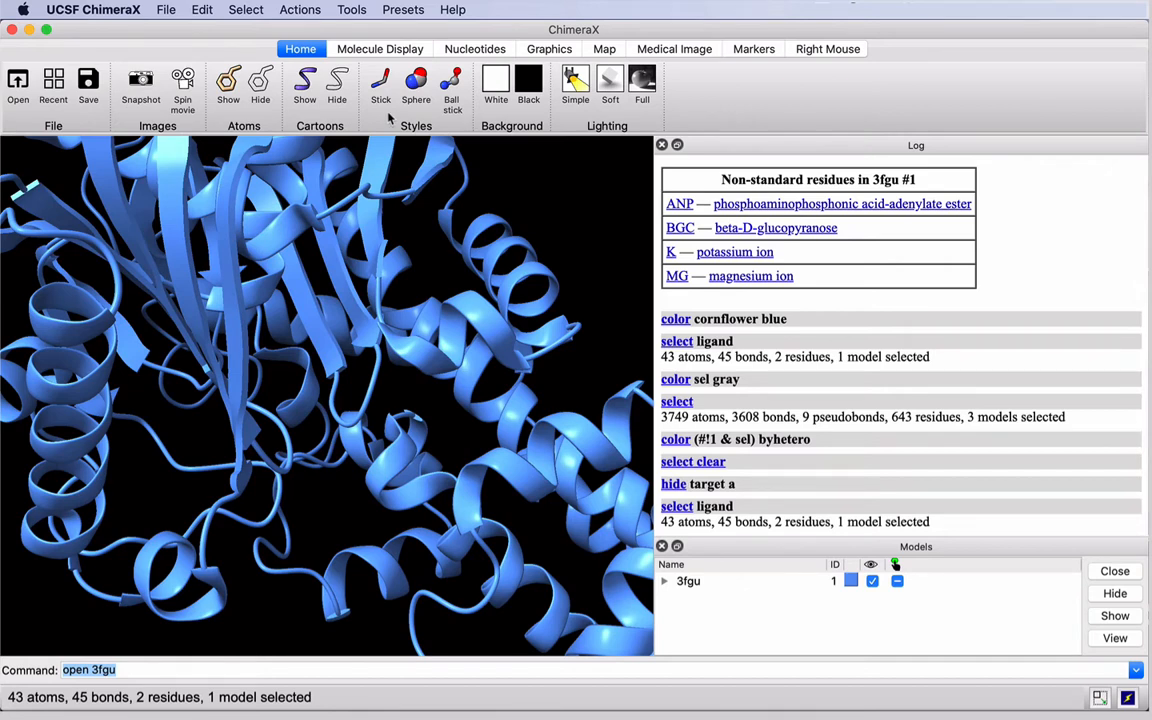
{"action": "left_click", "coordinate": [228, 84]}
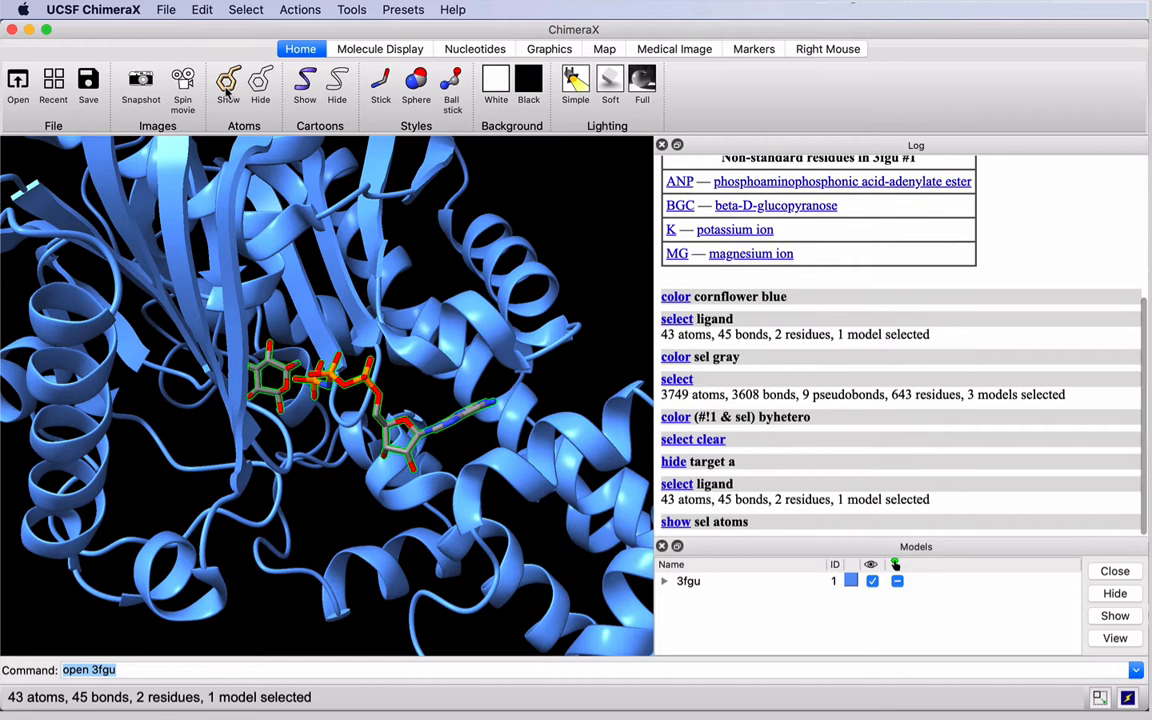
{"action": "mouse_move", "coordinate": [178, 432]}
{"action": "type", "text": "~"}
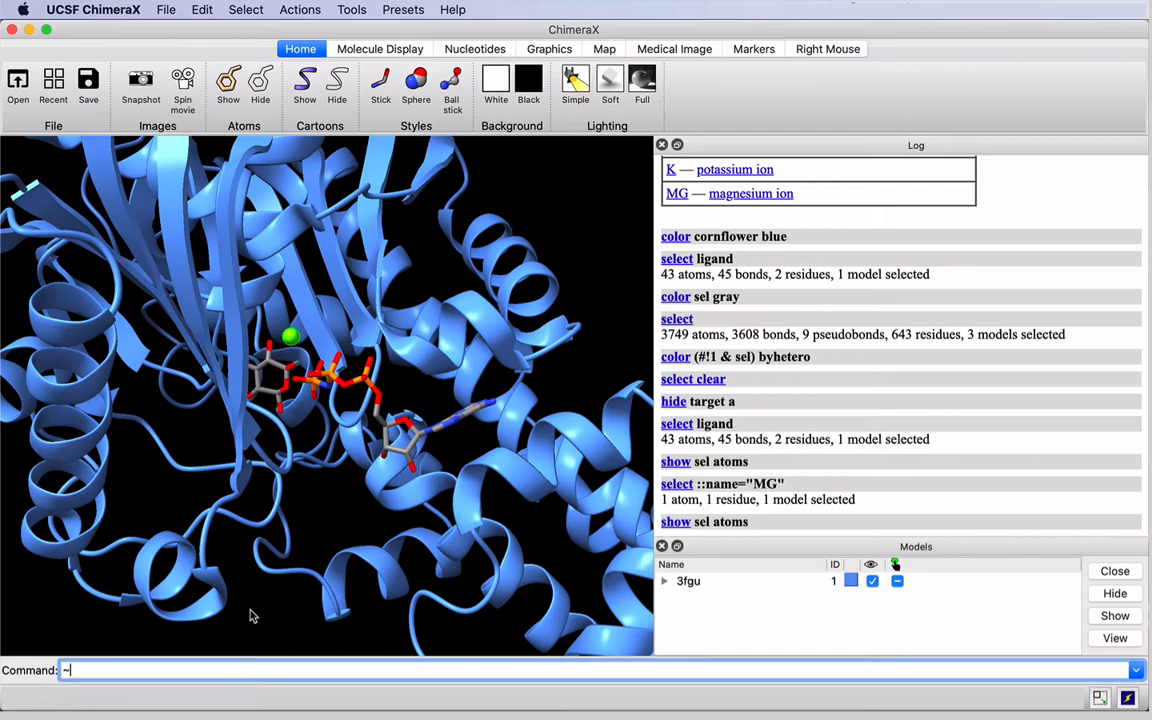
Step: Clear the selection with ~select and pick the magnesium ion to start a new selection
{"action": "type", "text": "select"}
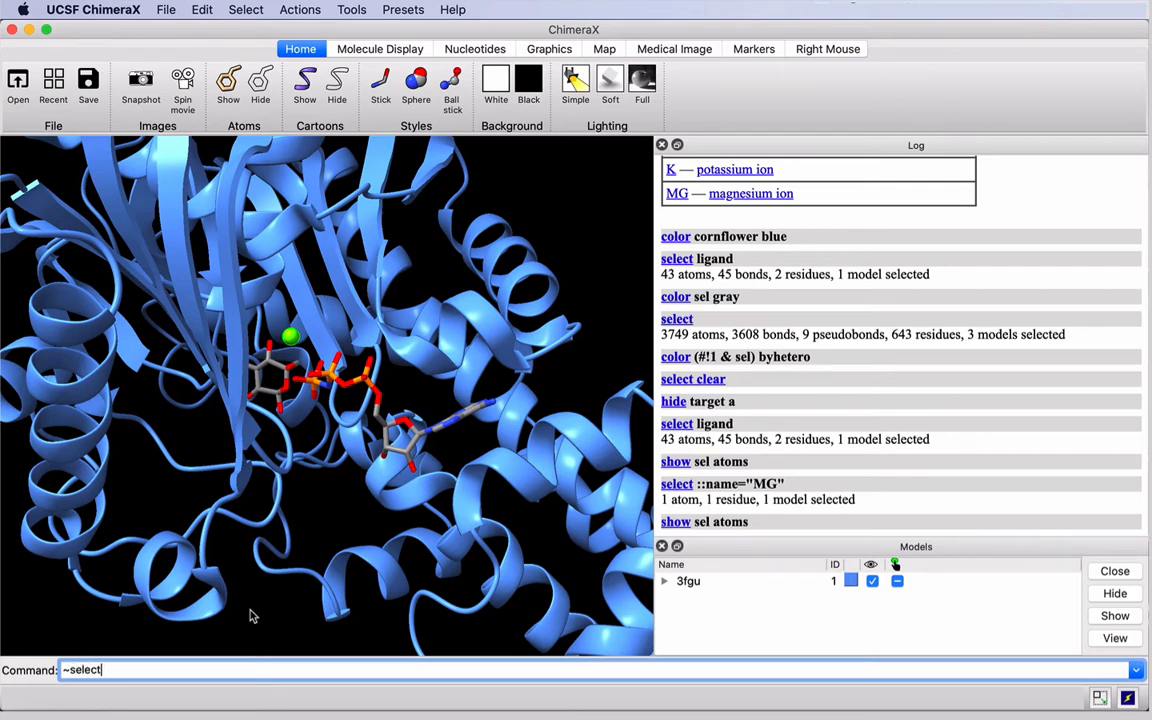
{"action": "key", "text": "Return"}
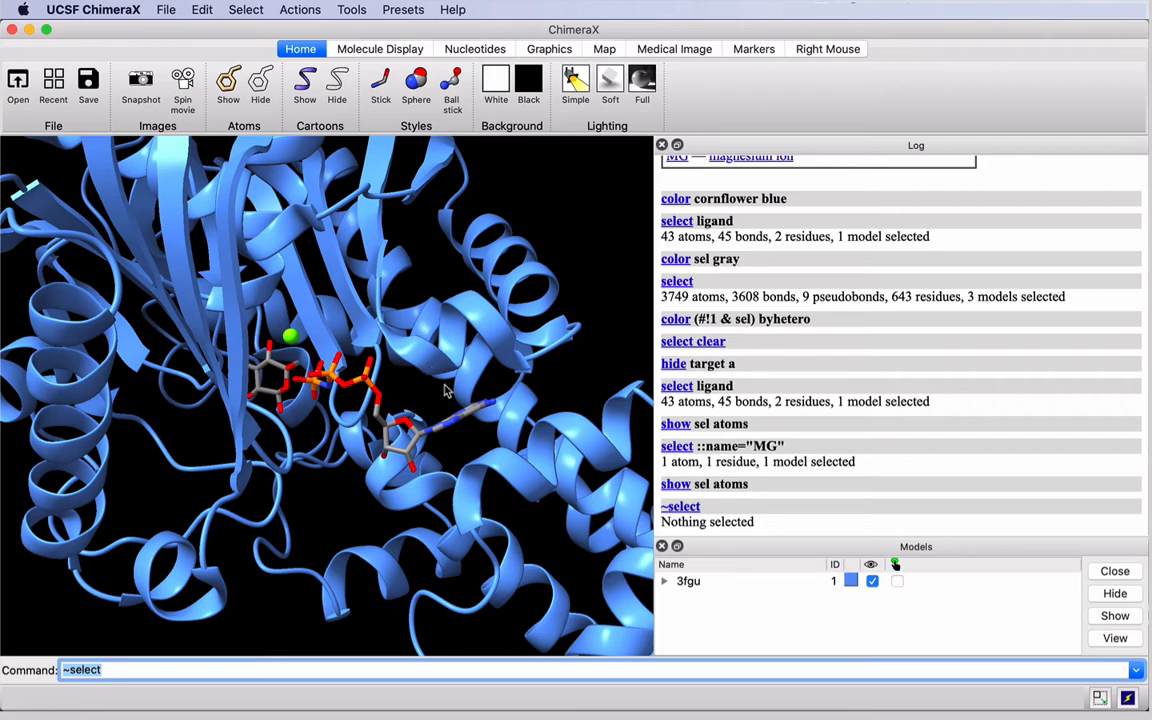
{"action": "mouse_move", "coordinate": [330, 456]}
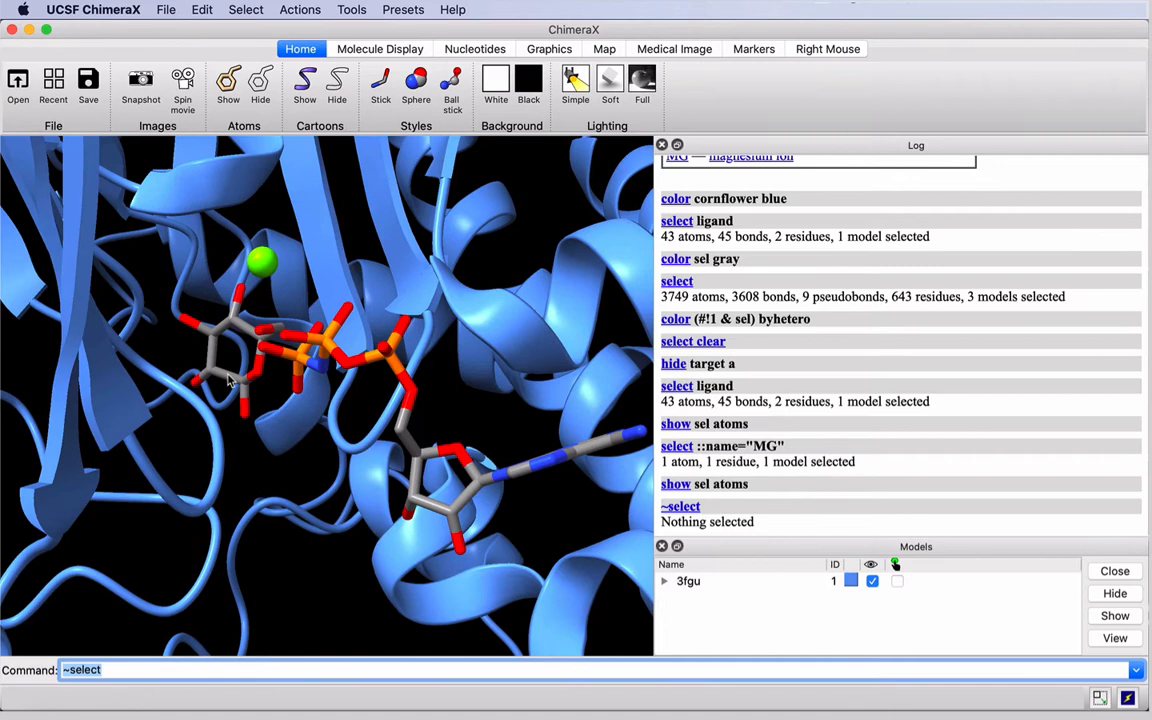
{"action": "left_click", "coordinate": [260, 262]}
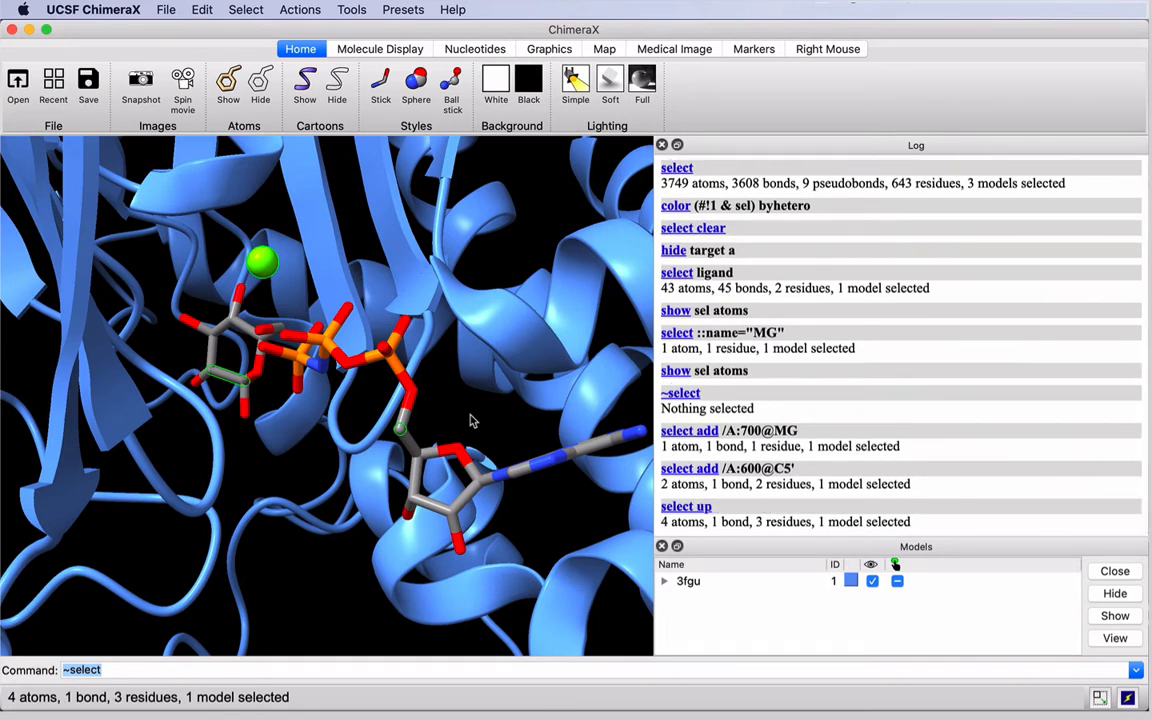
{"action": "mouse_move", "coordinate": [420, 384]}
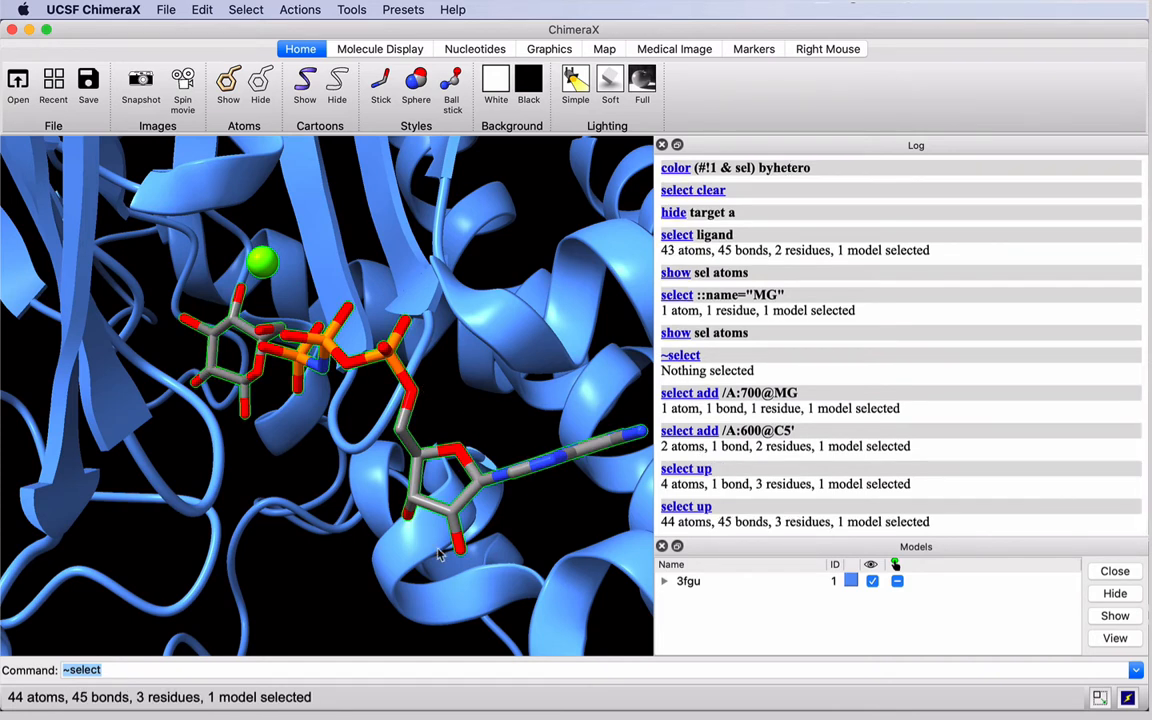
{"action": "mouse_move", "coordinate": [310, 414]}
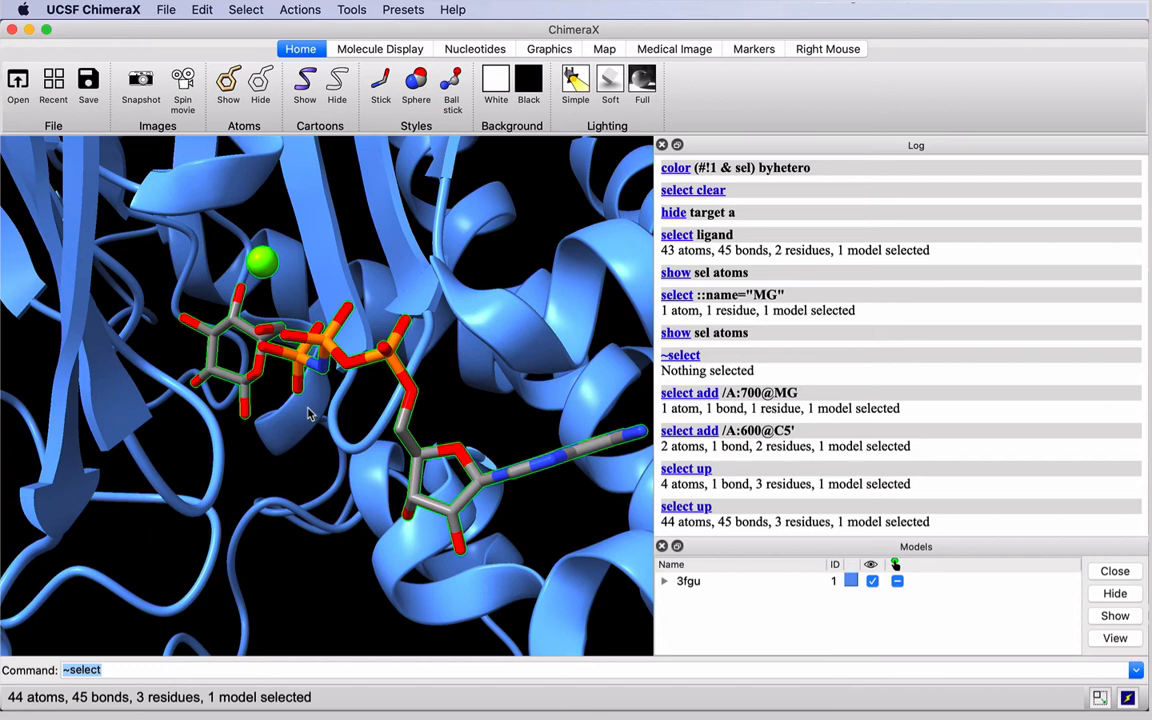
{"action": "mouse_move", "coordinate": [304, 478]}
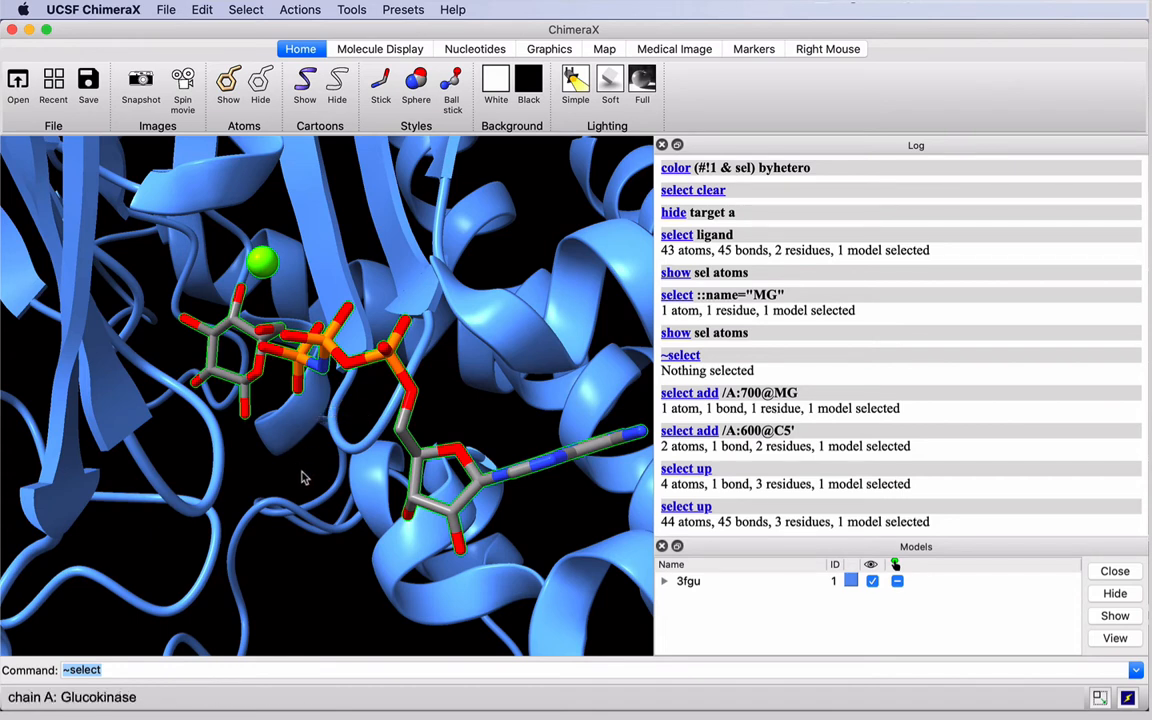
Step: Define a named selector 'ligands' from the current Mg and ligand selection
{"action": "left_click", "coordinate": [246, 8]}
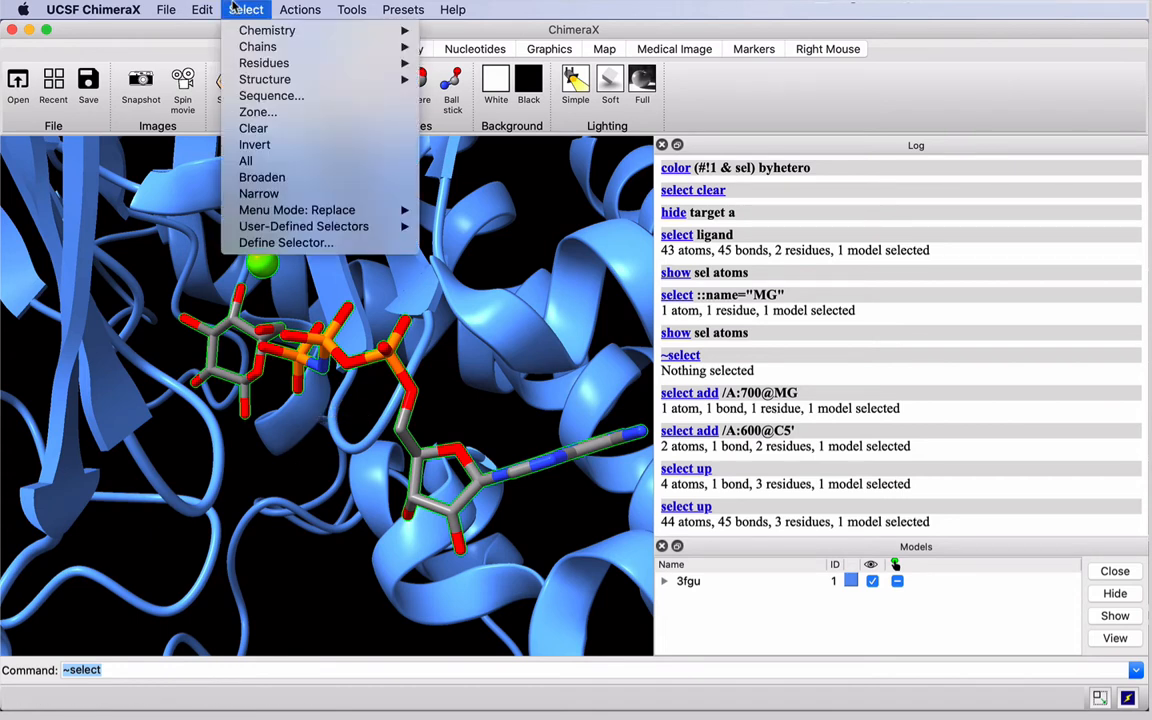
{"action": "left_click", "coordinate": [284, 242]}
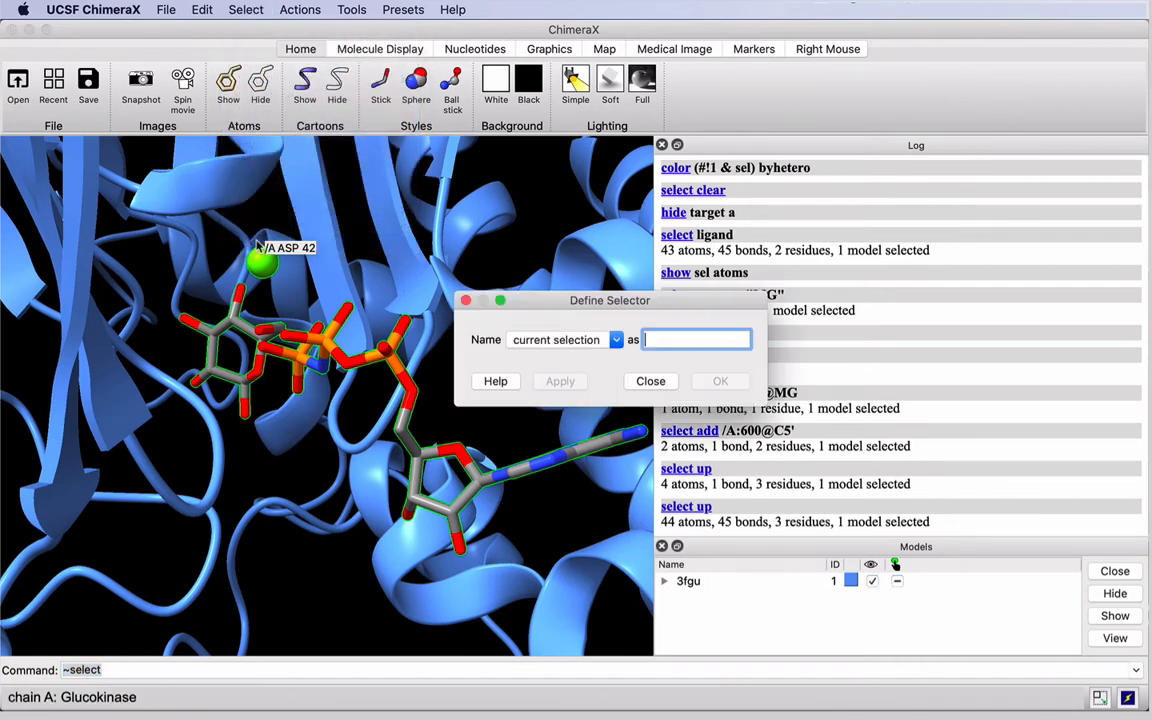
{"action": "type", "text": "ligand"}
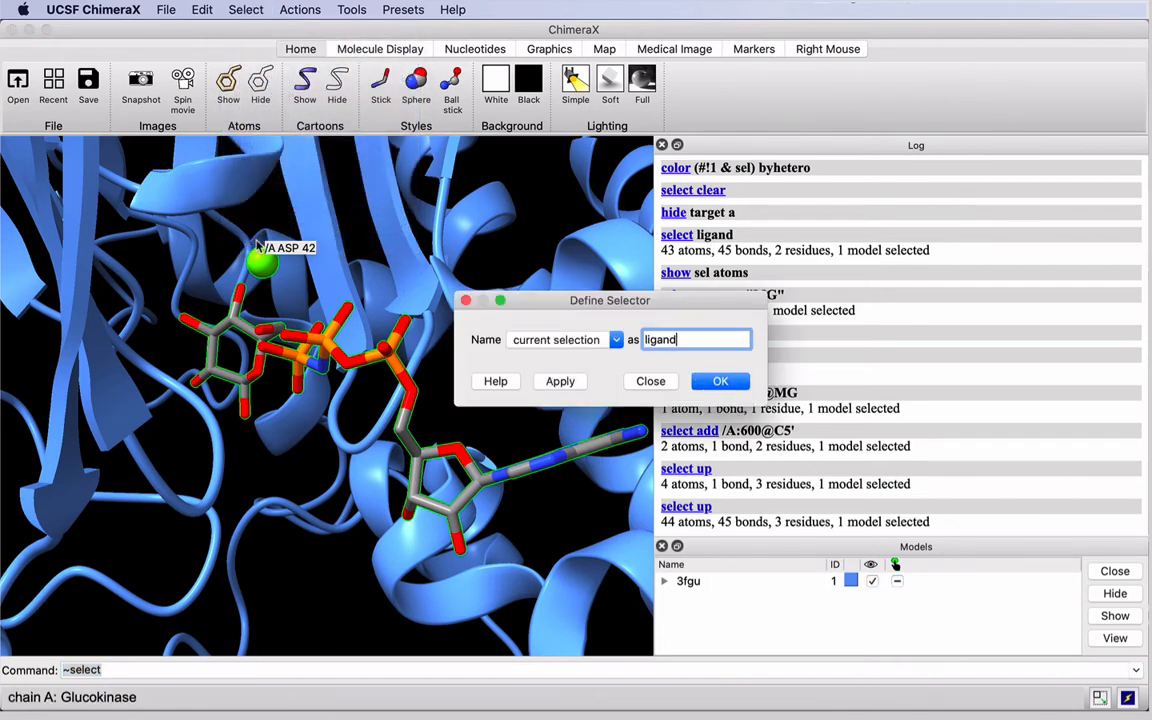
{"action": "left_click", "coordinate": [720, 380]}
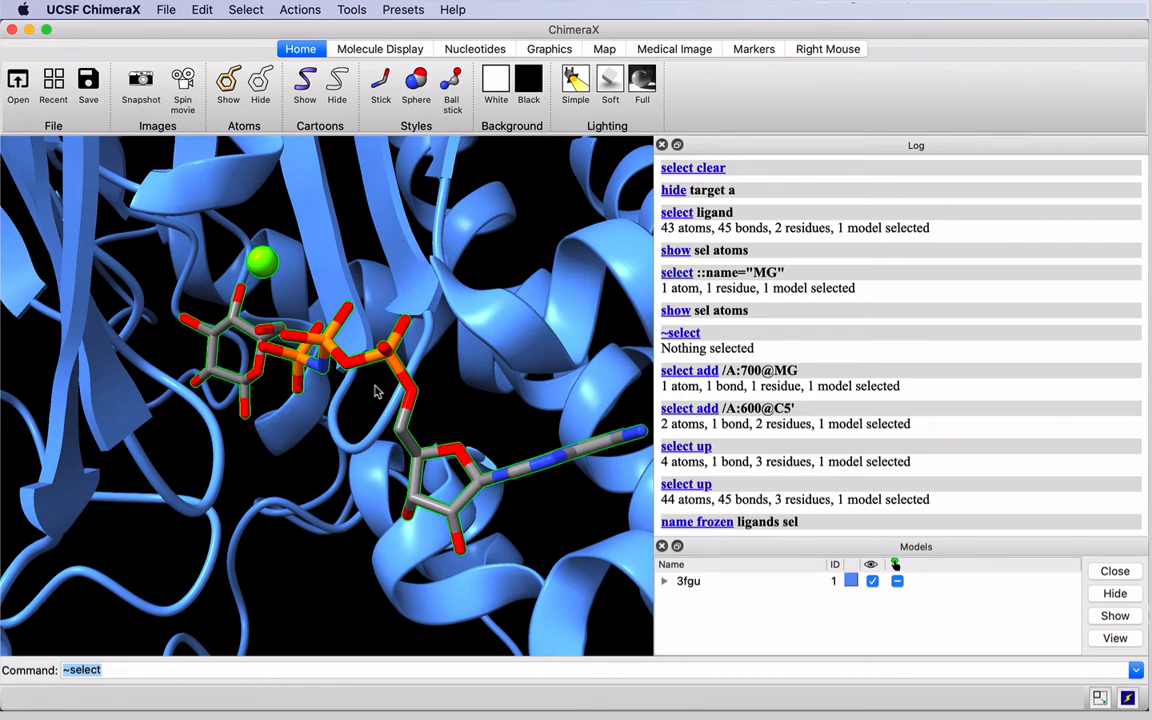
{"action": "mouse_move", "coordinate": [300, 64]}
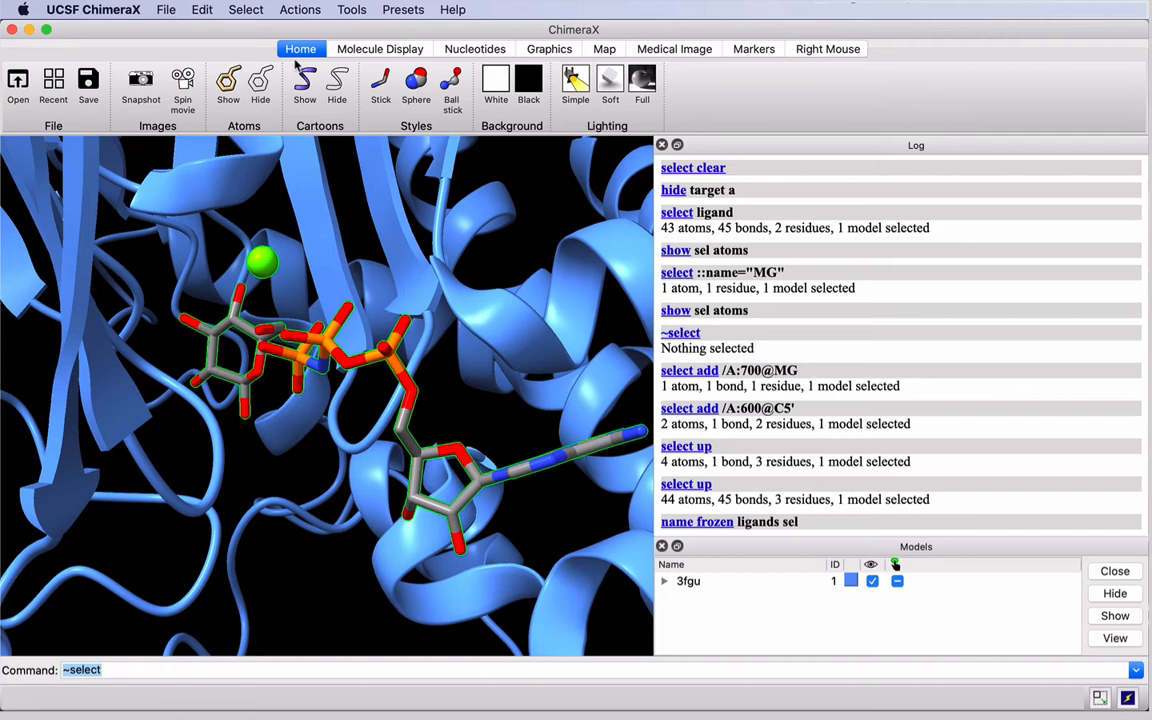
Step: Select whole residues within 5 Å of the ligands using Zone and frame them in view
{"action": "left_click", "coordinate": [244, 8]}
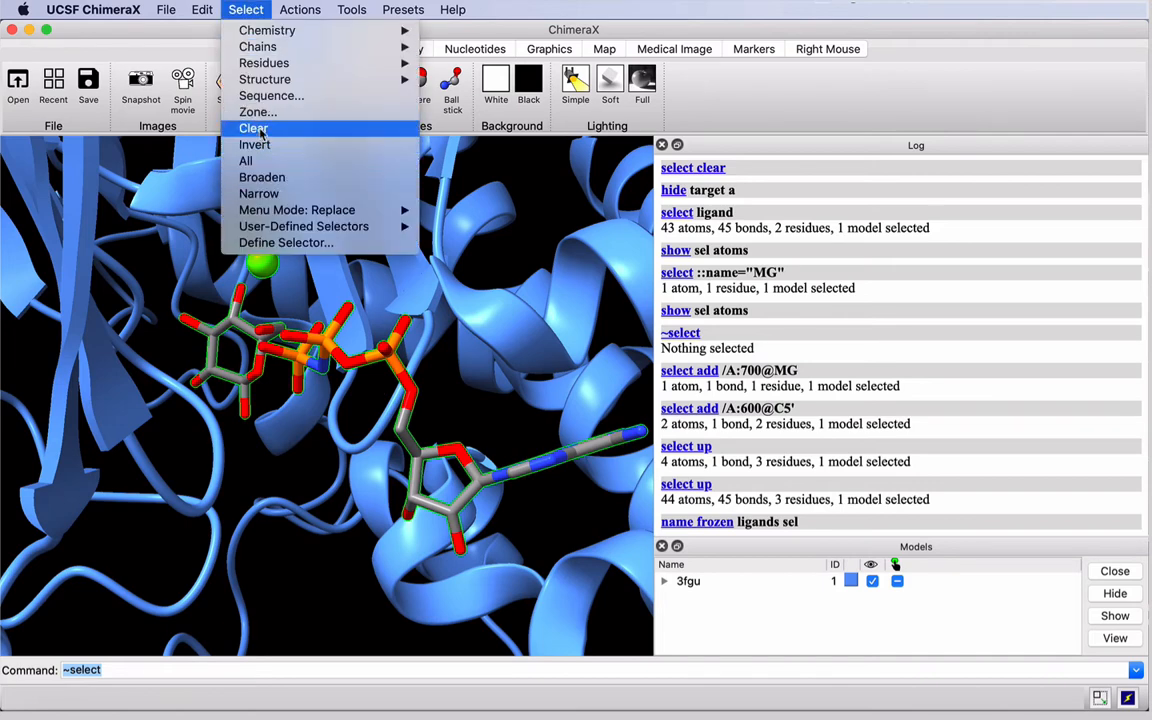
{"action": "left_click", "coordinate": [256, 112]}
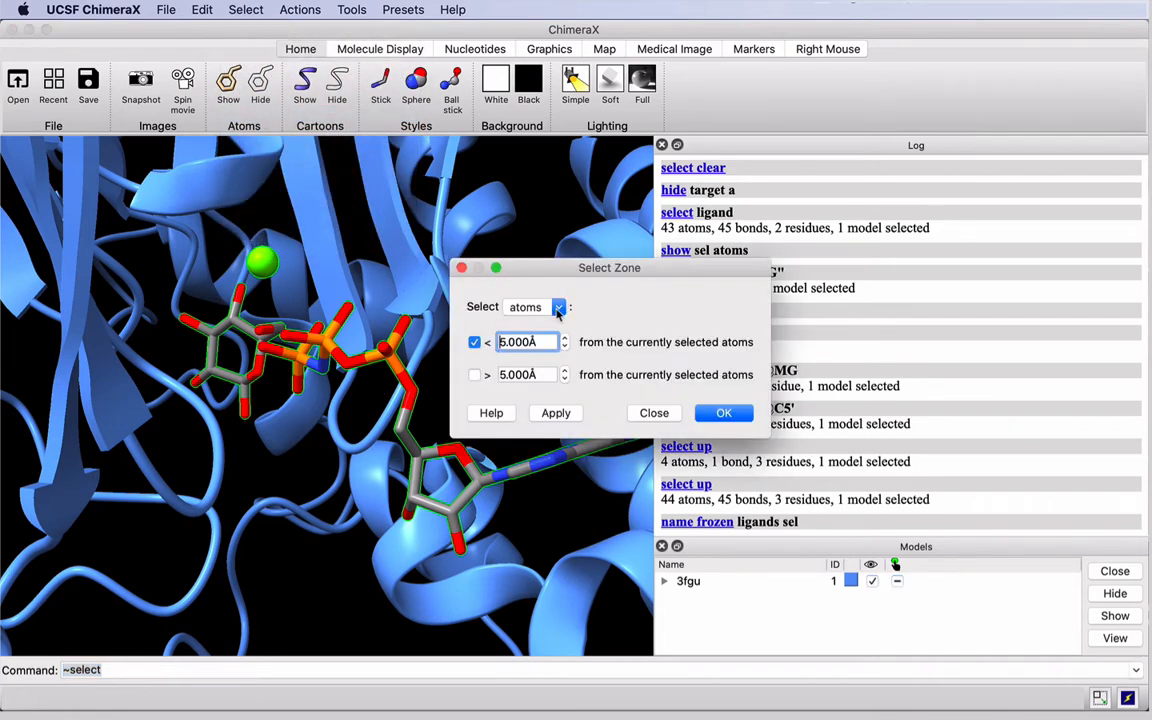
{"action": "left_click", "coordinate": [558, 308]}
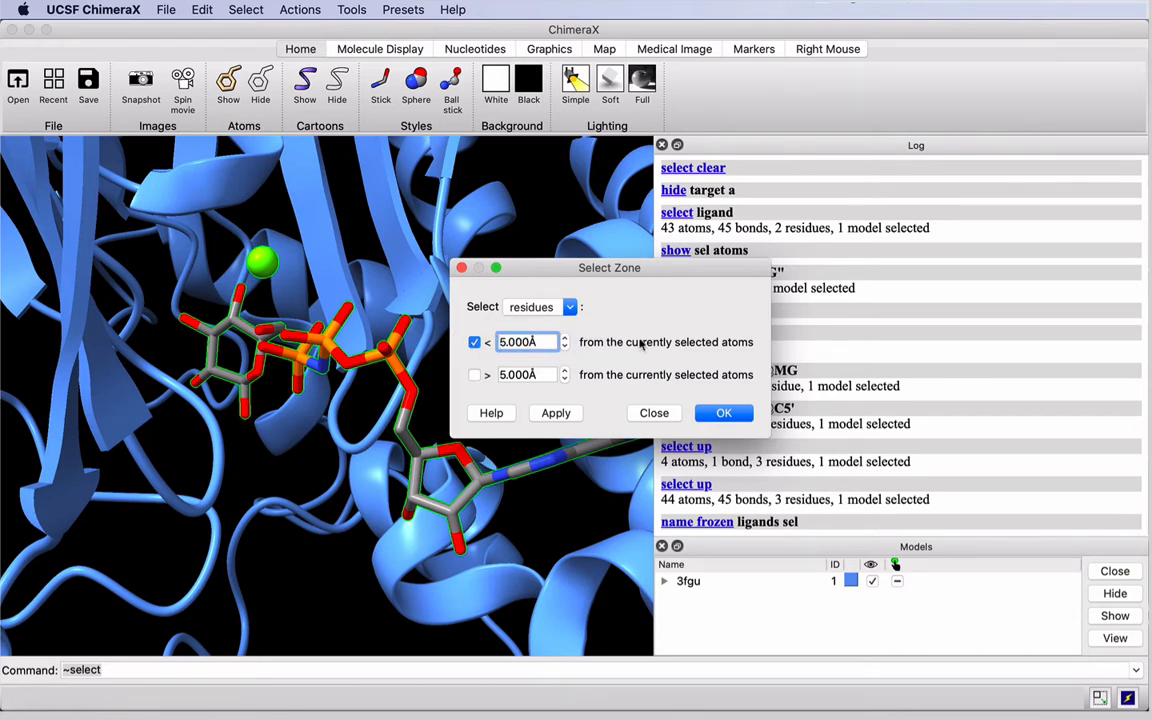
{"action": "mouse_move", "coordinate": [724, 412]}
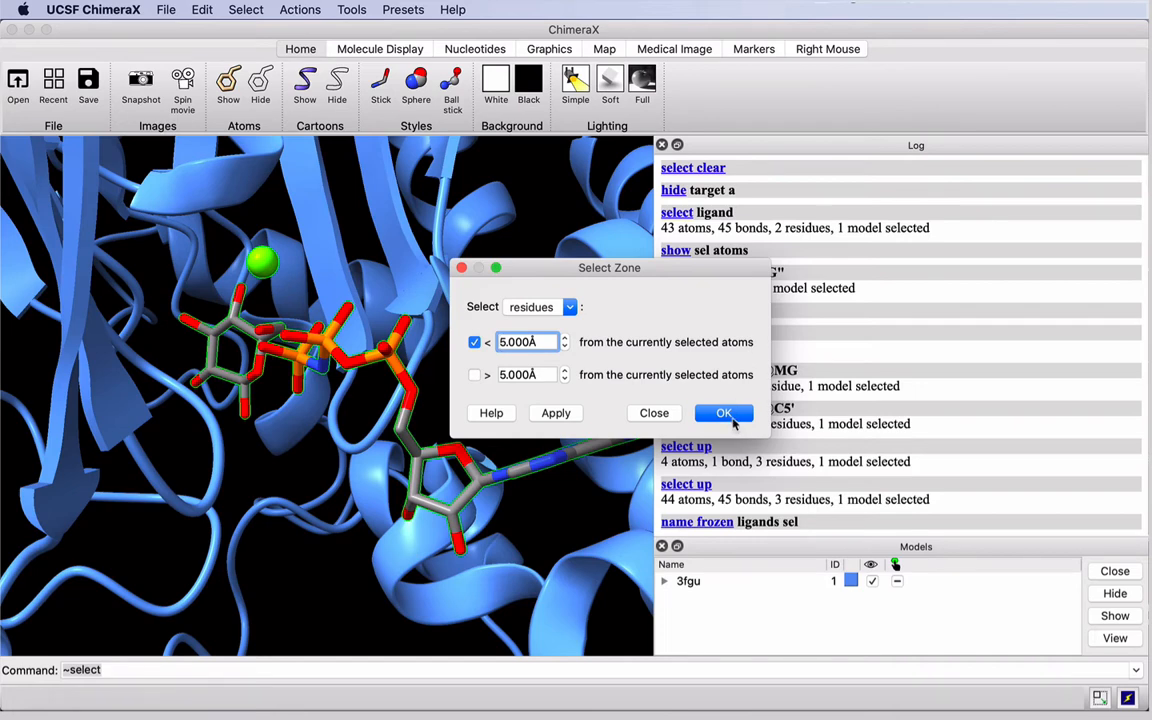
{"action": "left_click", "coordinate": [724, 412]}
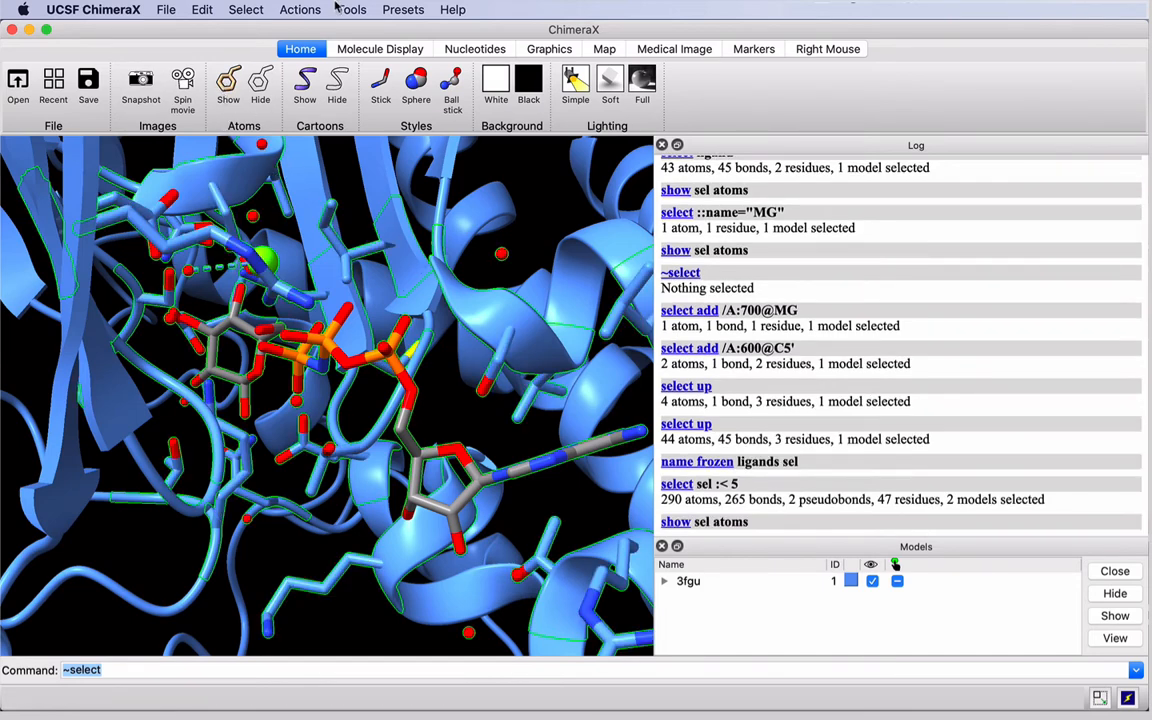
{"action": "left_click", "coordinate": [300, 8]}
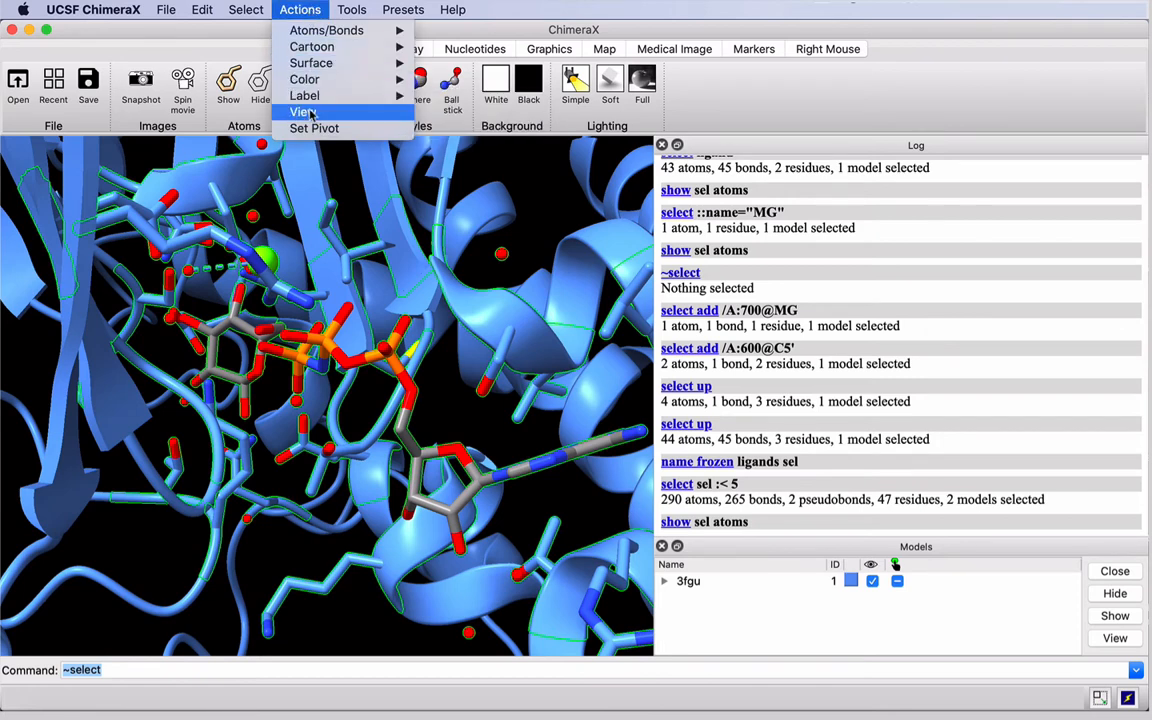
{"action": "left_click", "coordinate": [304, 112]}
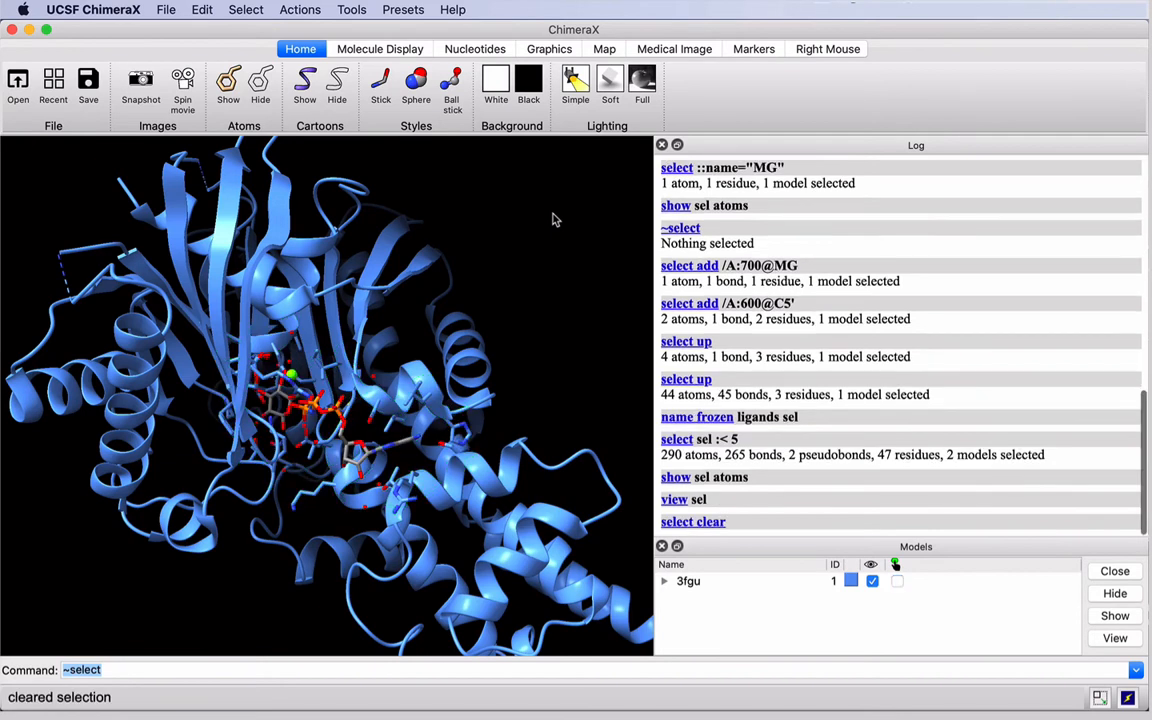
{"action": "mouse_move", "coordinate": [546, 240]}
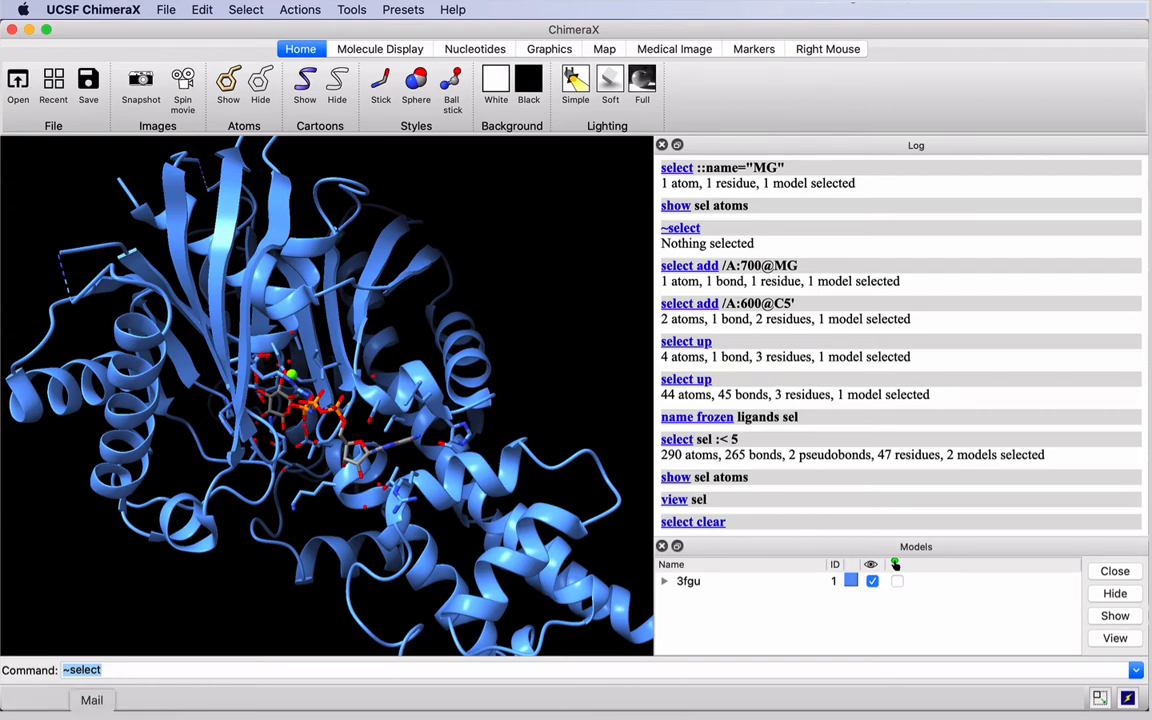
{"action": "mouse_move", "coordinate": [344, 378]}
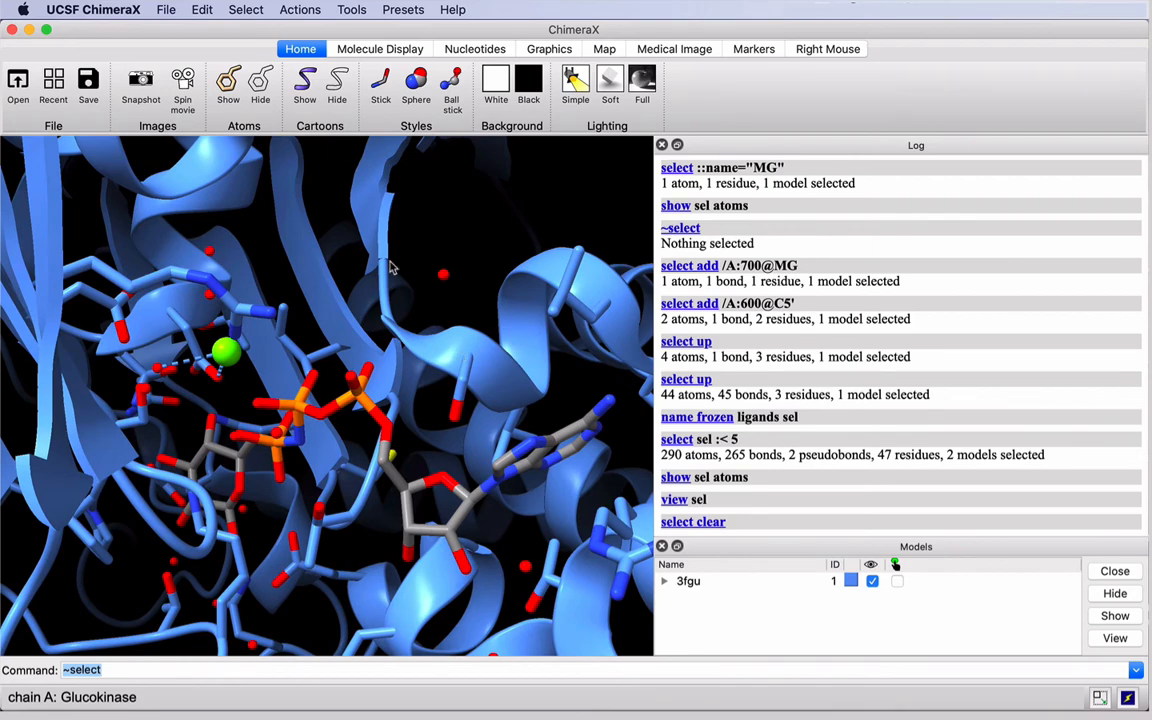
Step: Reselect the user-defined 'ligands' selector group
{"action": "left_click", "coordinate": [244, 8]}
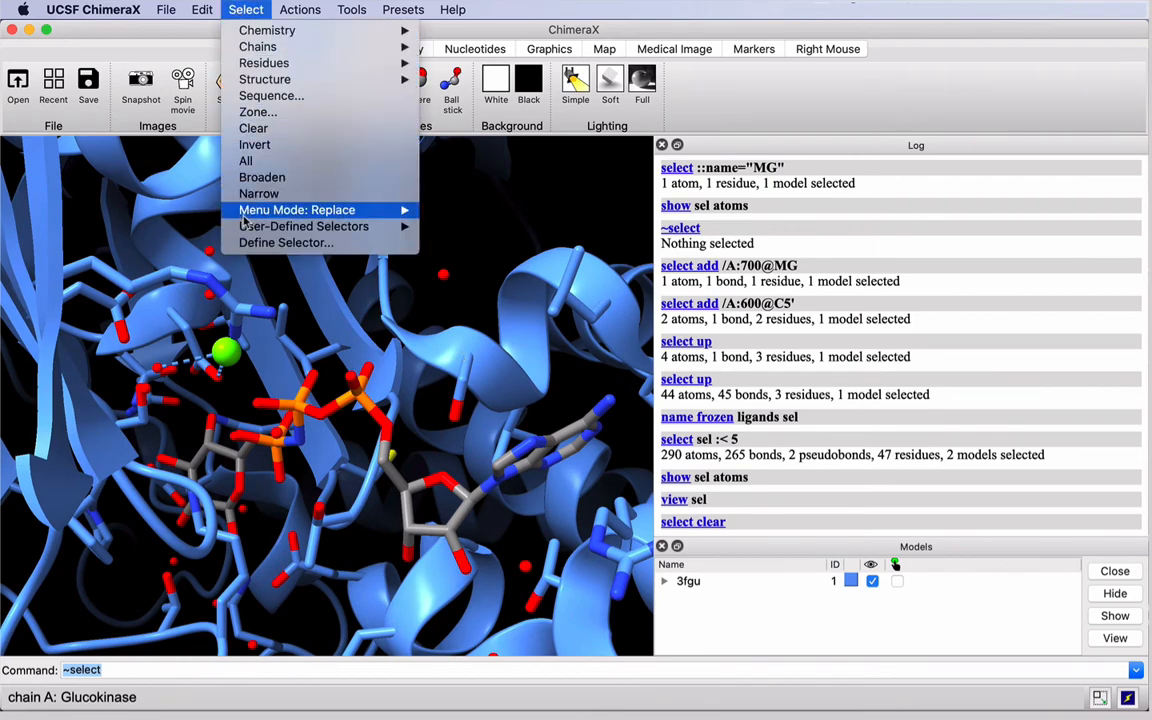
{"action": "mouse_move", "coordinate": [304, 226]}
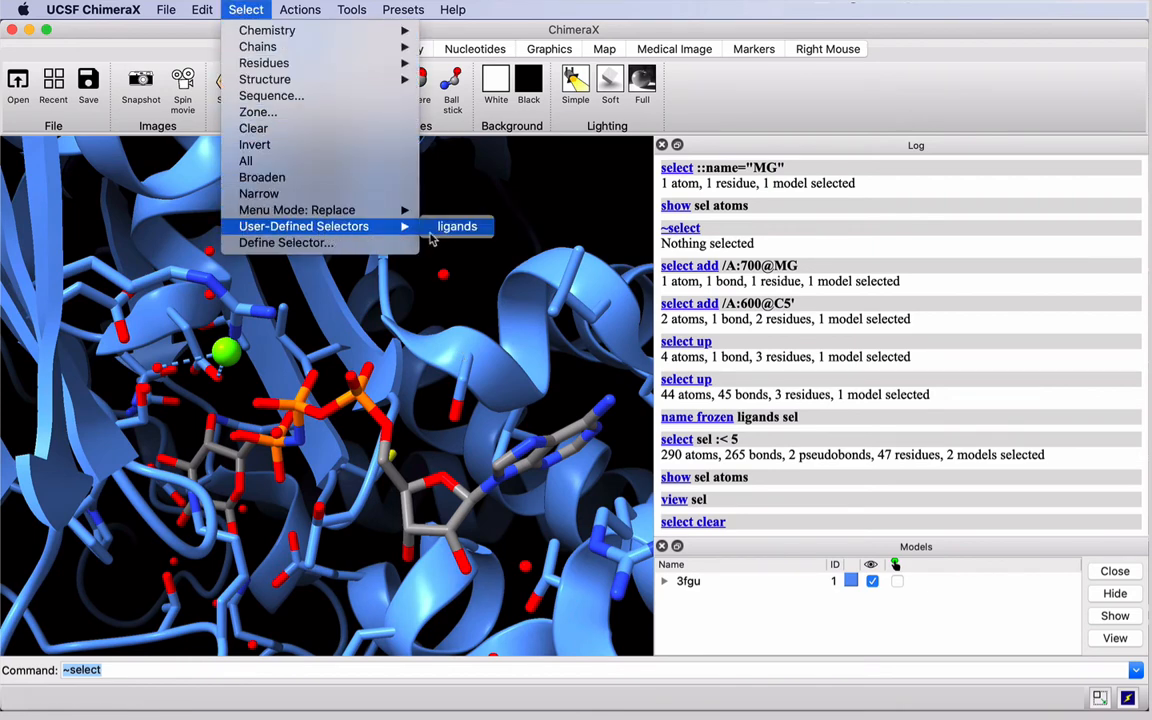
{"action": "mouse_move", "coordinate": [456, 226]}
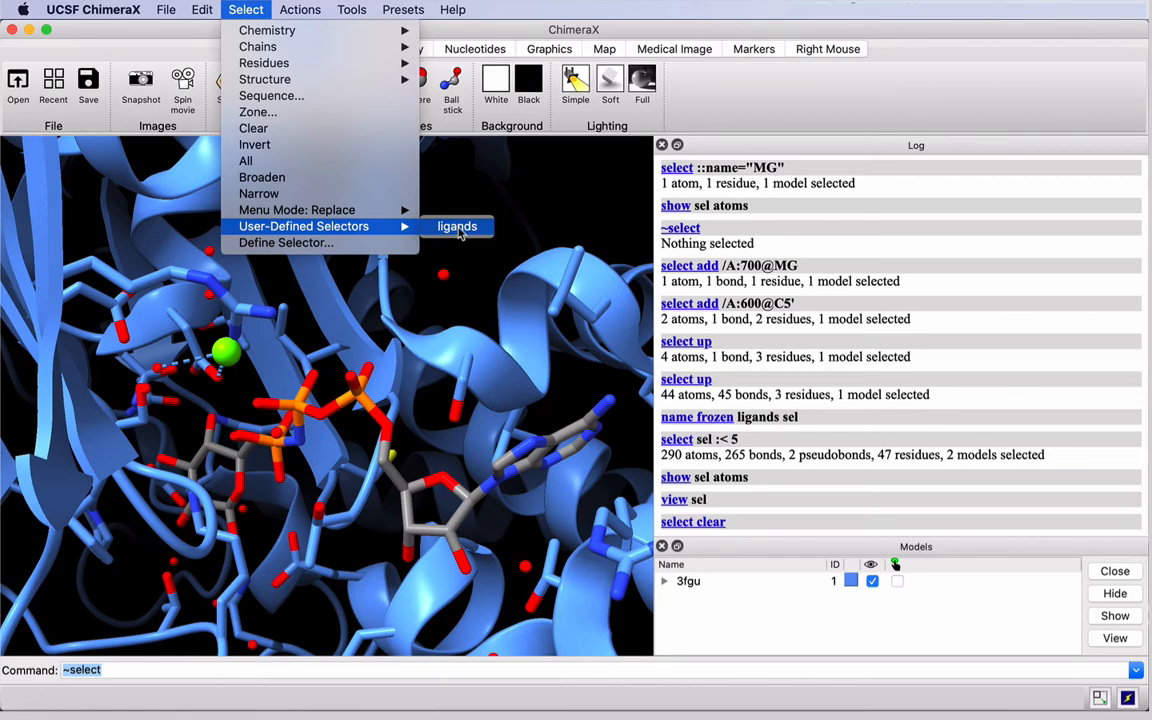
{"action": "left_click", "coordinate": [456, 226]}
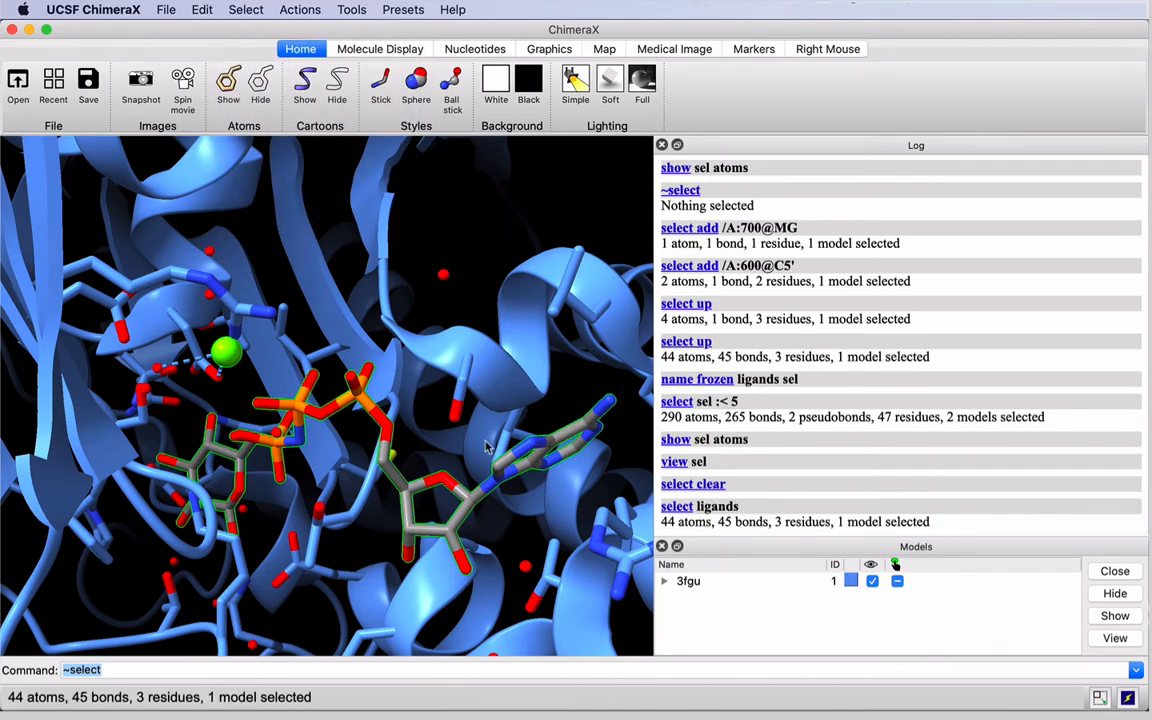
{"action": "mouse_move", "coordinate": [316, 372]}
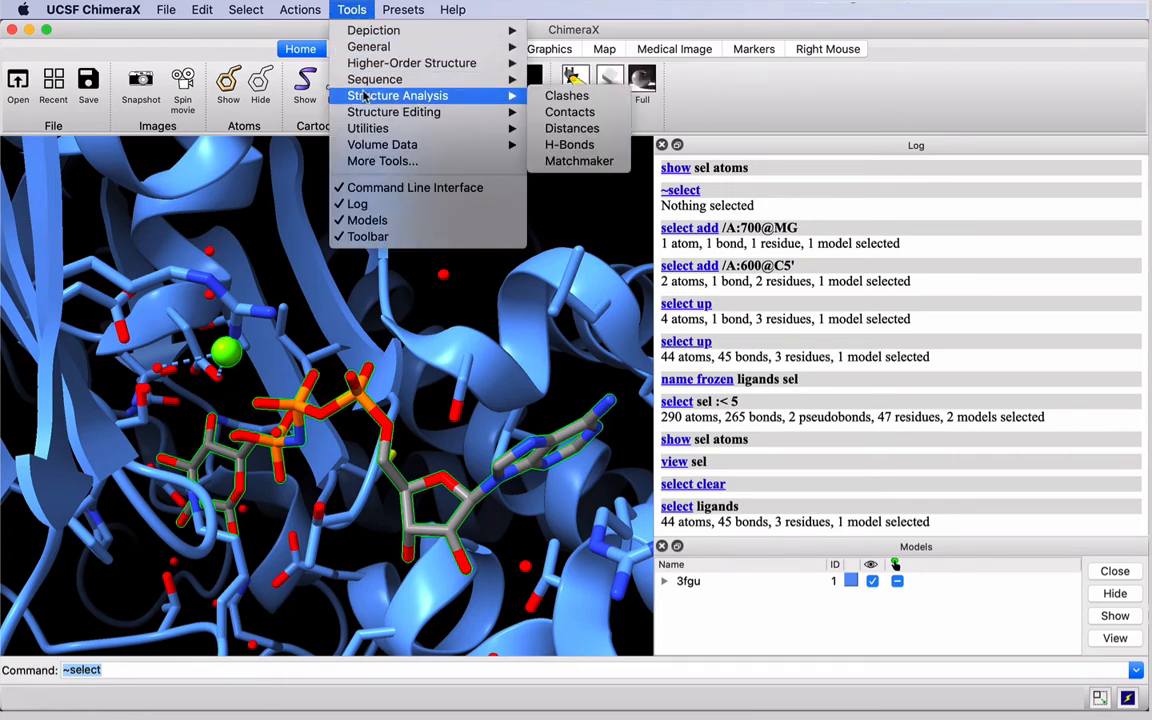
Step: Find H-bonds with at least one selected end and draw them as magenta dashed lines
{"action": "left_click", "coordinate": [568, 144]}
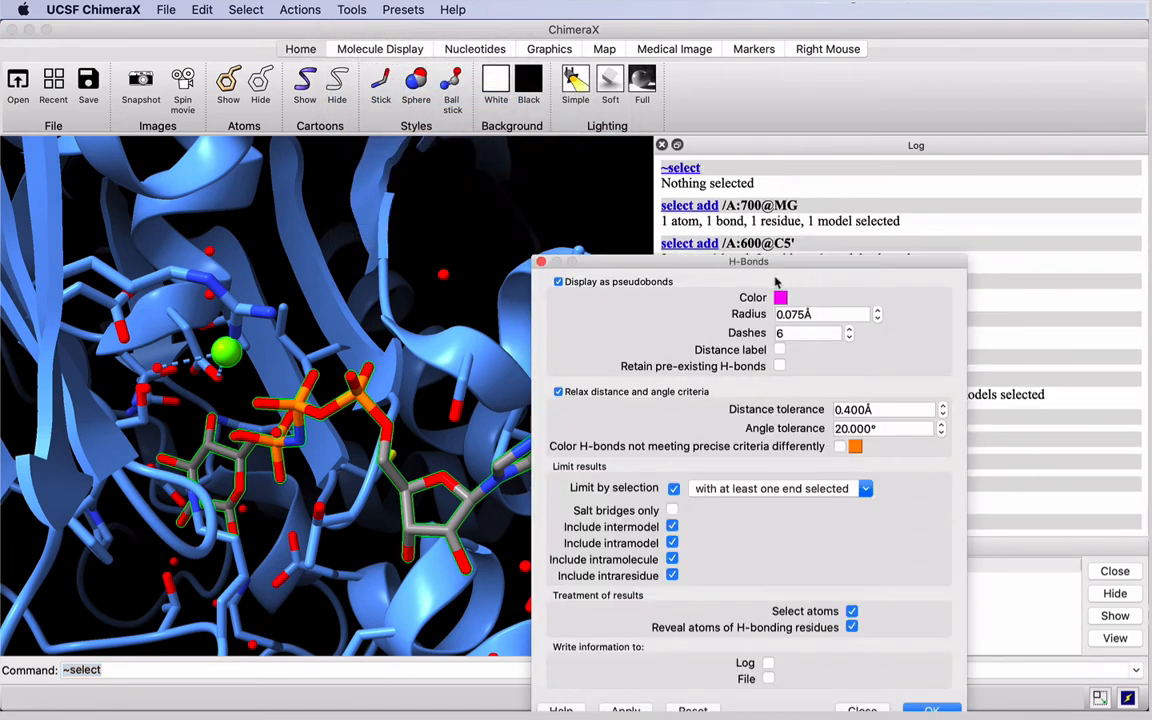
{"action": "left_click", "coordinate": [780, 296]}
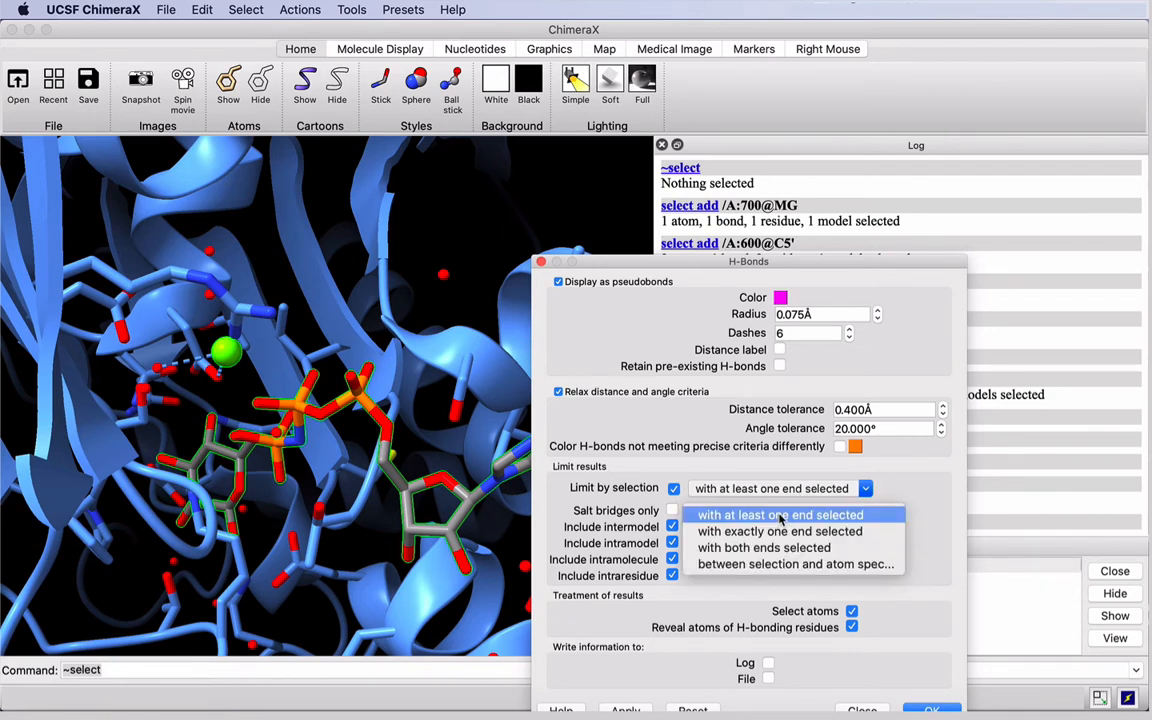
{"action": "left_click", "coordinate": [780, 514]}
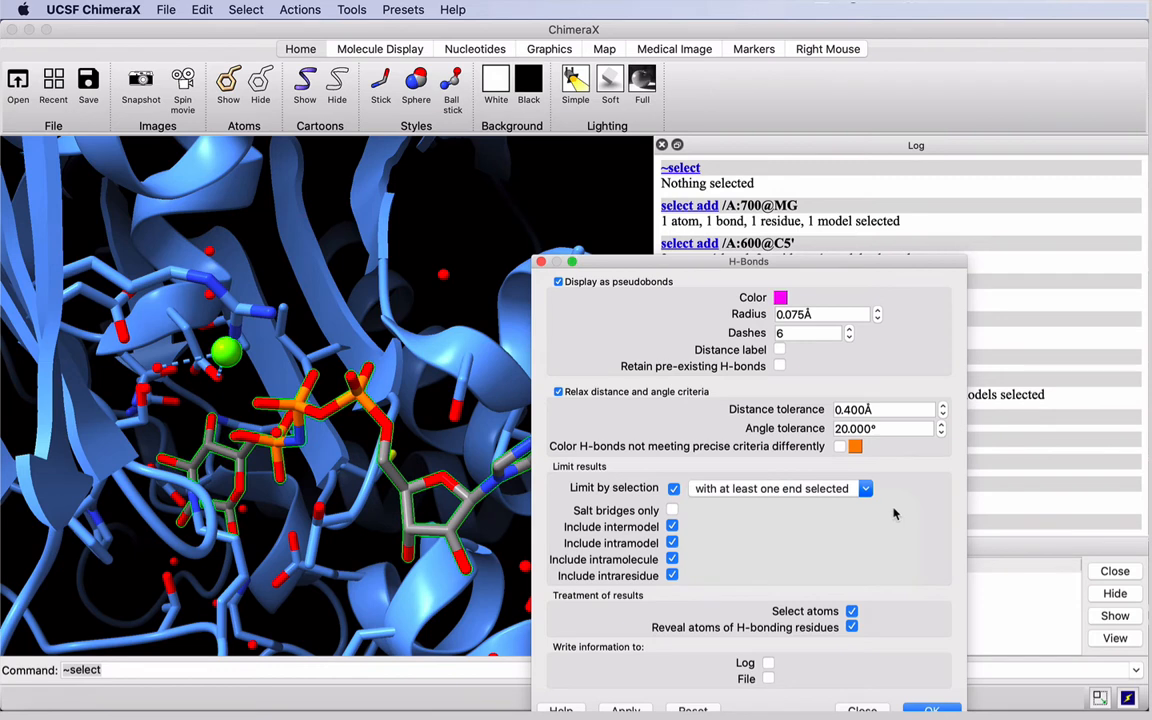
{"action": "mouse_move", "coordinate": [770, 352]}
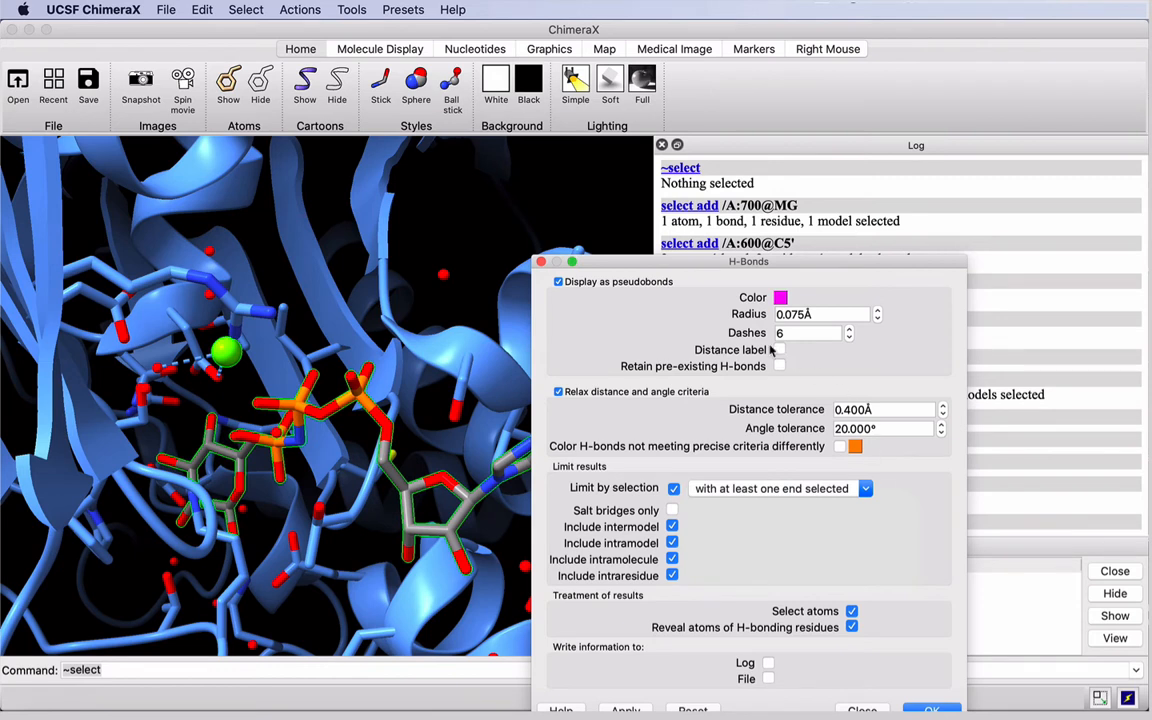
{"action": "mouse_move", "coordinate": [788, 356]}
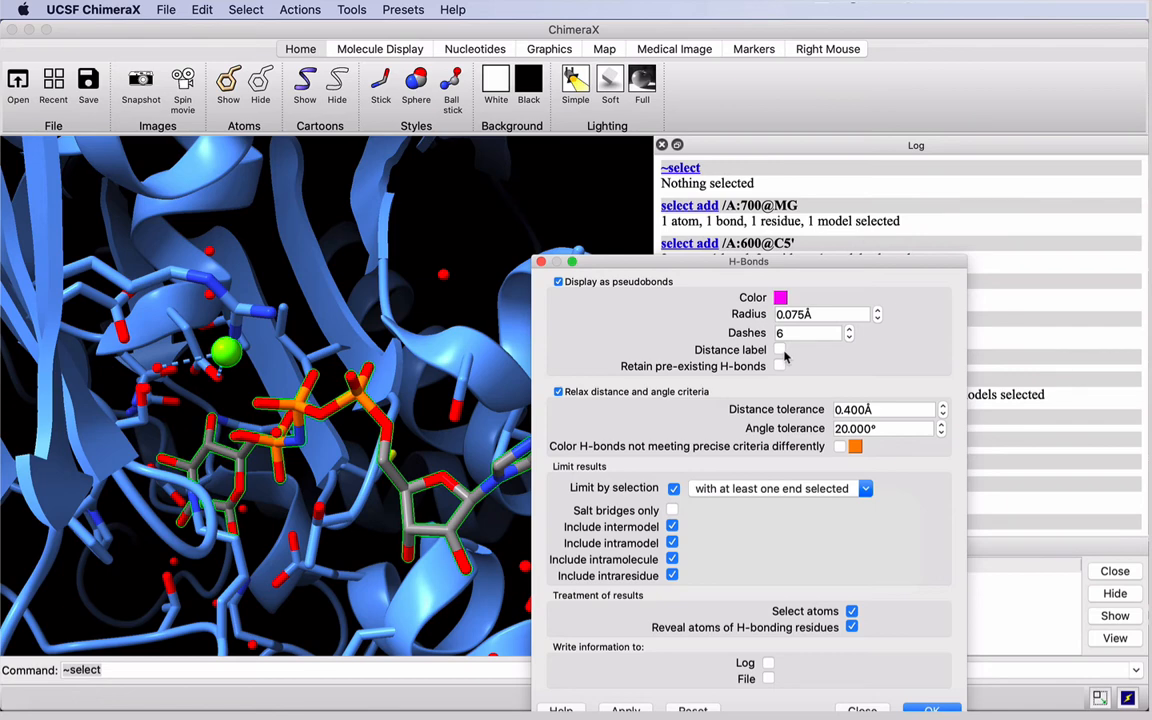
{"action": "mouse_move", "coordinate": [906, 680]}
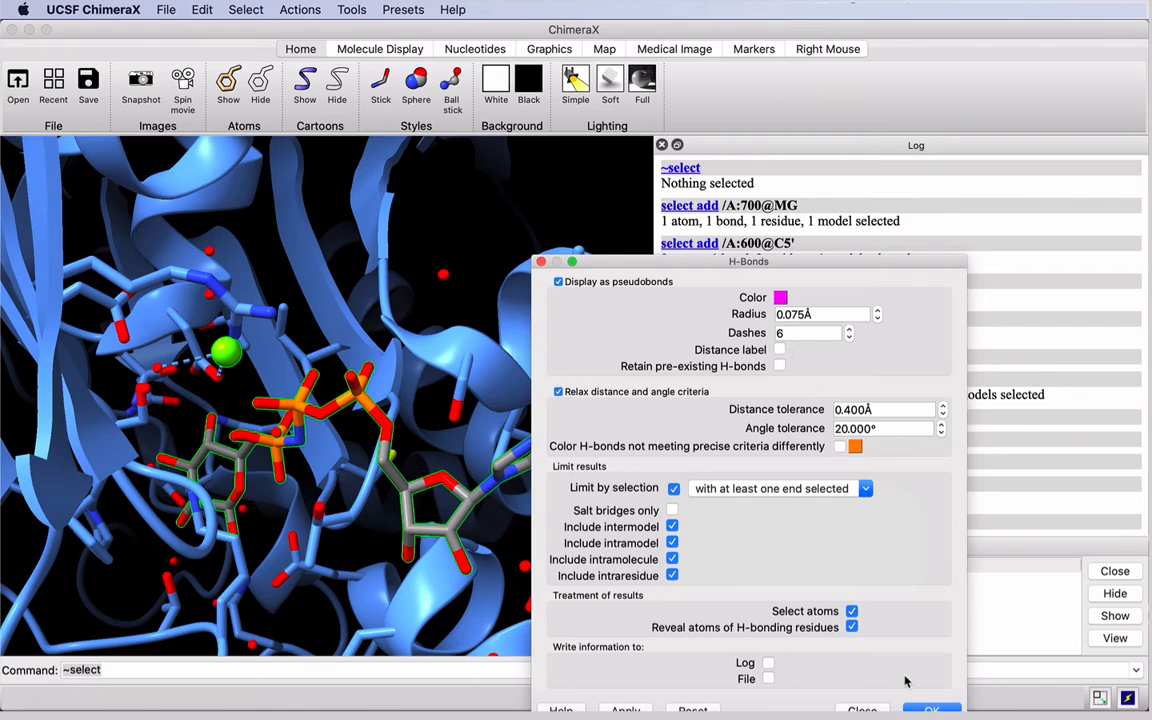
{"action": "left_click", "coordinate": [930, 710]}
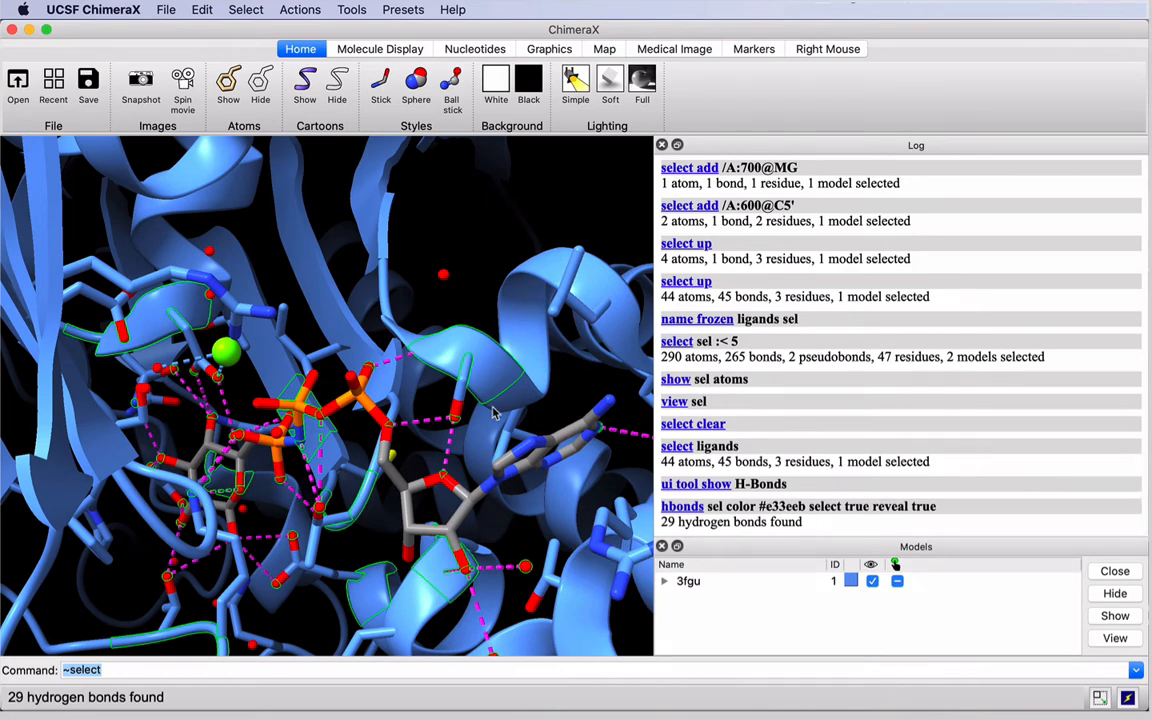
{"action": "mouse_move", "coordinate": [484, 472]}
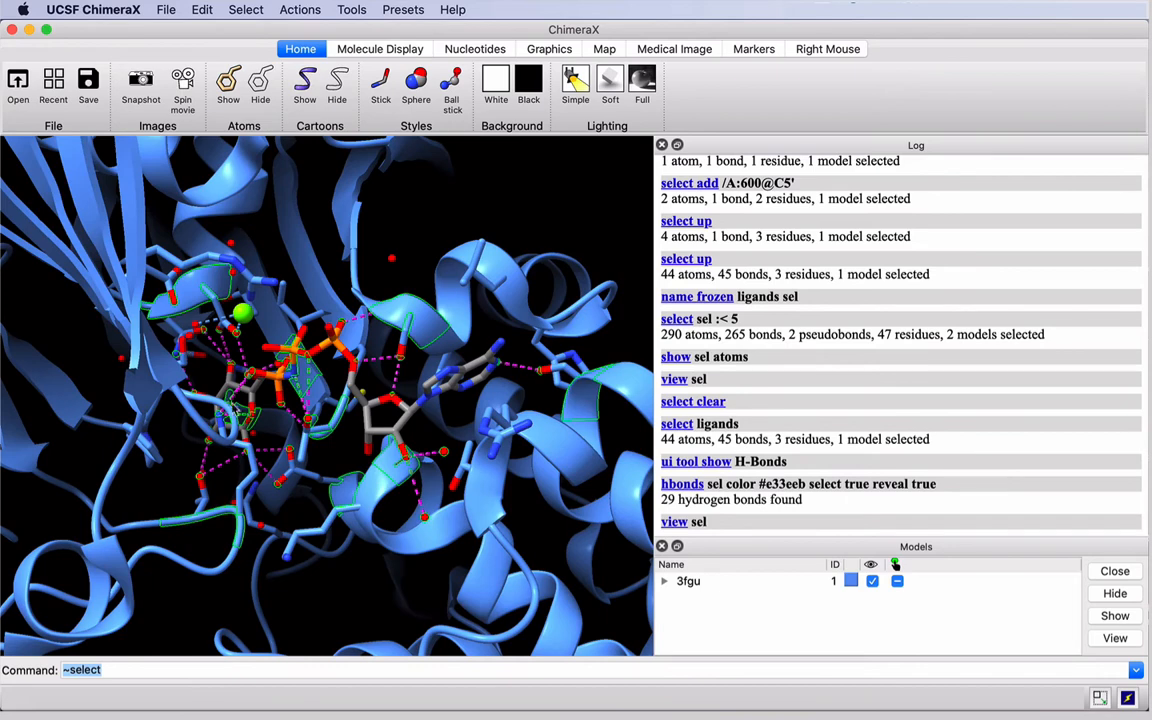
{"action": "mouse_move", "coordinate": [190, 164]}
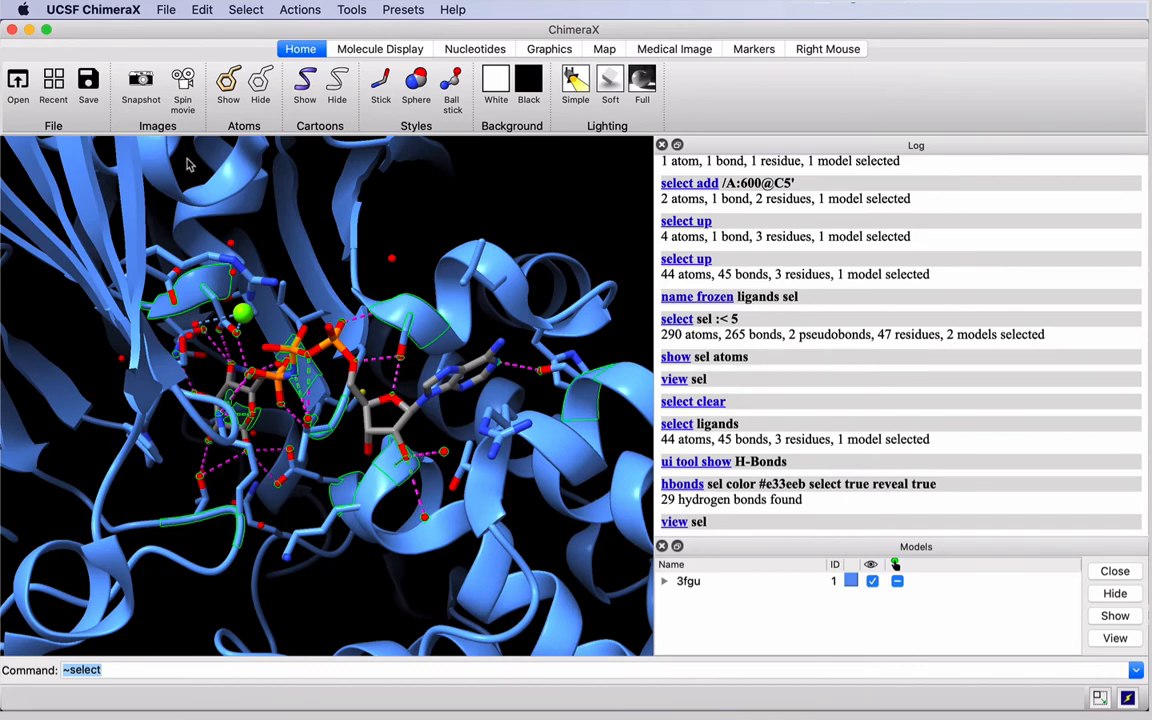
{"action": "mouse_move", "coordinate": [508, 450]}
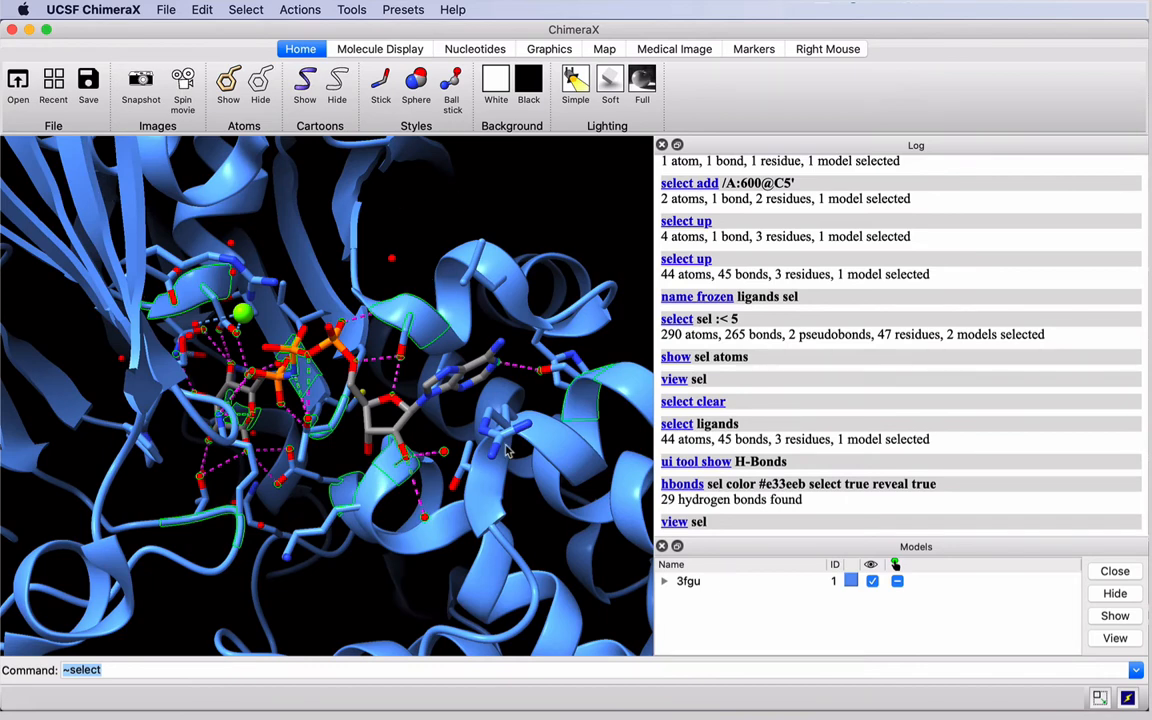
{"action": "mouse_move", "coordinate": [420, 316]}
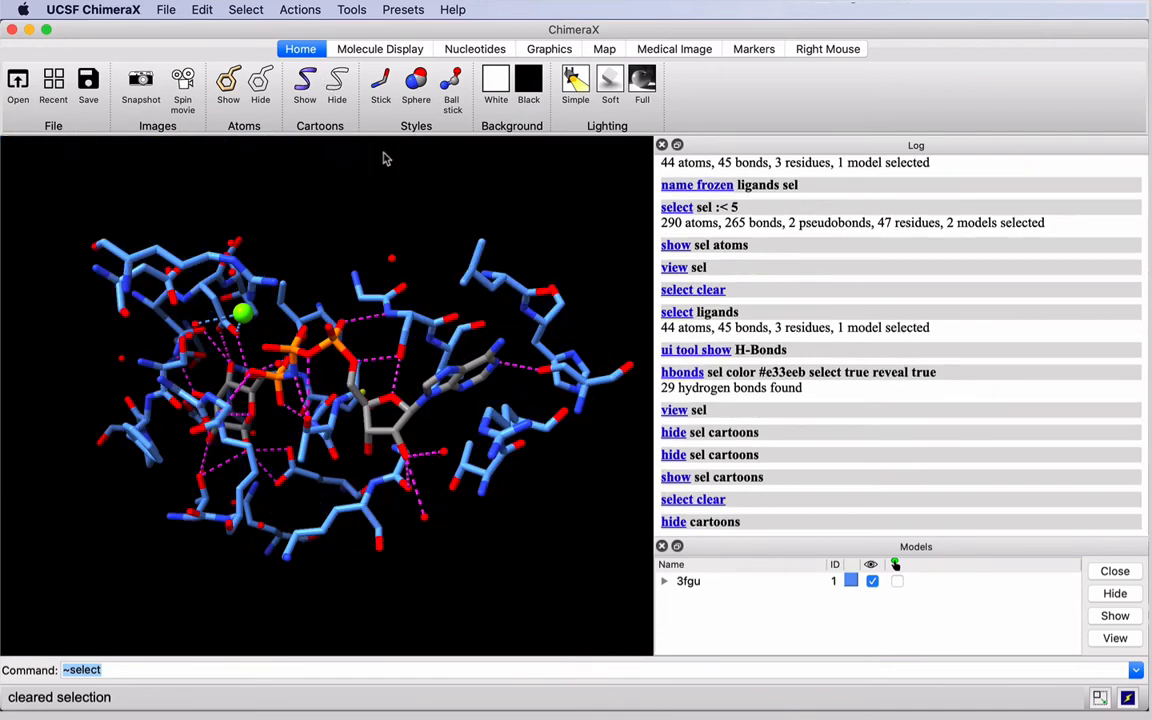
{"action": "mouse_move", "coordinate": [404, 300]}
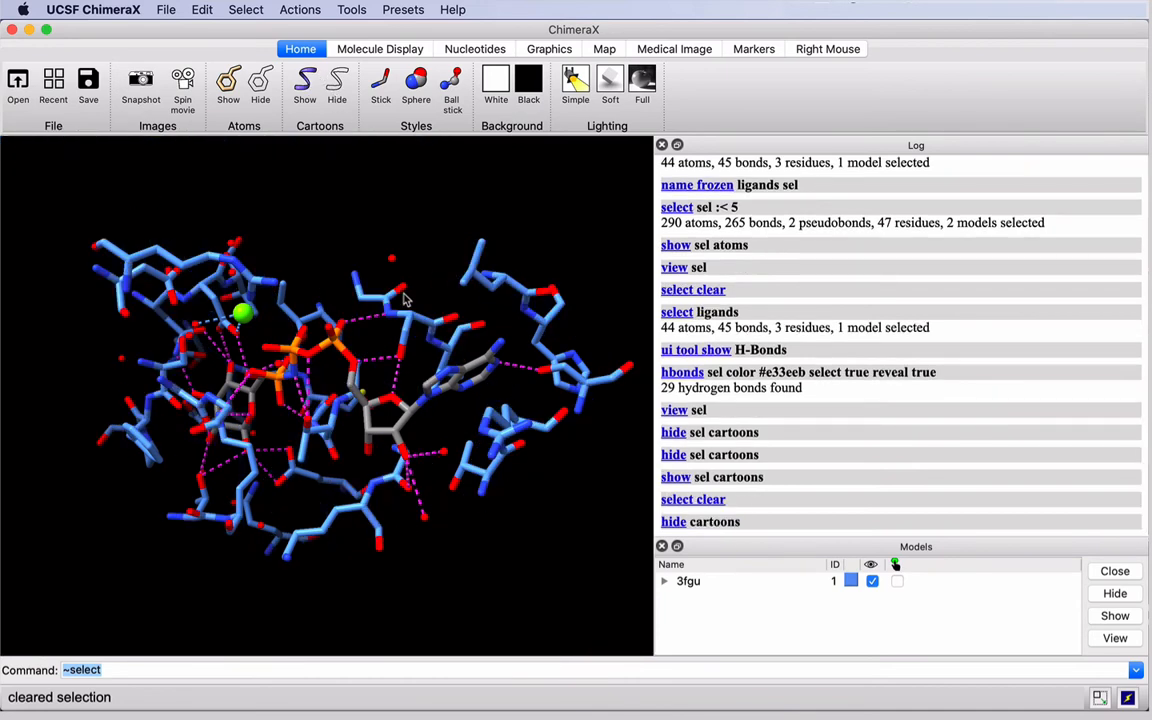
Step: Rotate the model to view the active site with cartoons hidden
{"action": "left_click_drag", "start_coordinate": [400, 300], "coordinate": [310, 360]}
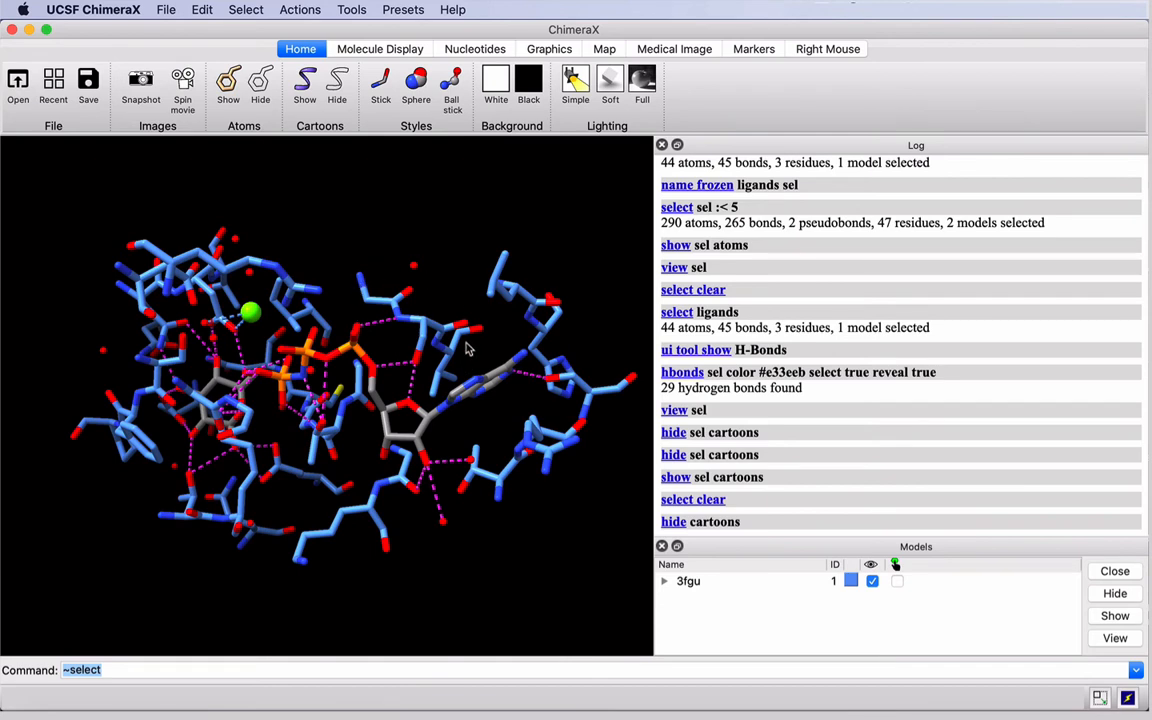
{"action": "mouse_move", "coordinate": [464, 344]}
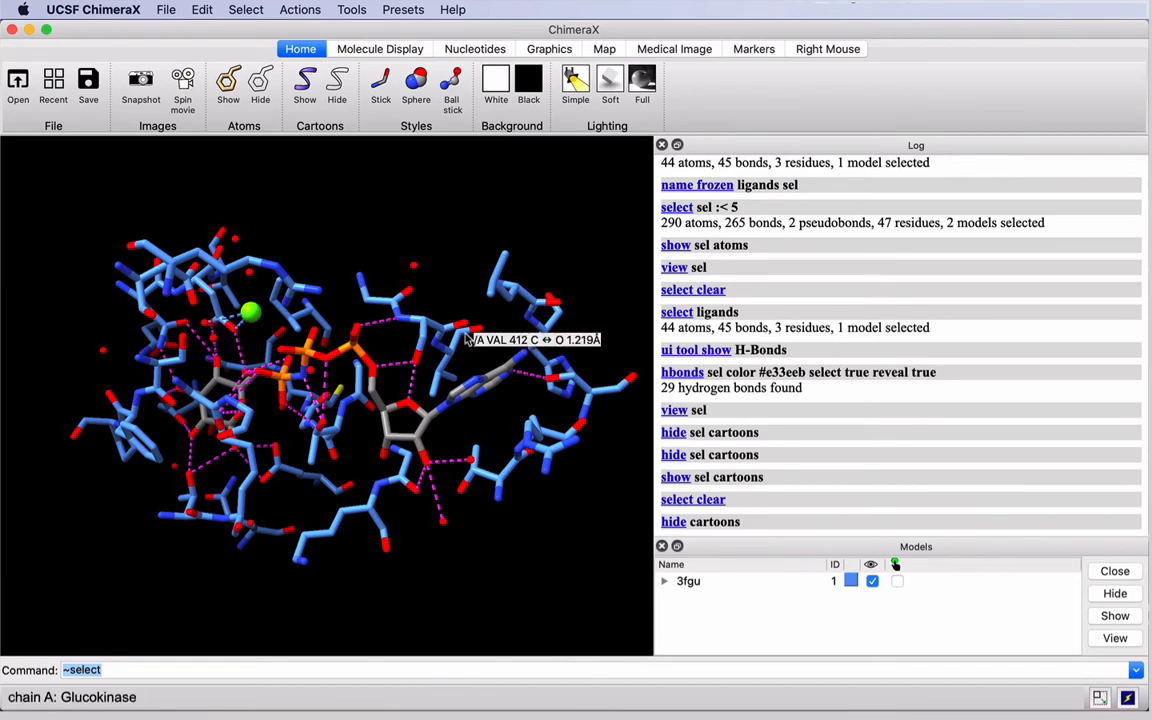
{"action": "mouse_move", "coordinate": [452, 296]}
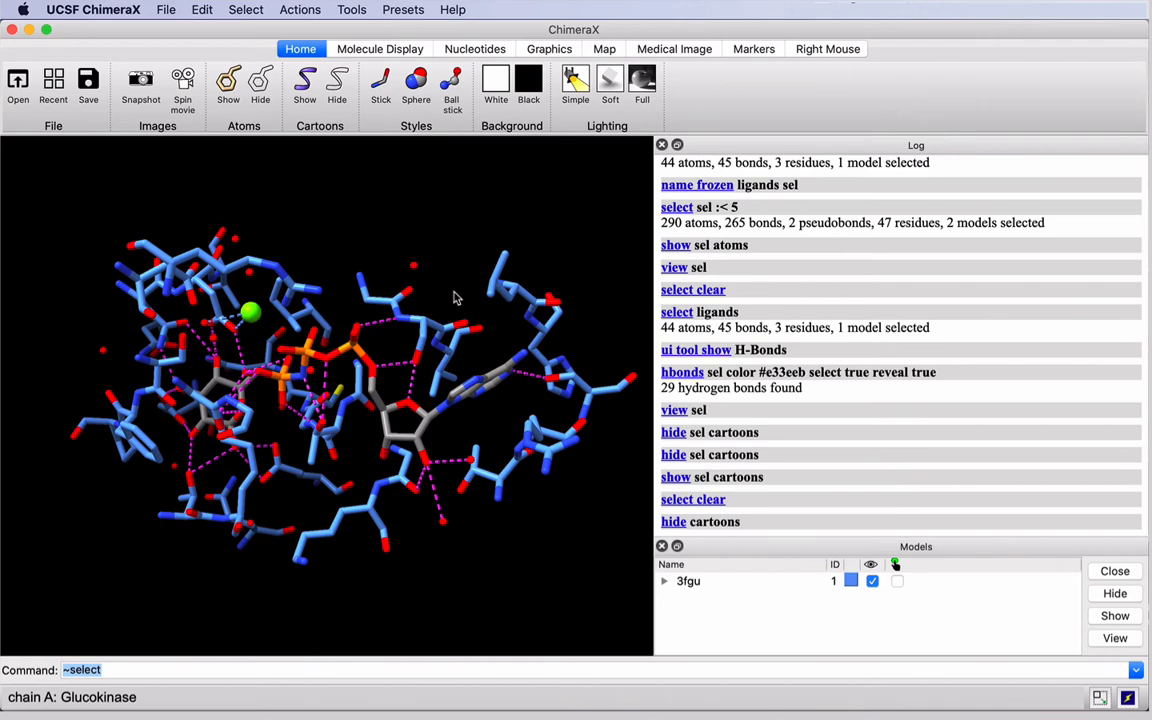
{"action": "mouse_move", "coordinate": [402, 324]}
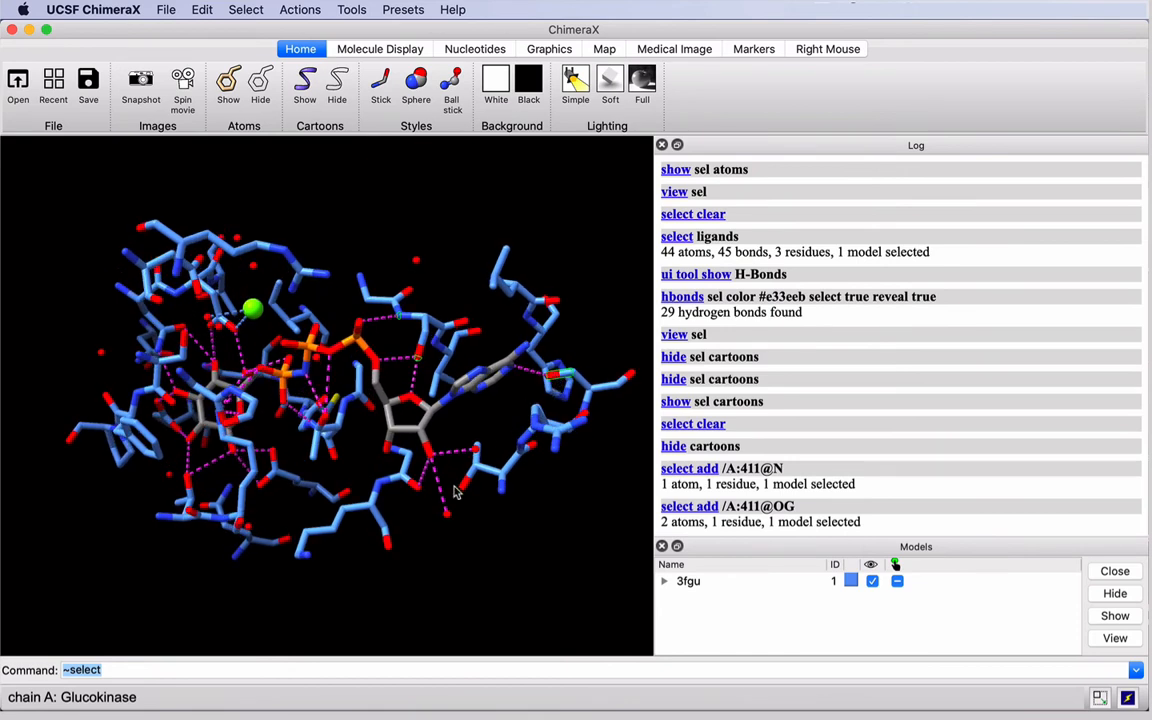
{"action": "mouse_move", "coordinate": [456, 512]}
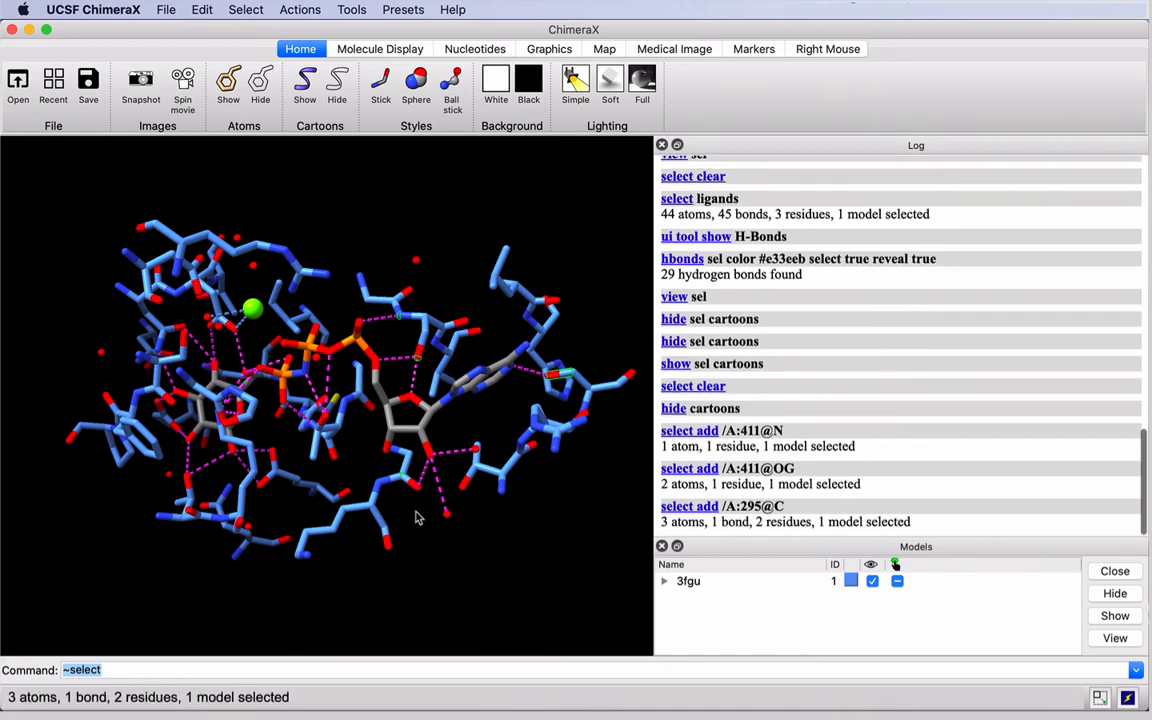
{"action": "mouse_move", "coordinate": [418, 532]}
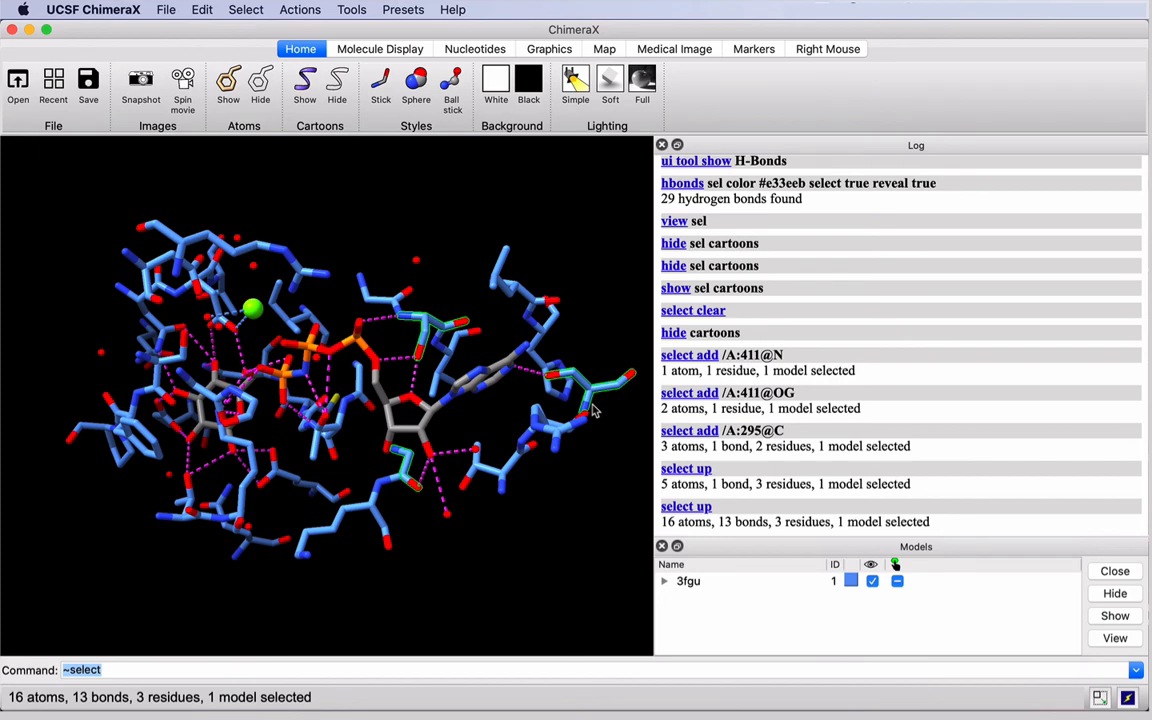
Step: Bring up the Actions menu for the three selected pocket residues
{"action": "left_click", "coordinate": [300, 8]}
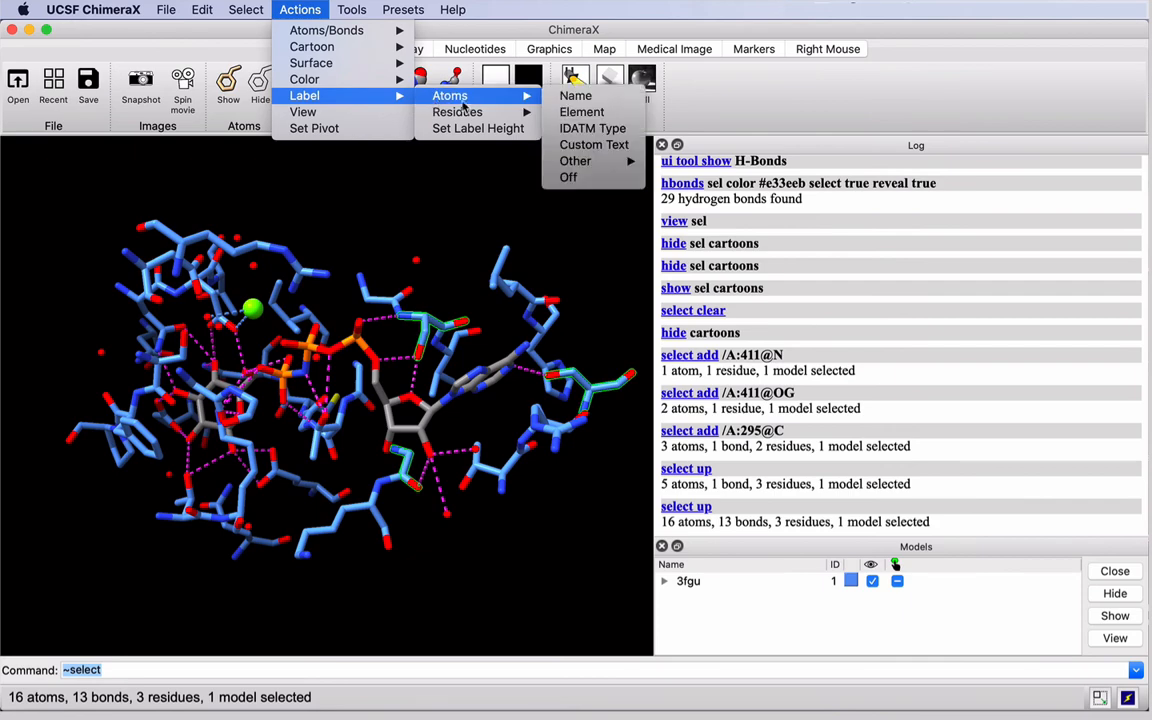
{"action": "mouse_move", "coordinate": [456, 112]}
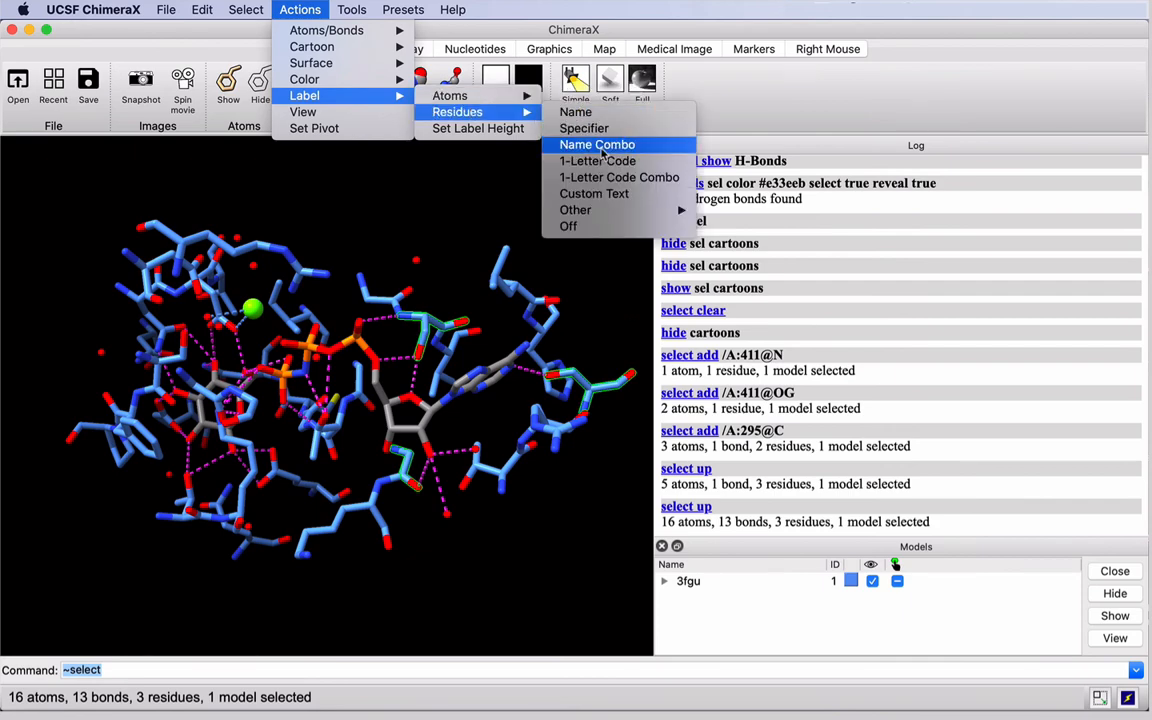
Step: Label the selected residues first as name combo, then with residue names only (e.g. SER)
{"action": "left_click", "coordinate": [596, 144]}
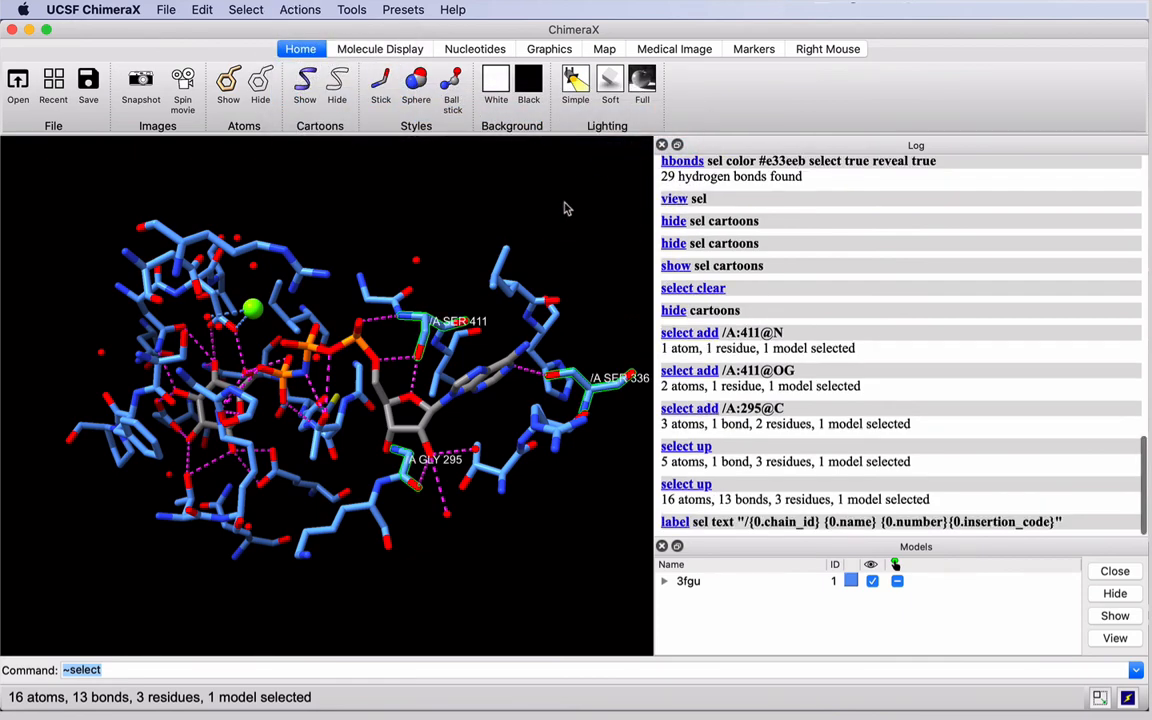
{"action": "mouse_move", "coordinate": [480, 336]}
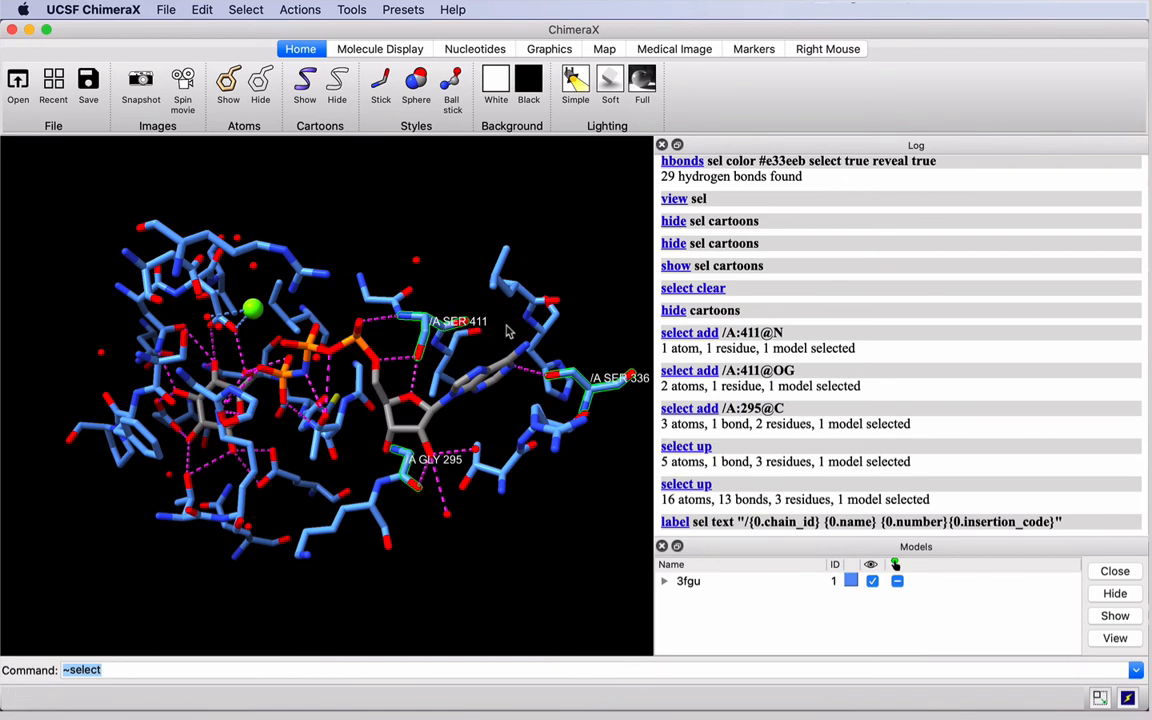
{"action": "left_click", "coordinate": [300, 8]}
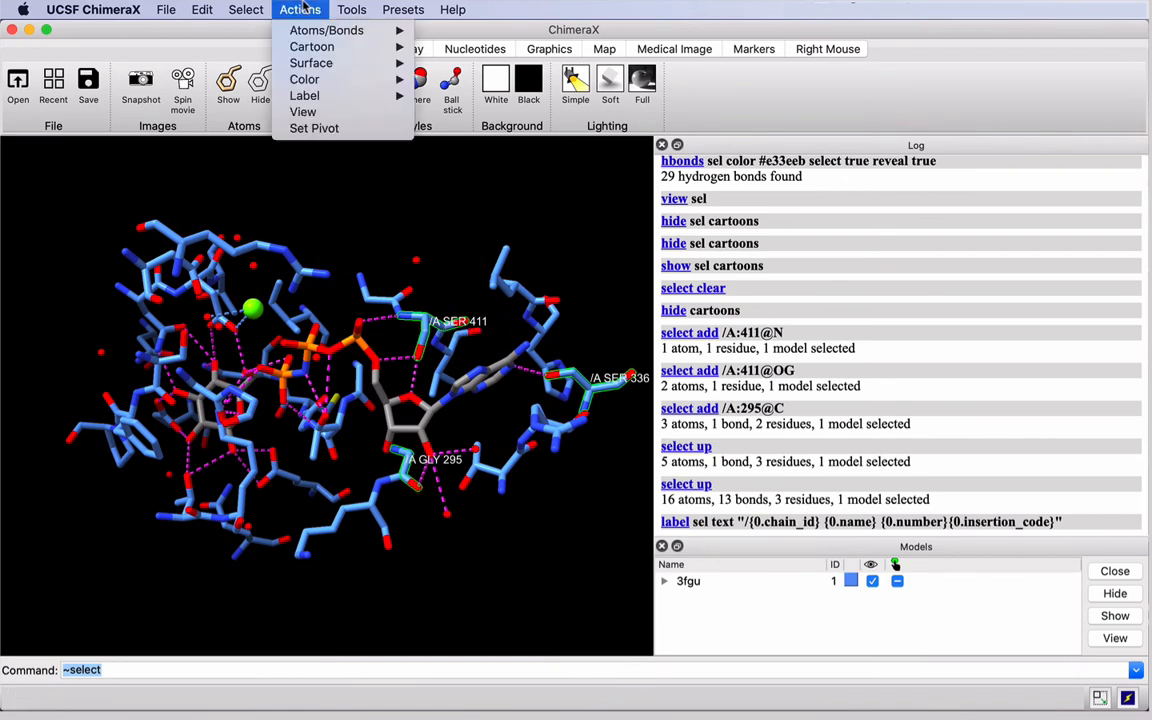
{"action": "mouse_move", "coordinate": [304, 96]}
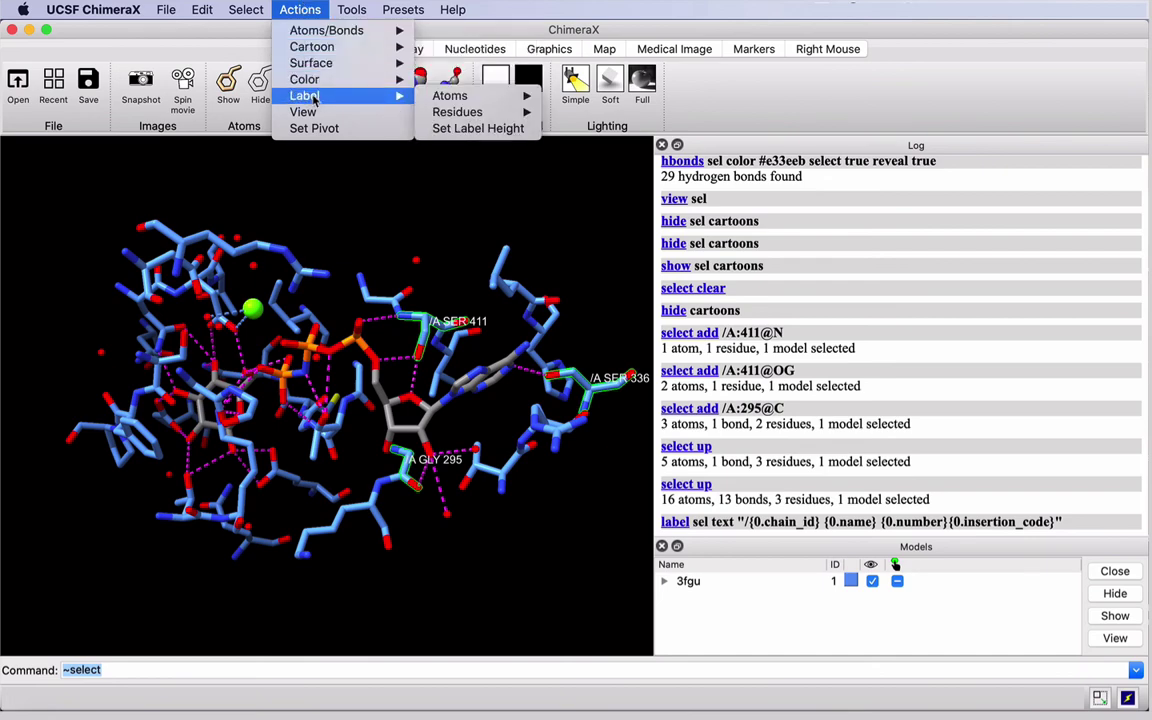
{"action": "mouse_move", "coordinate": [456, 112]}
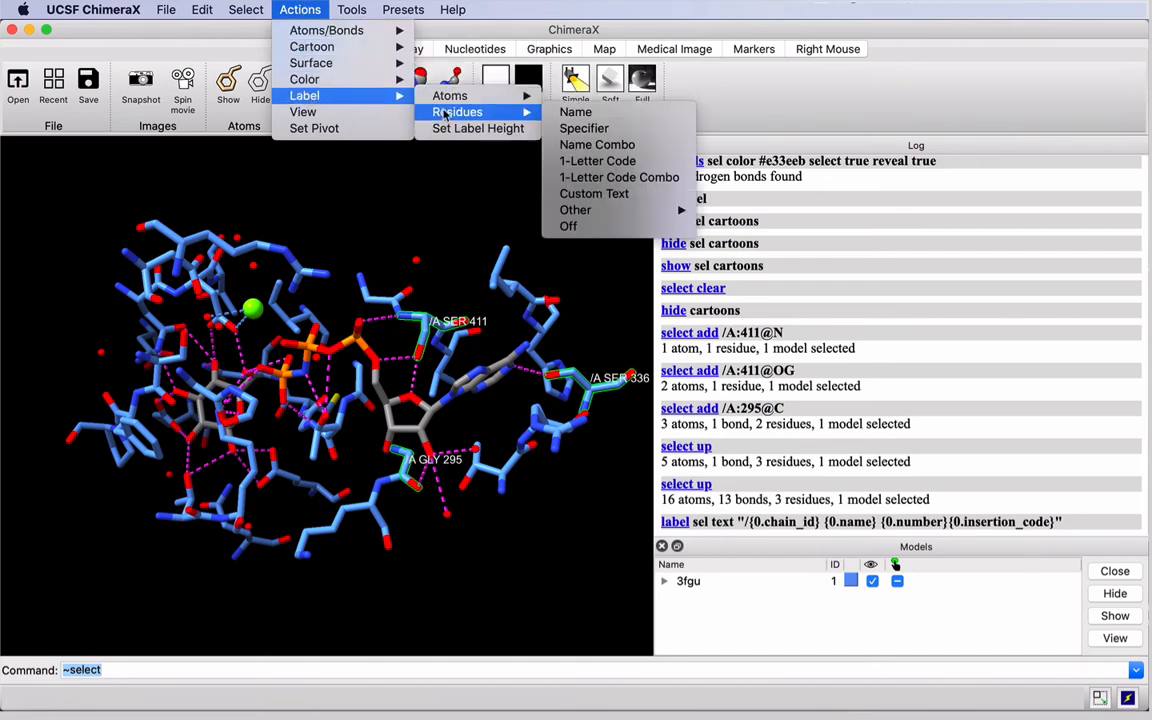
{"action": "left_click", "coordinate": [576, 112]}
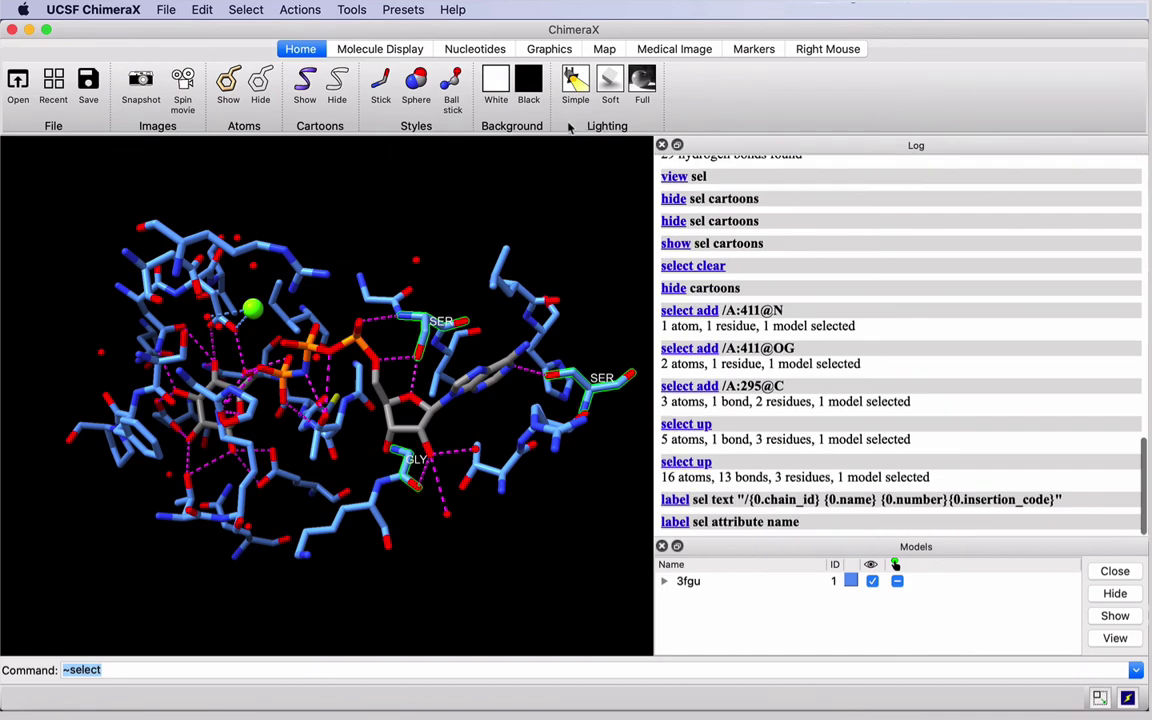
{"action": "mouse_move", "coordinate": [570, 256]}
{"action": "type", "text": "set bgCo"}
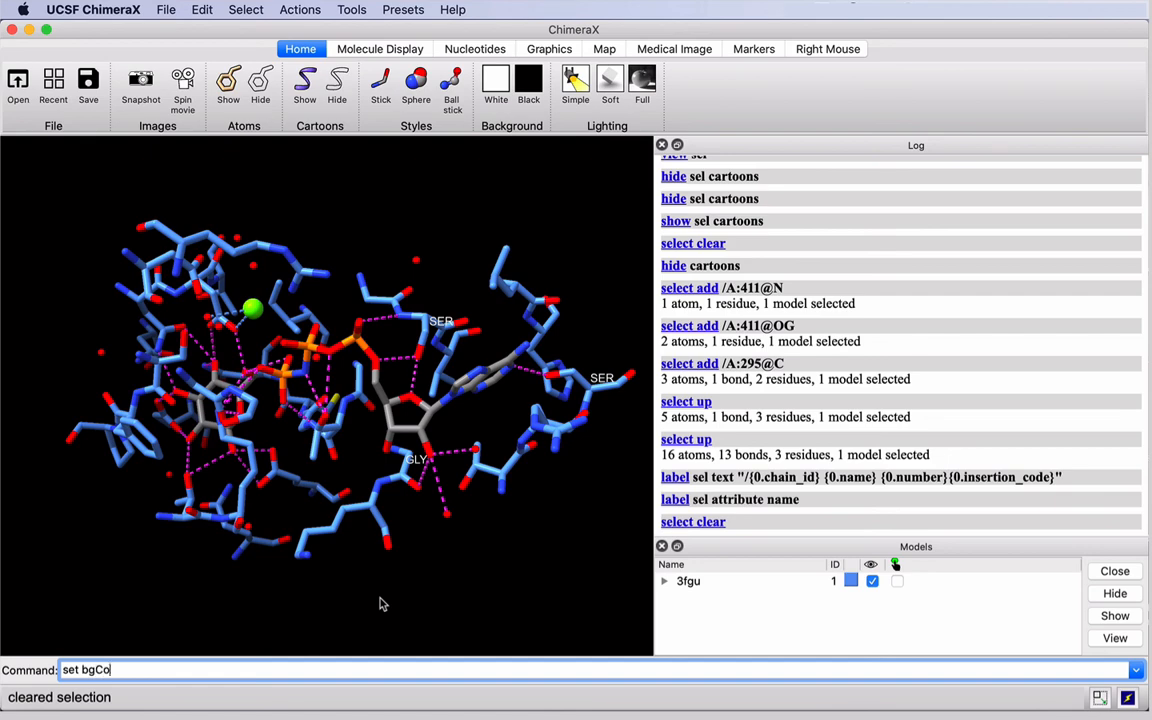
Step: Set the background colour to white and start saving via the File menu
{"action": "key", "text": "Return"}
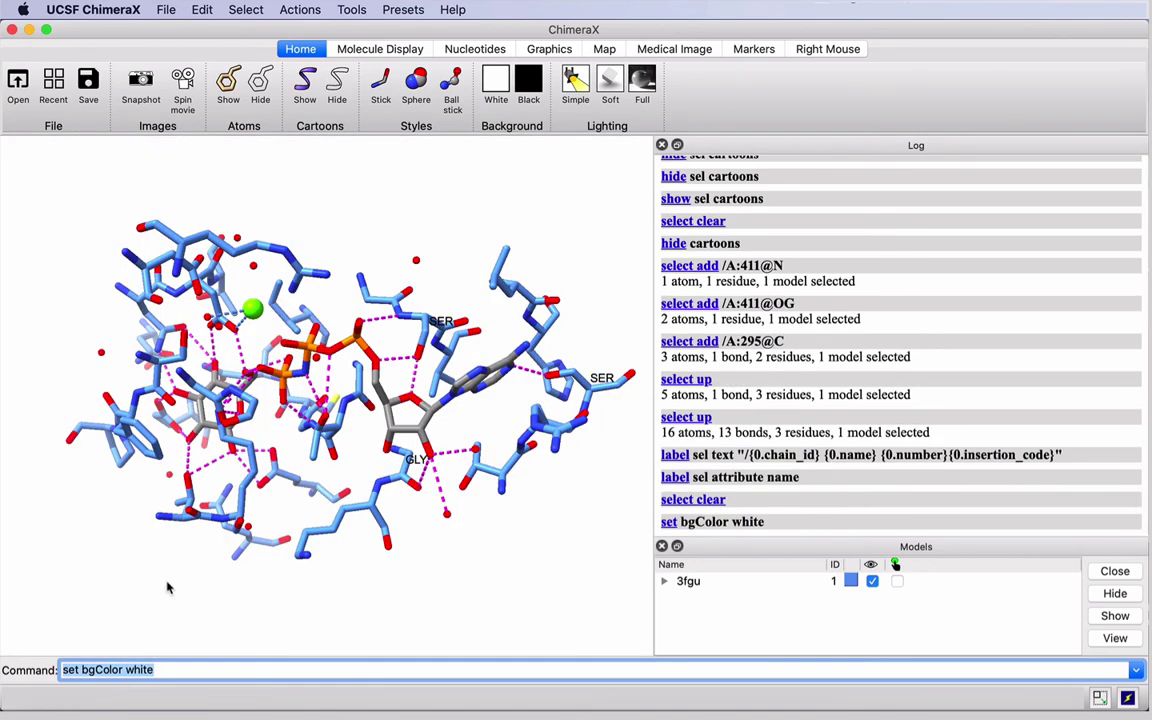
{"action": "mouse_move", "coordinate": [78, 244]}
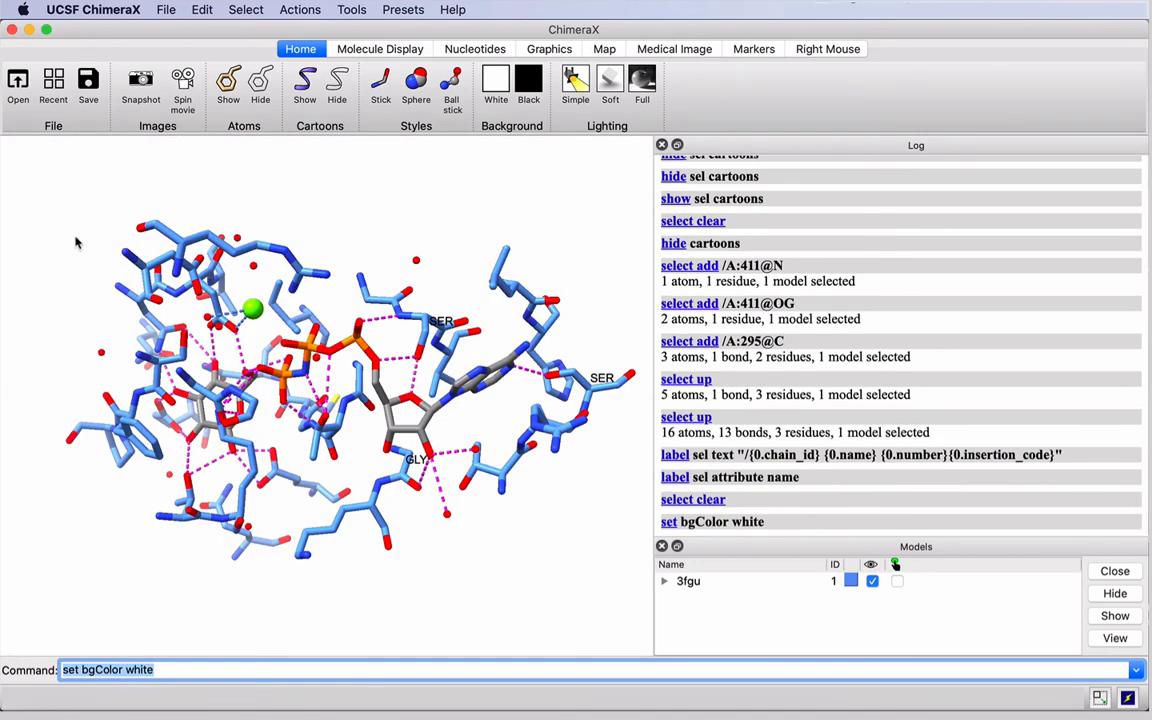
{"action": "mouse_move", "coordinate": [156, 114]}
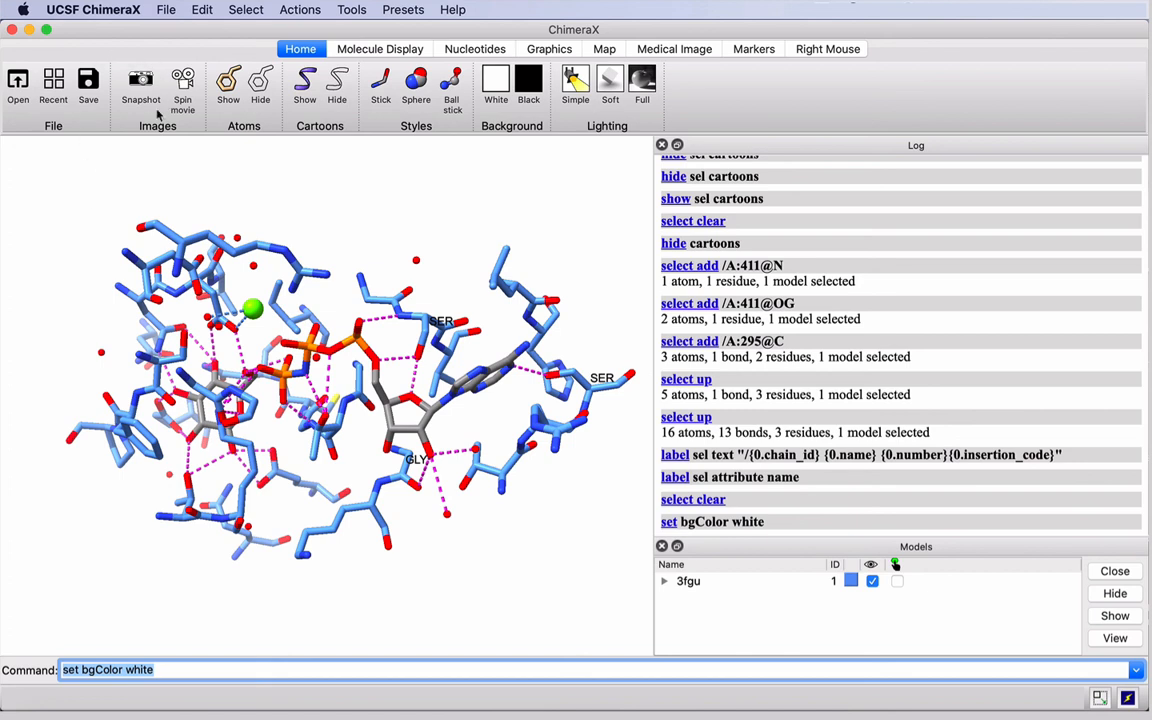
{"action": "mouse_move", "coordinate": [150, 118]}
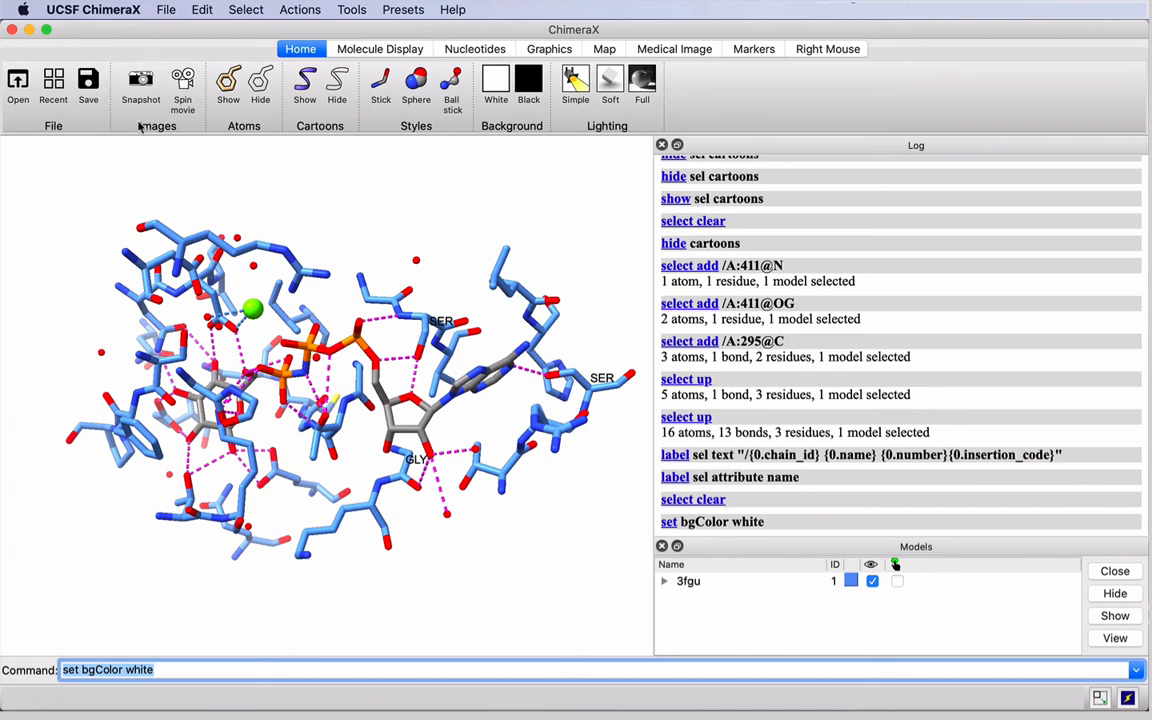
{"action": "left_click", "coordinate": [164, 8]}
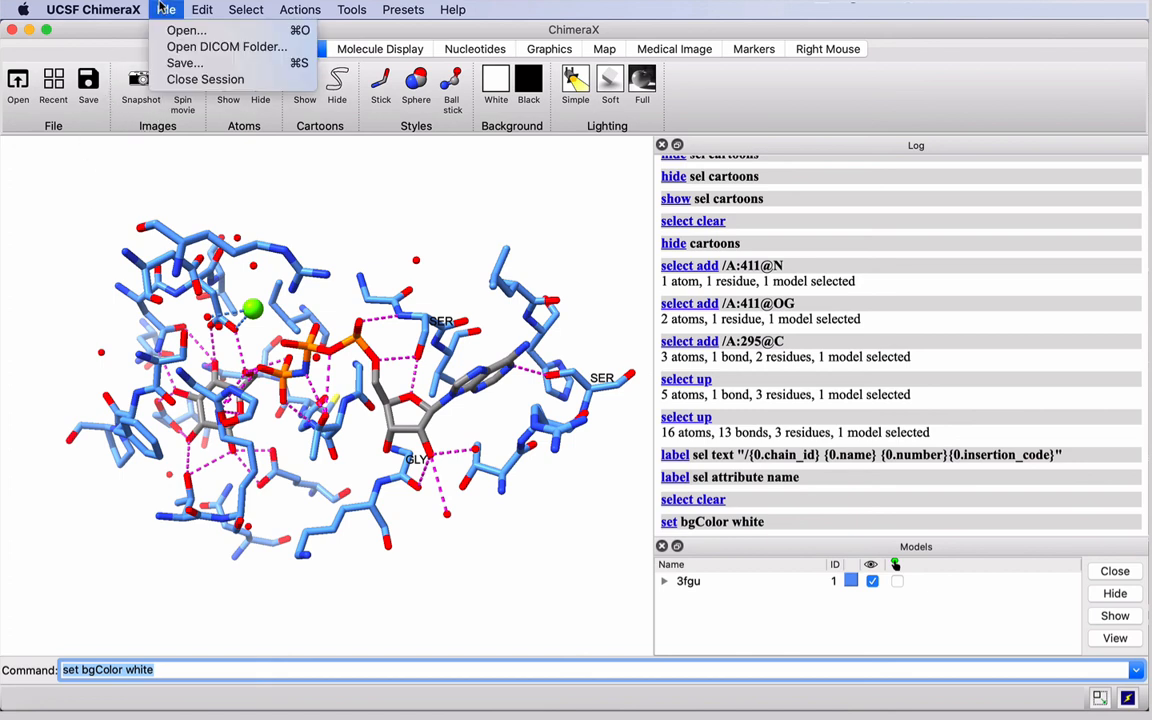
{"action": "mouse_move", "coordinate": [184, 62]}
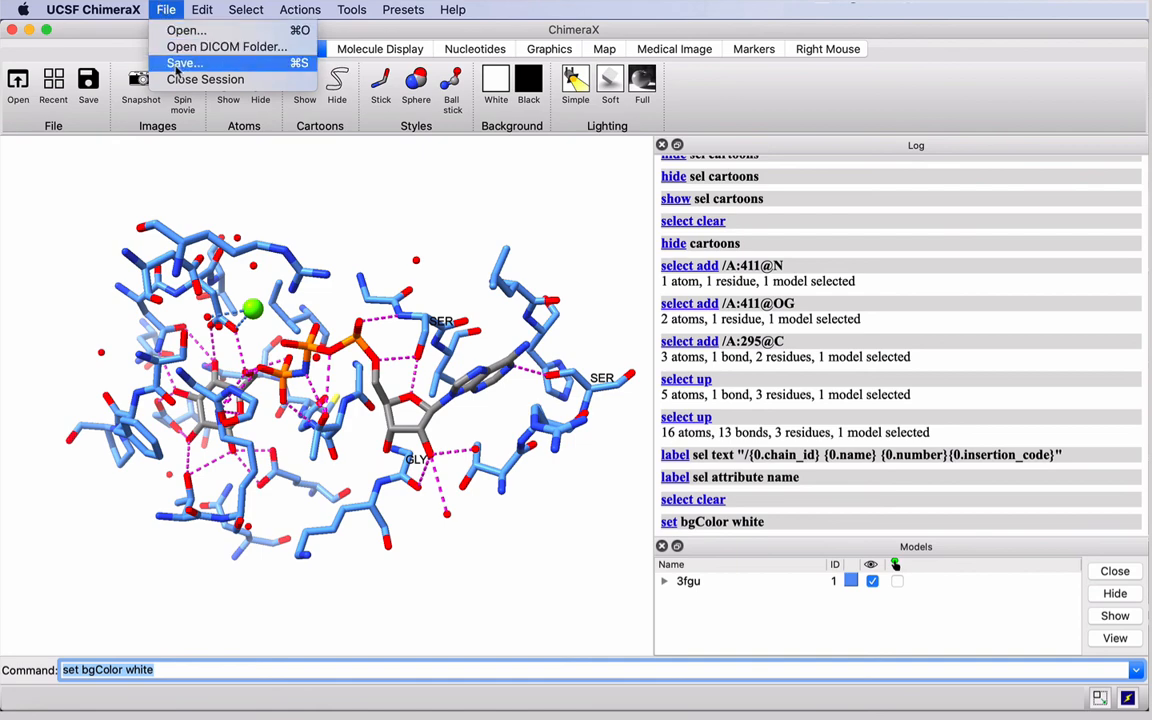